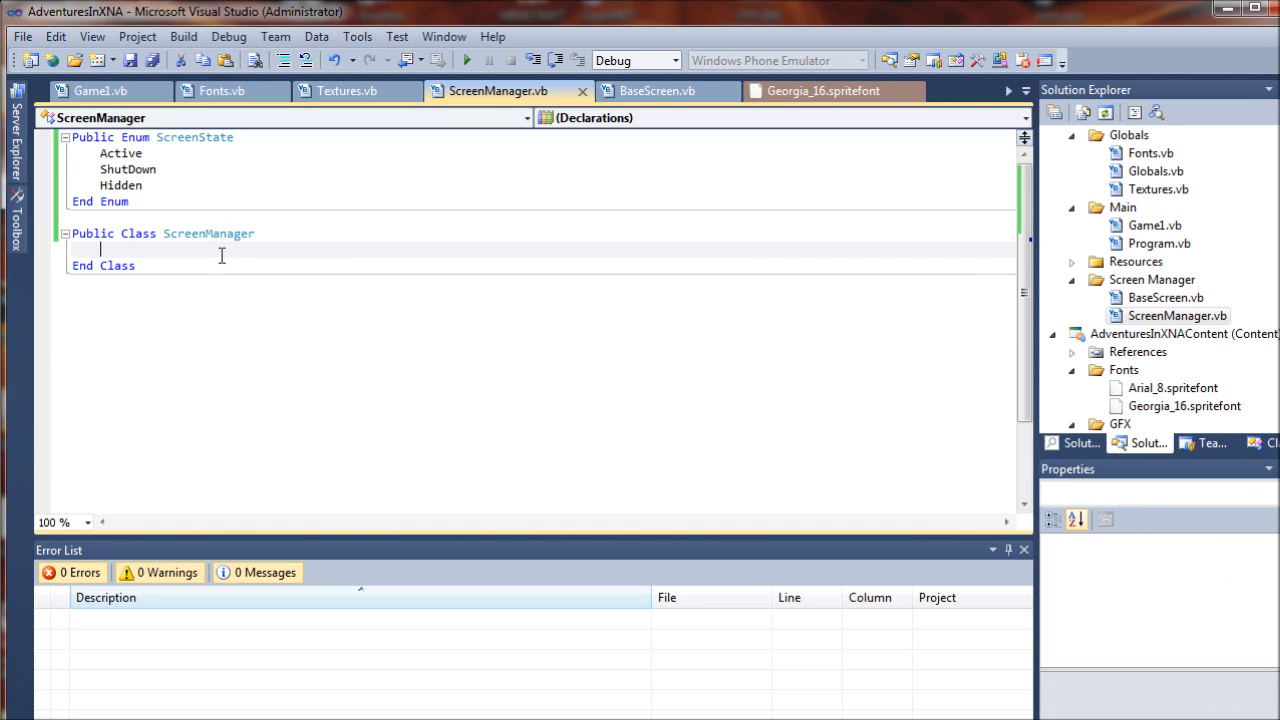
mouse_move(445, 270)
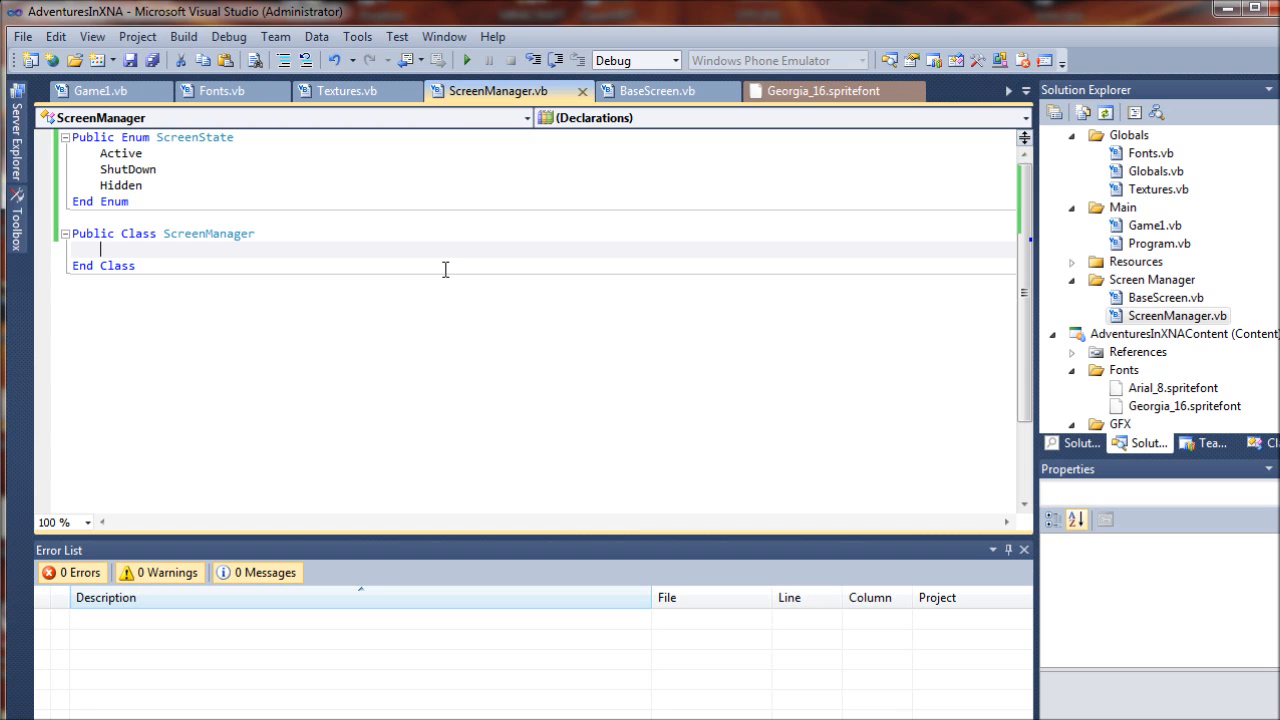
Step: Declare 'Private Shared Screens As New List(Of BaseScreen)' in ScreenManager, picking BaseScreen via IntelliSense
type("Private")
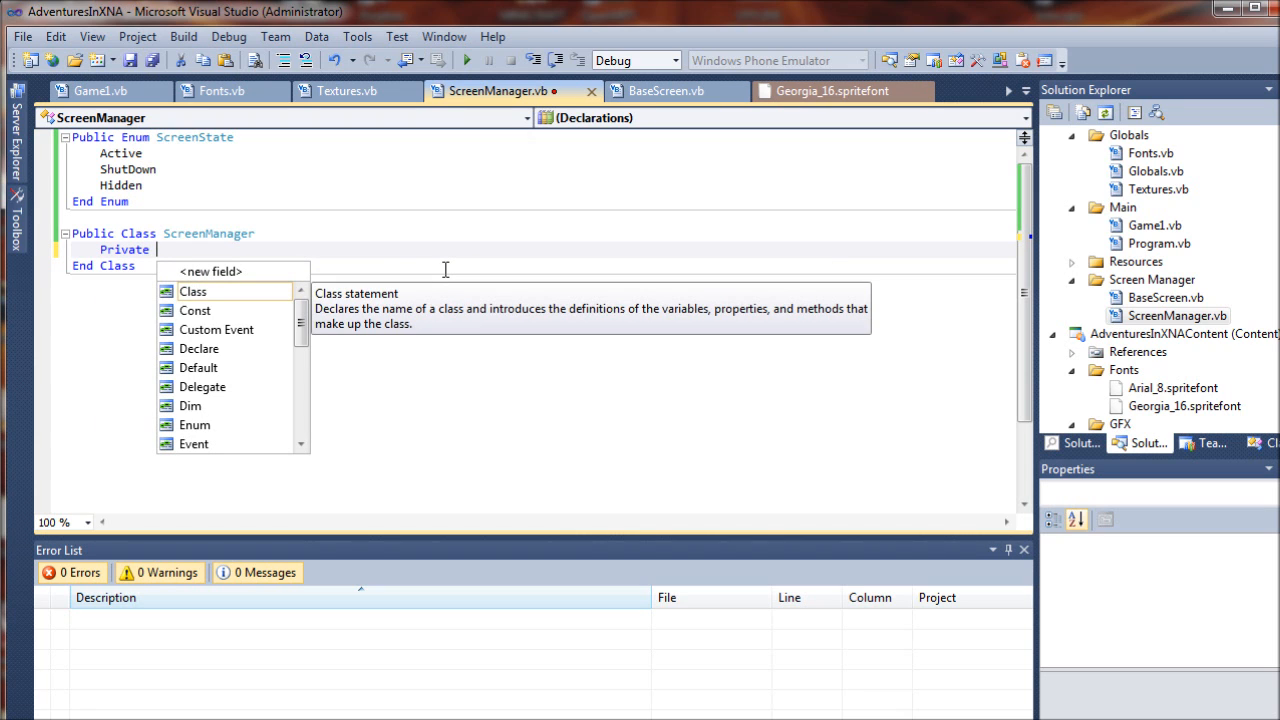
type("Shared S")
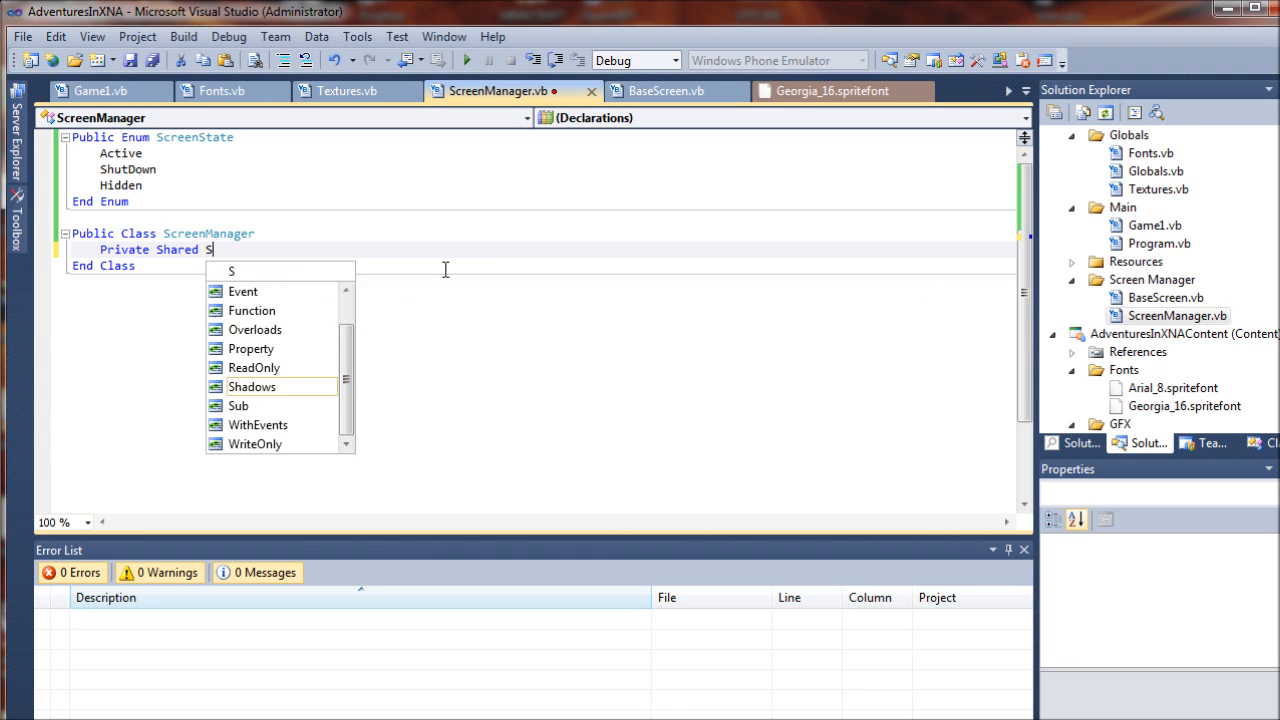
type("creens")
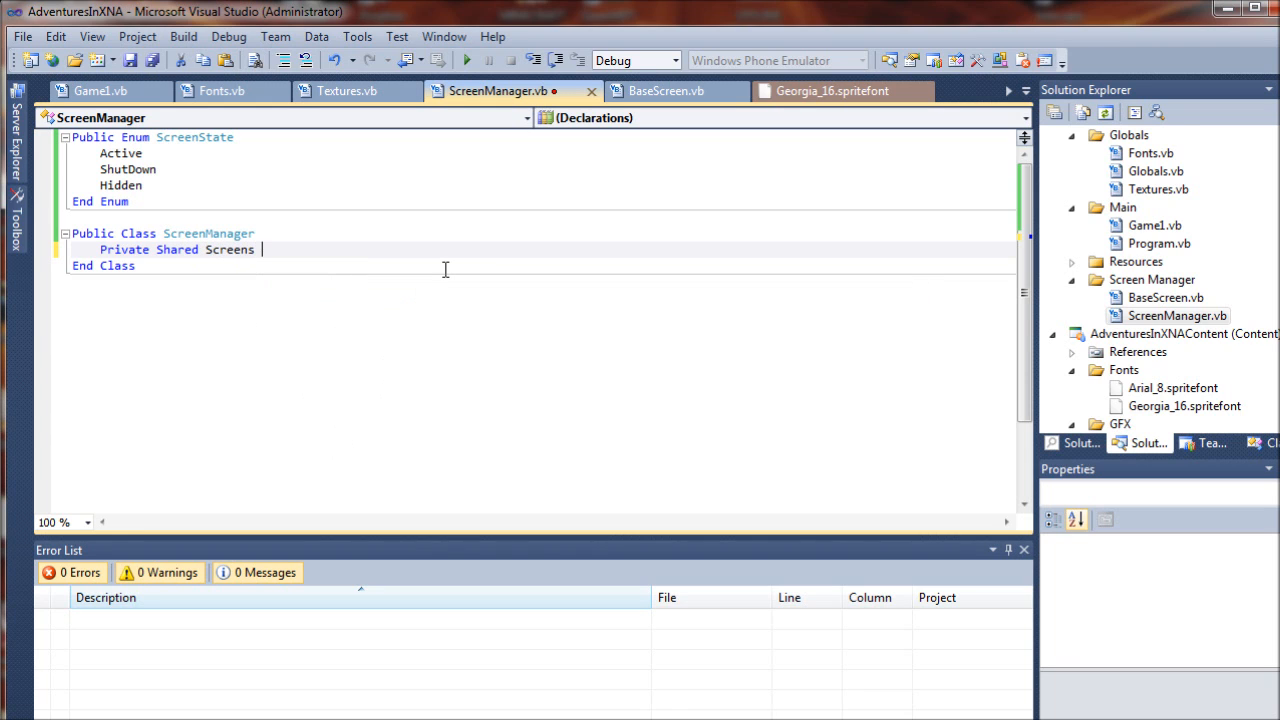
type("As New")
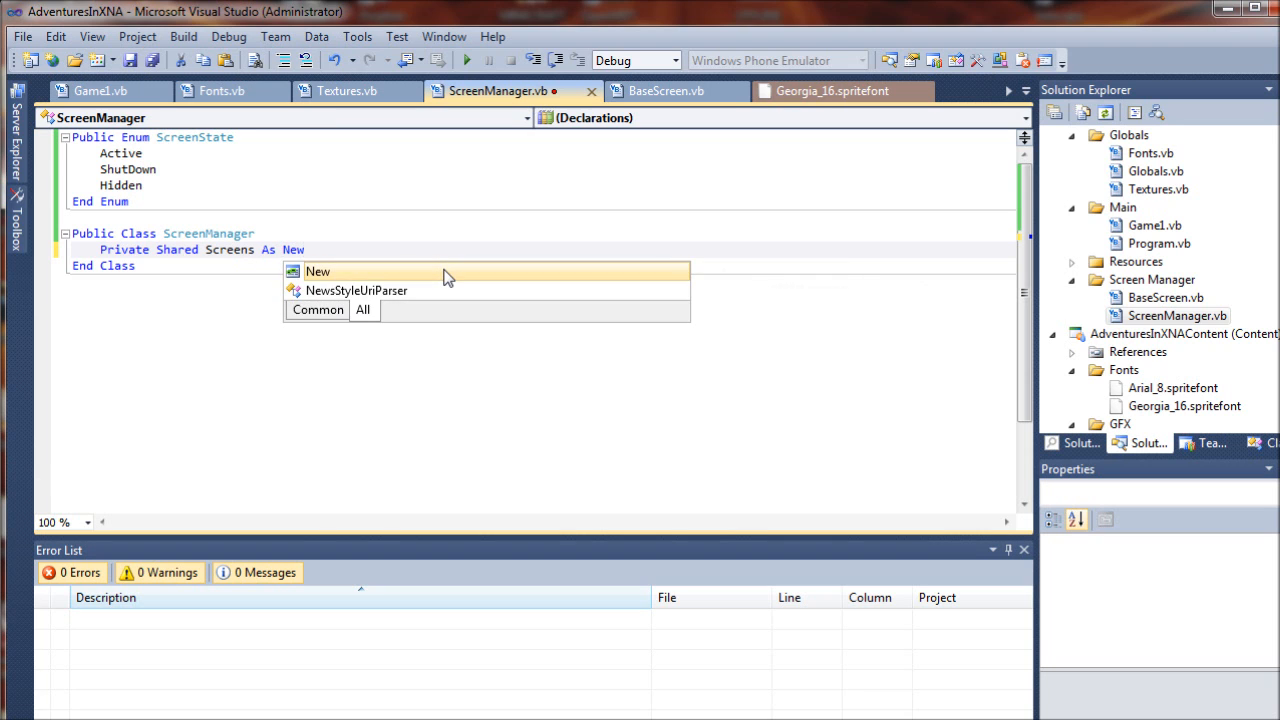
type("Lior")
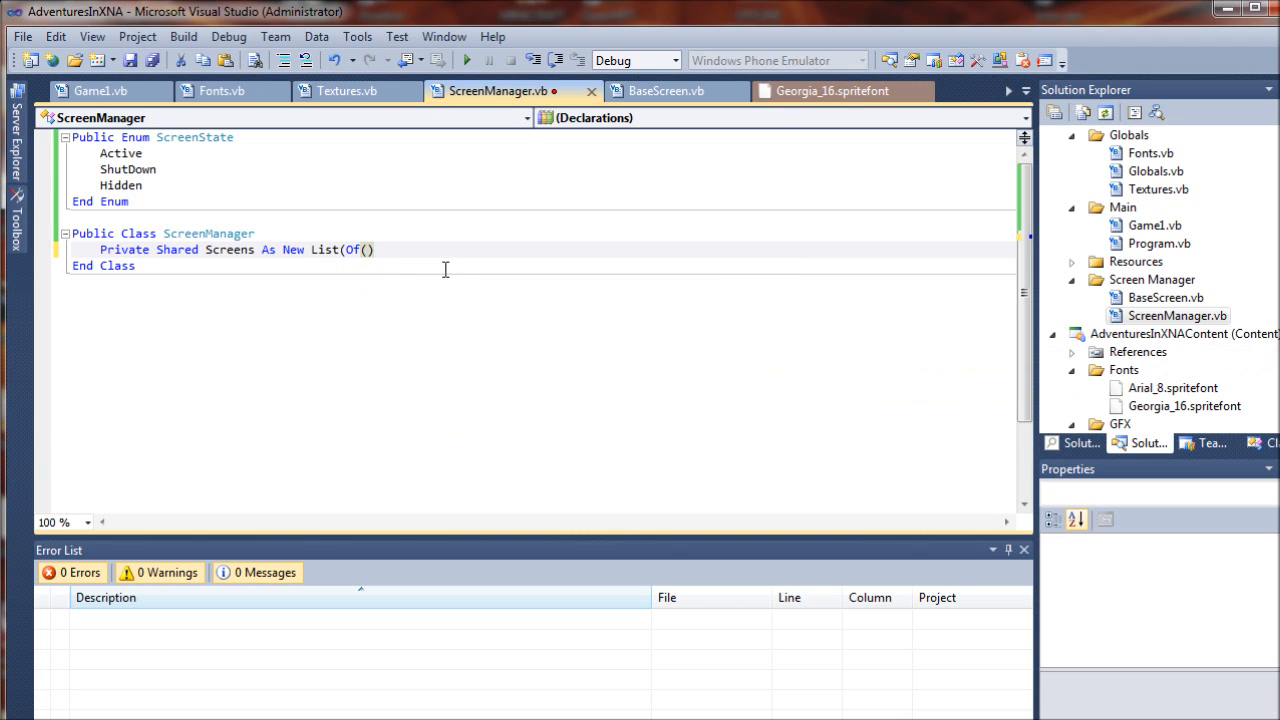
key("Backspace")
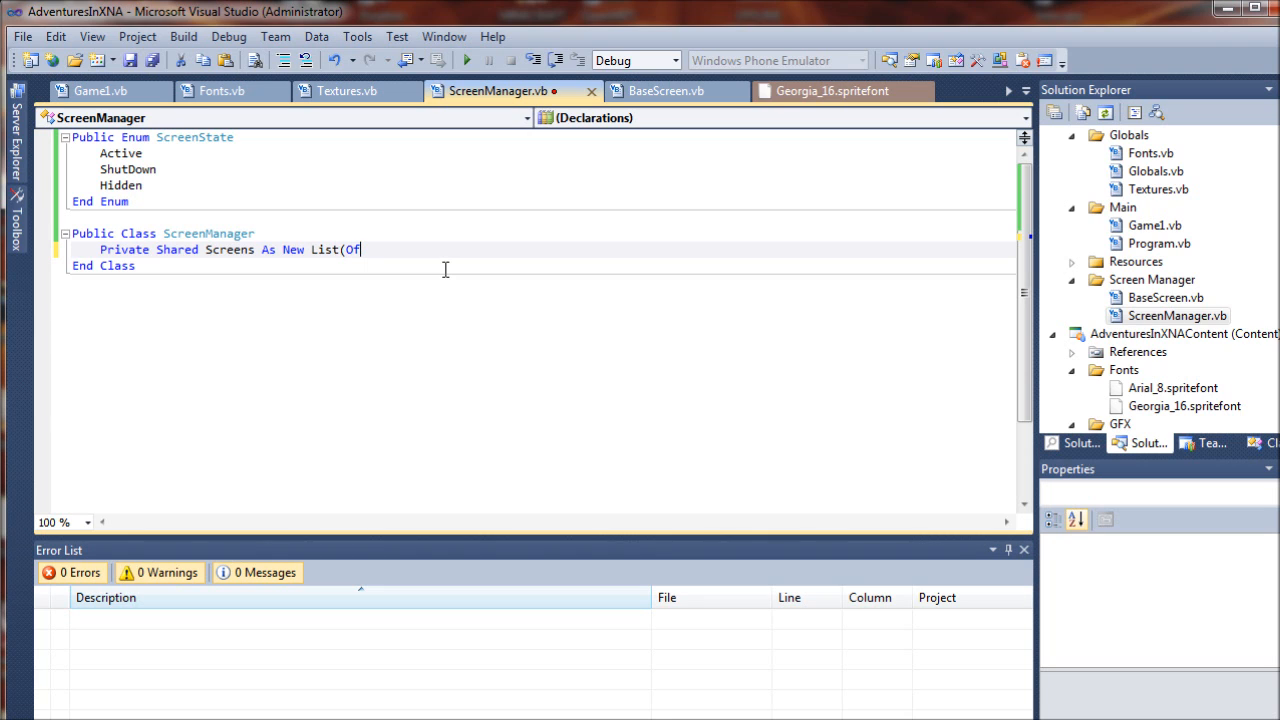
type("\" \"")
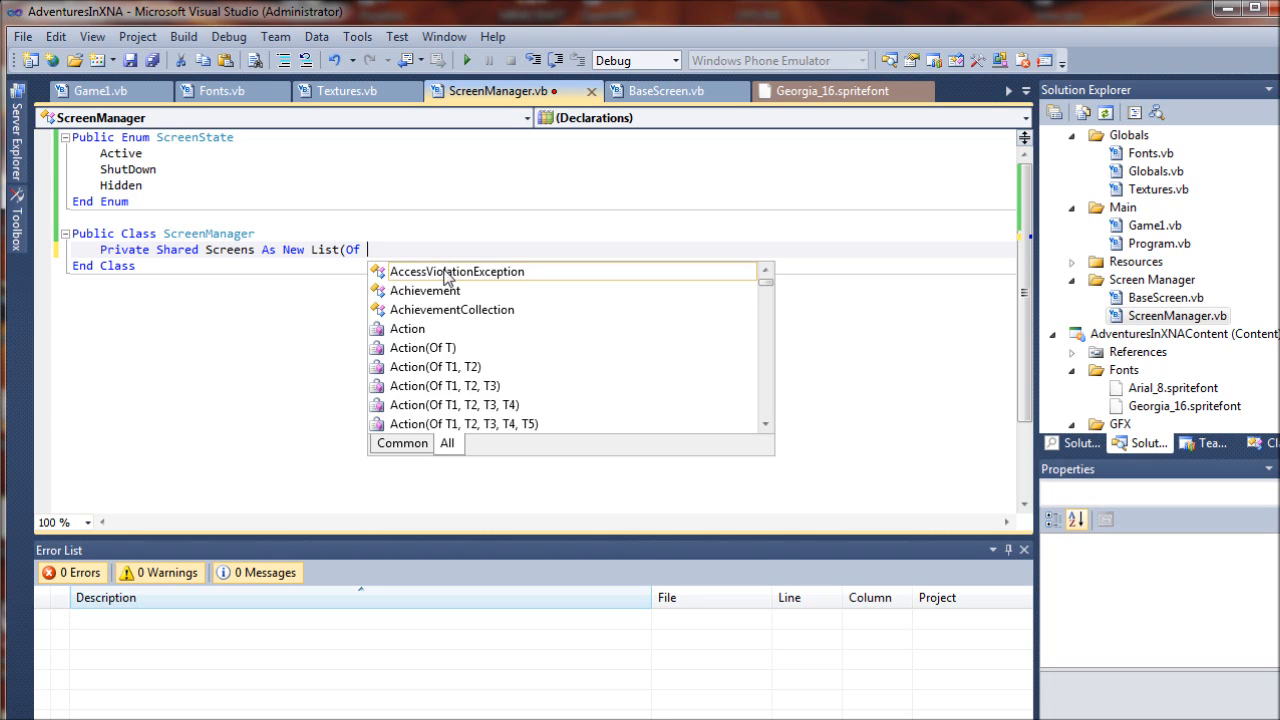
type("BaseScreen)")
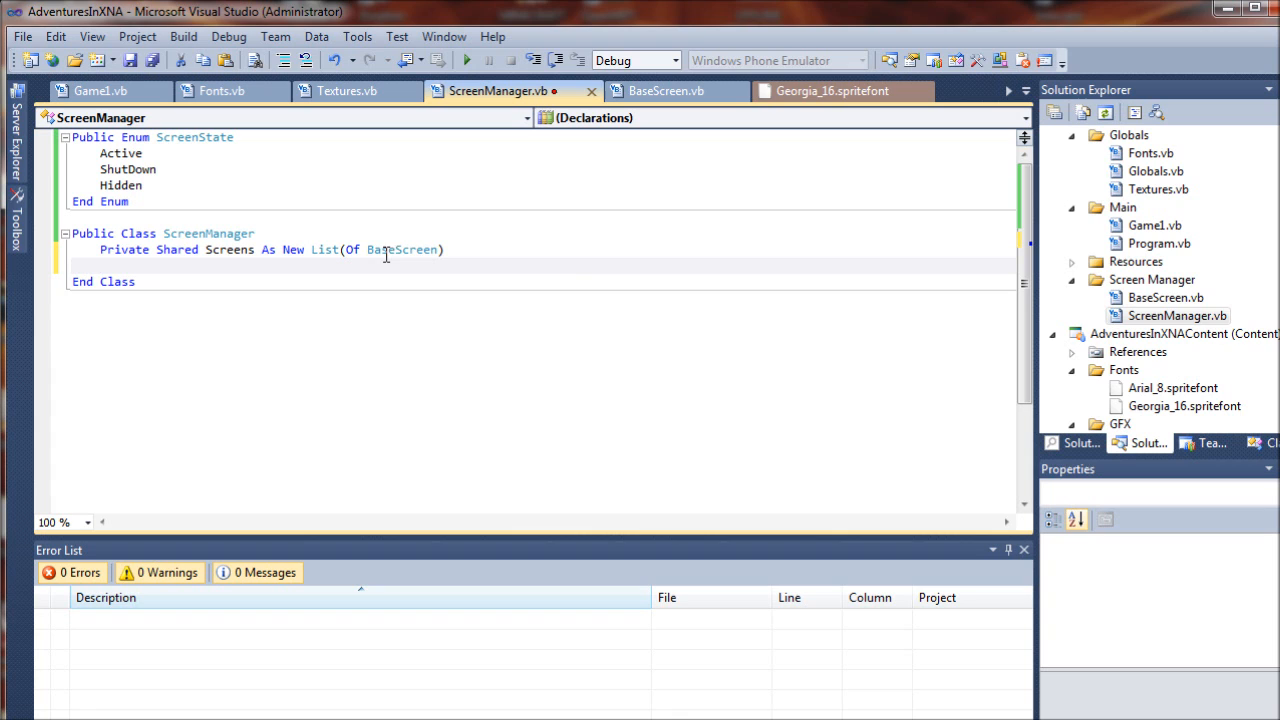
left_click(1165, 297)
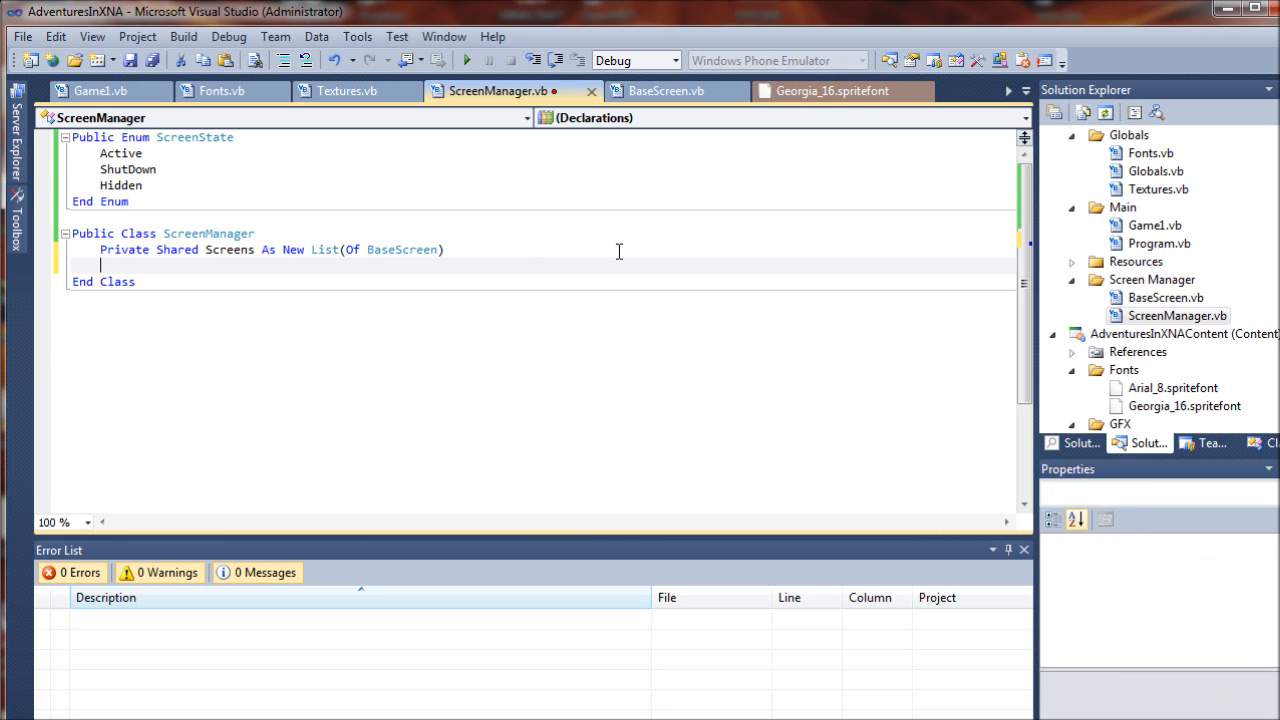
Step: Declare 'Private Shared NewScreens As New List(Of BaseScreen)' below the Screens field
type("Private Shared")
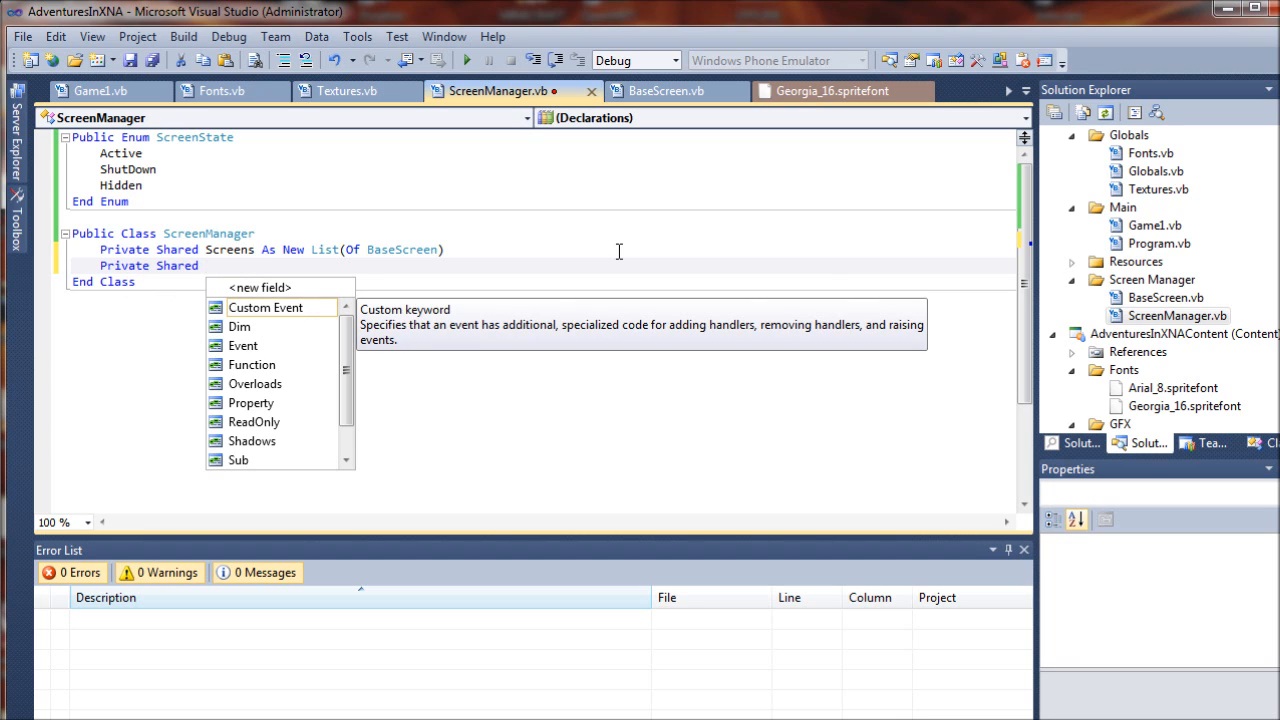
type("NewScreens")
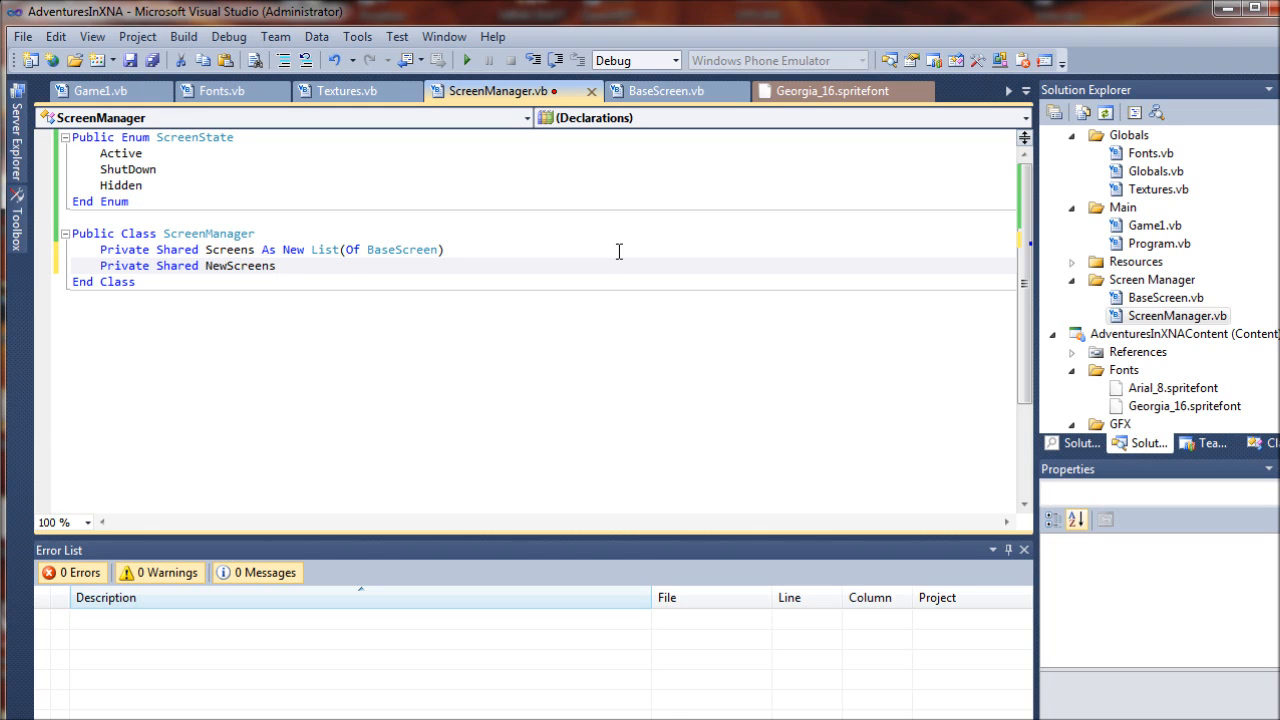
type("as")
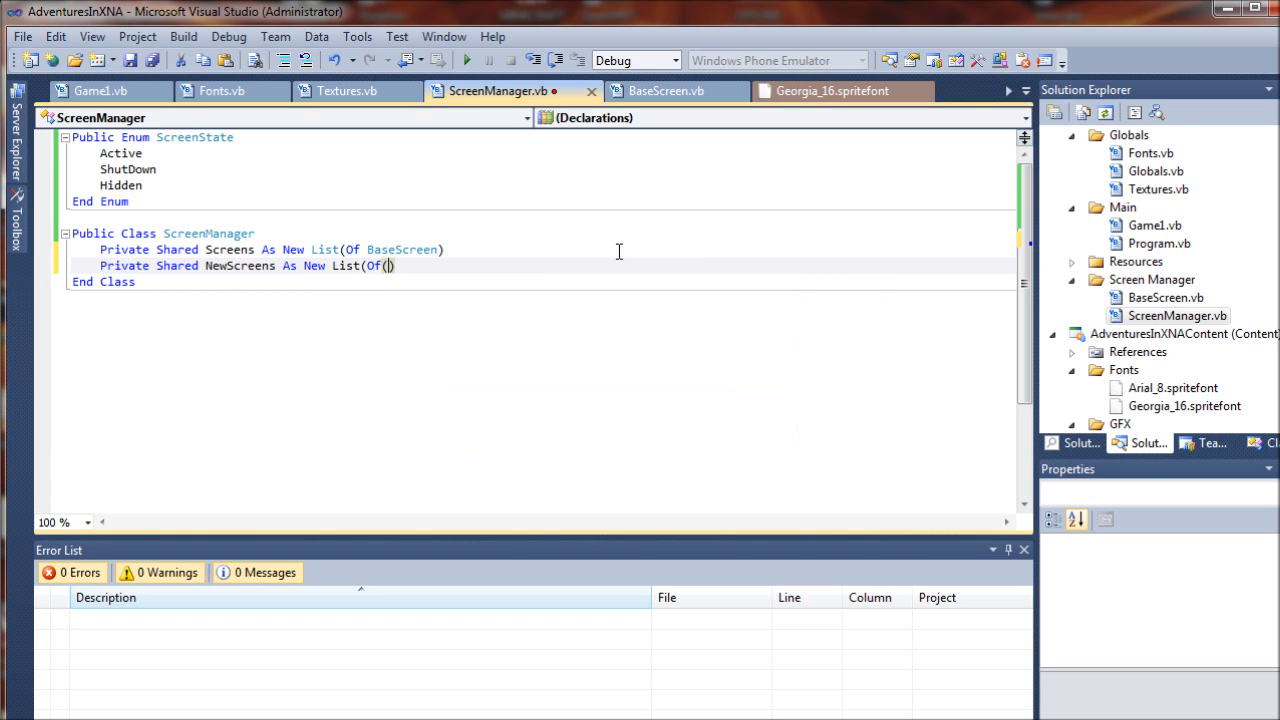
type("Base")
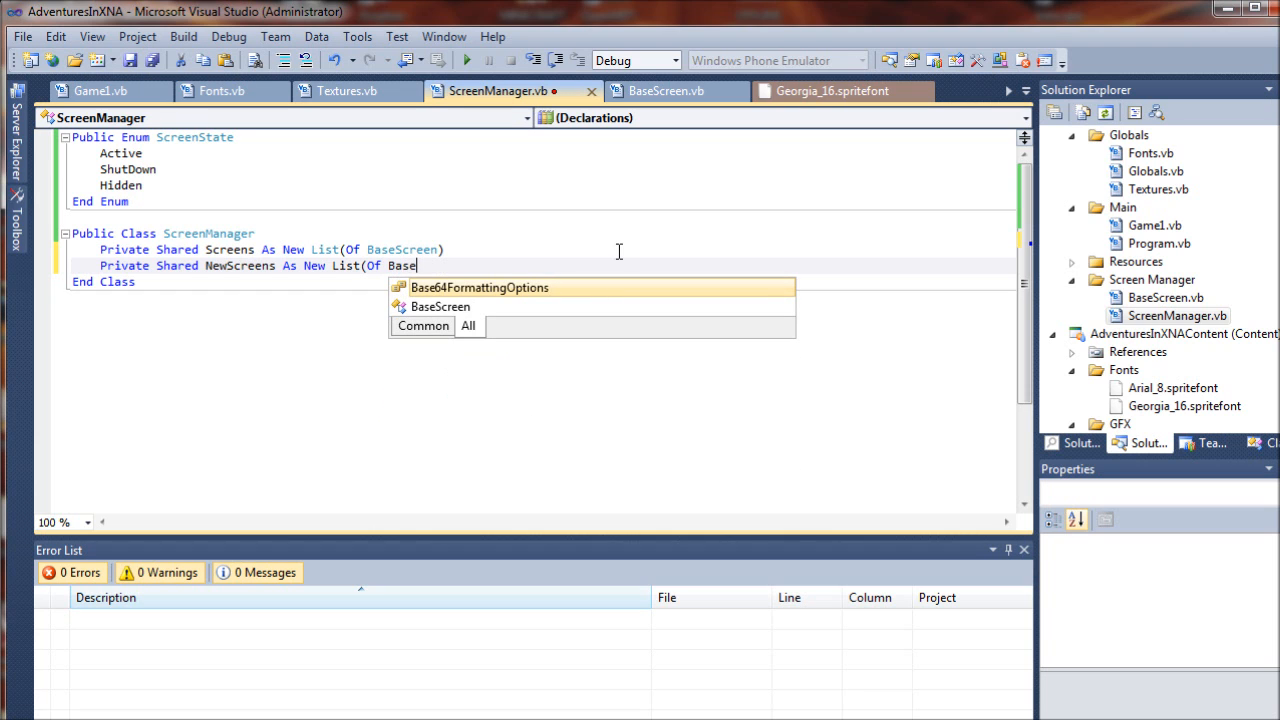
type("Screen)")
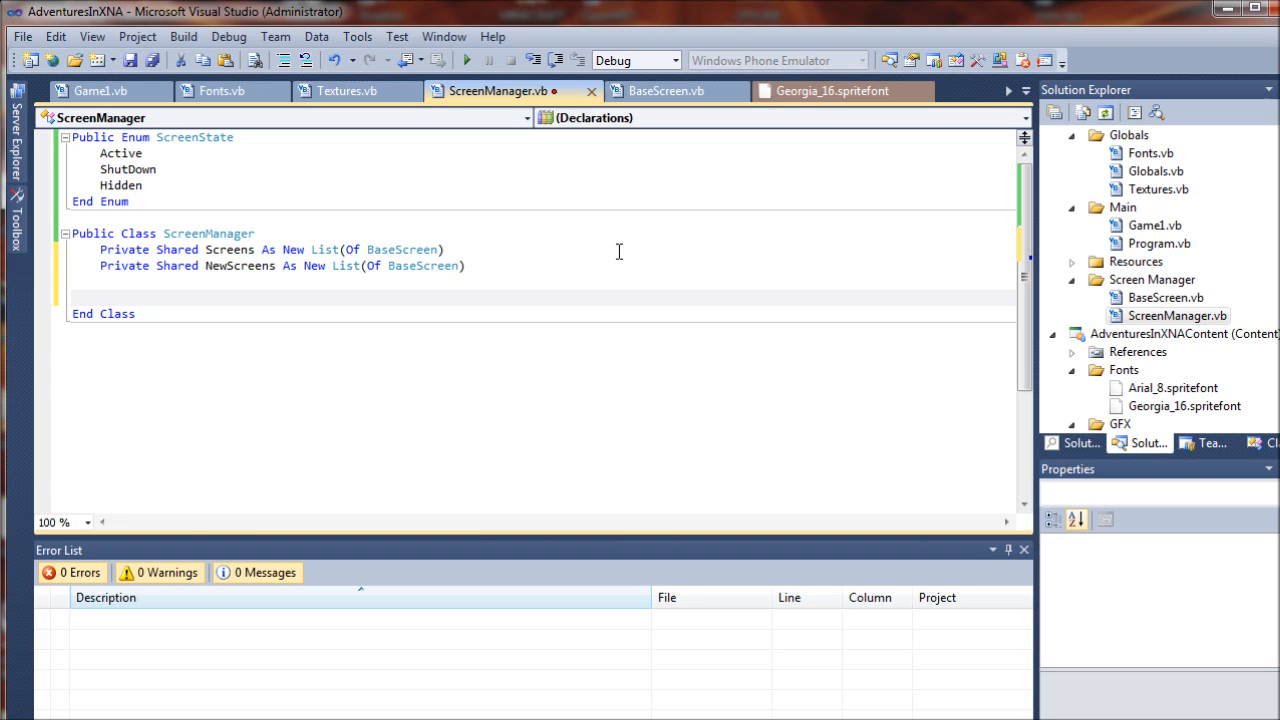
left_click(100, 297)
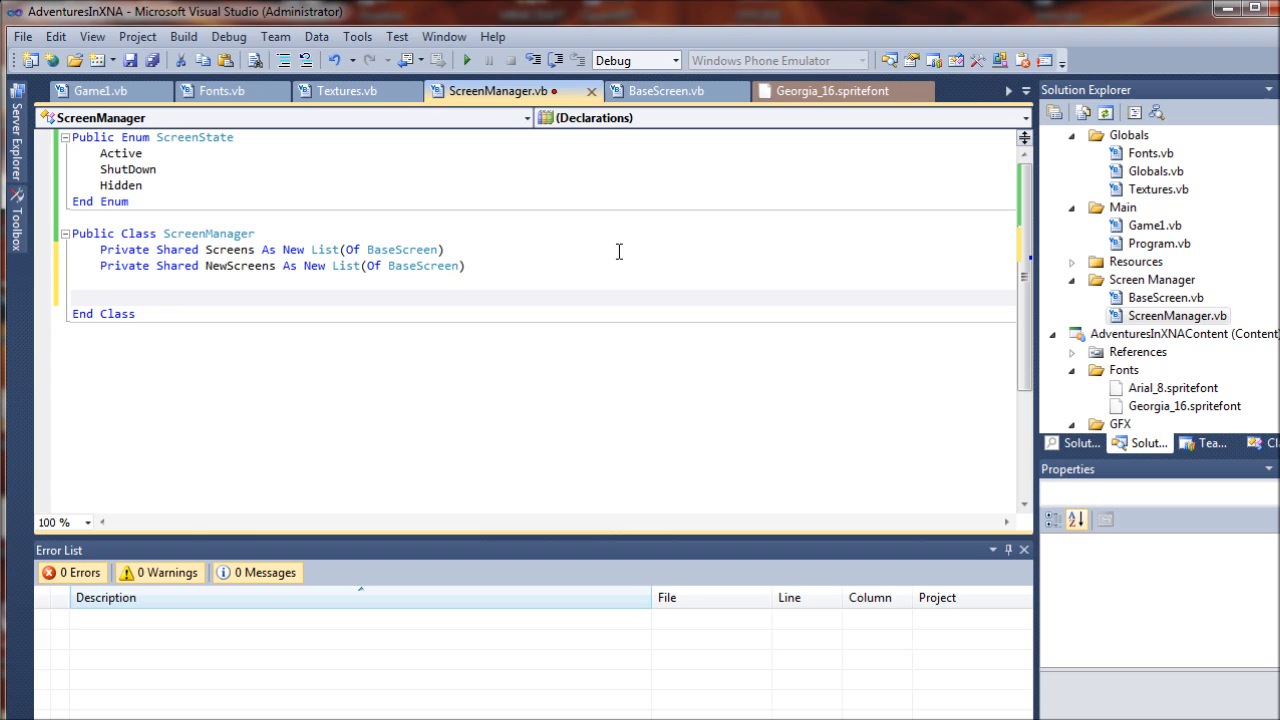
left_click(100, 297)
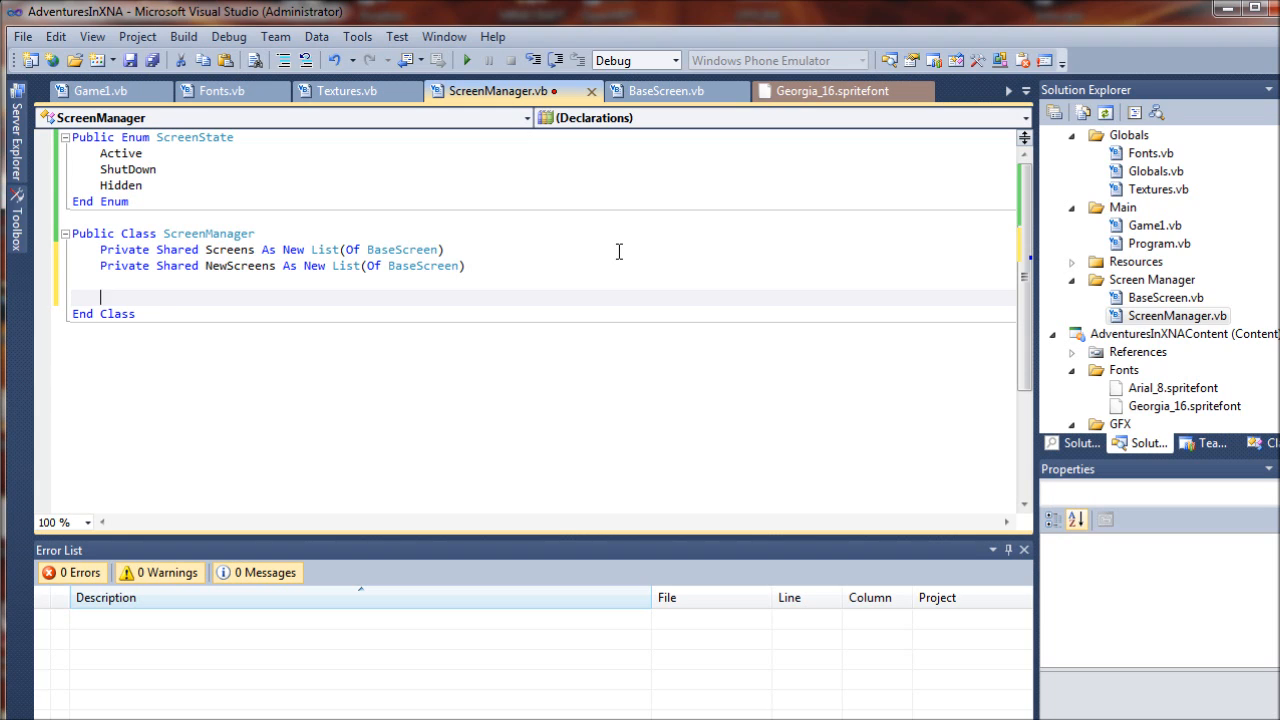
Step: Write empty Public Sub New(), Public Sub Update() and Public Sub Draw() stubs with End Sub
type("Public")
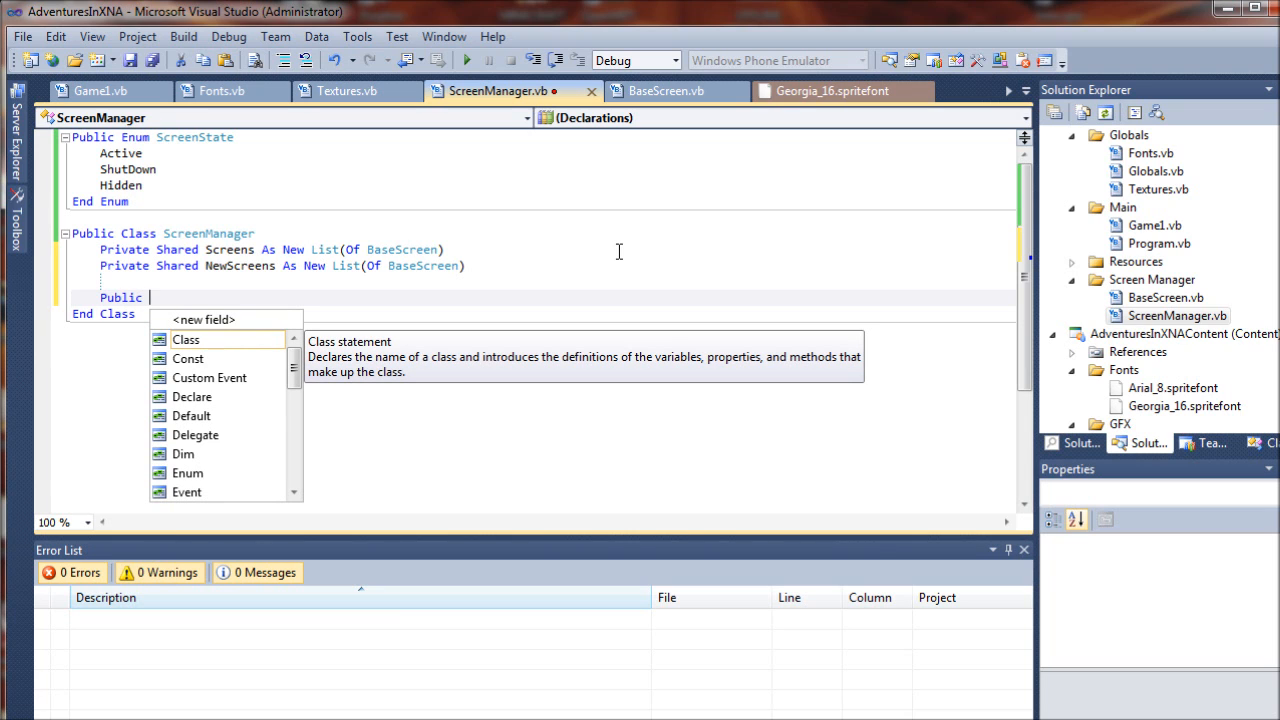
type("Sub New(")
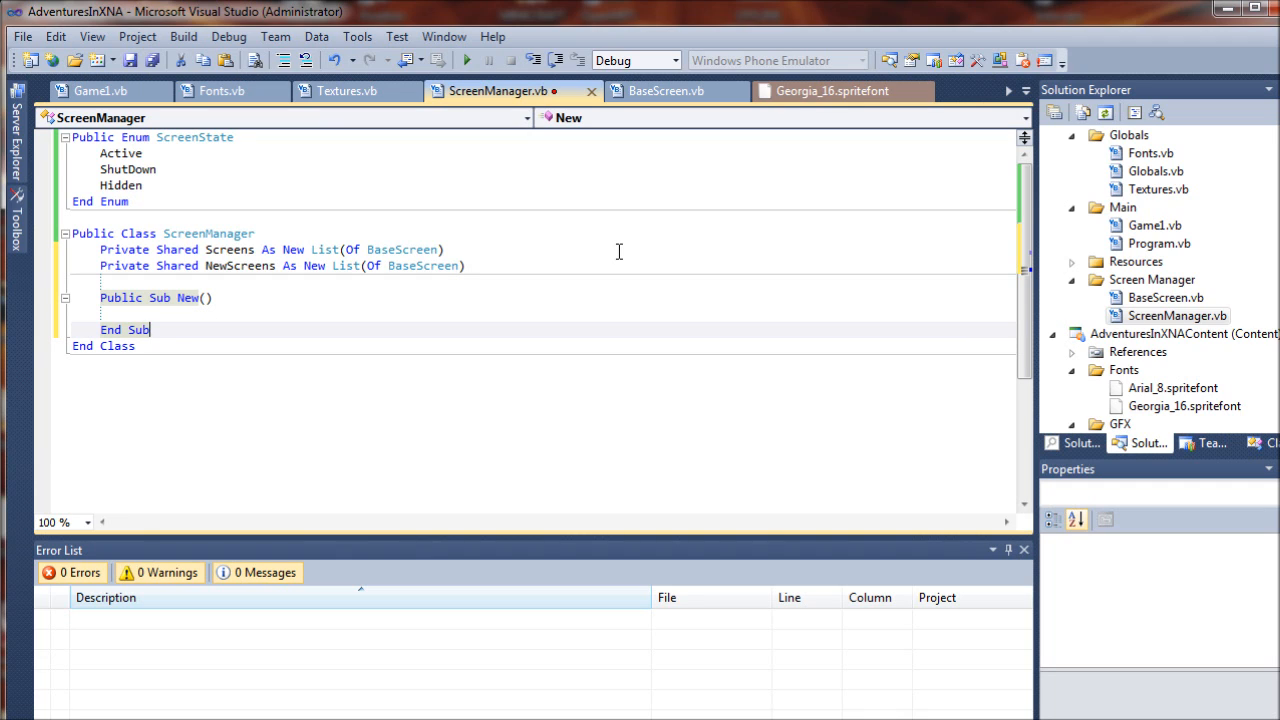
key("Return")
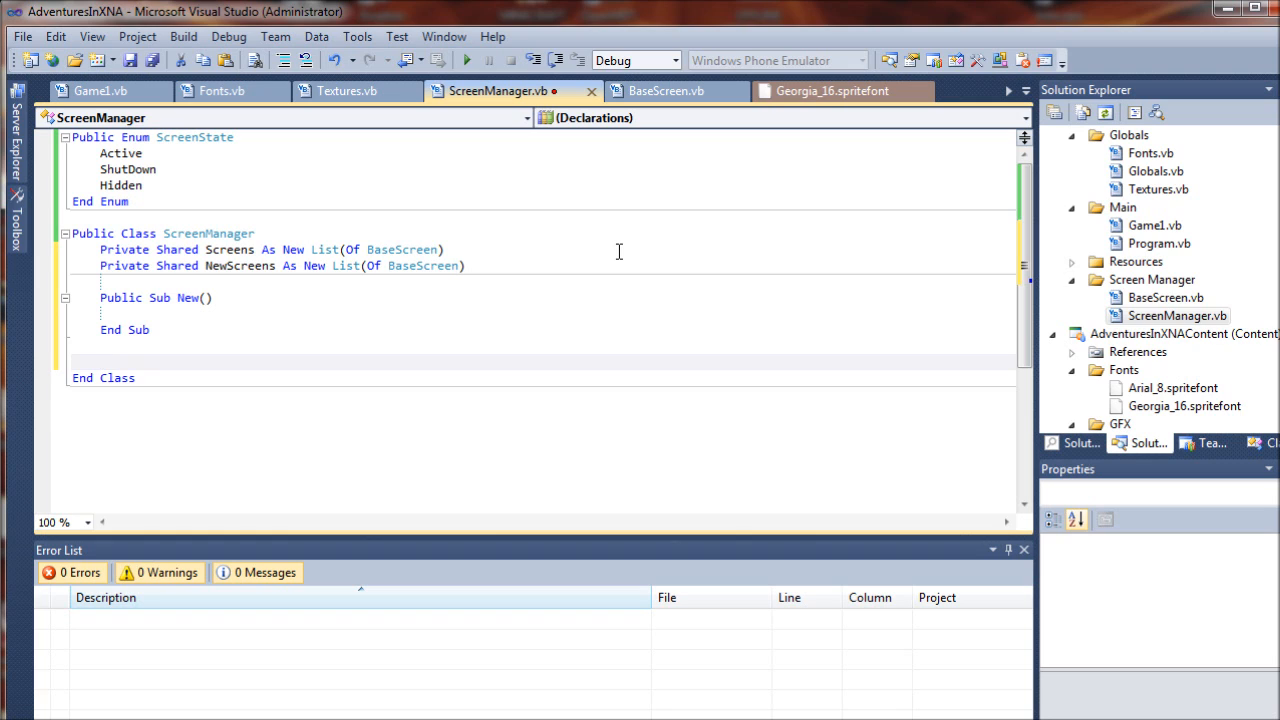
type("Public")
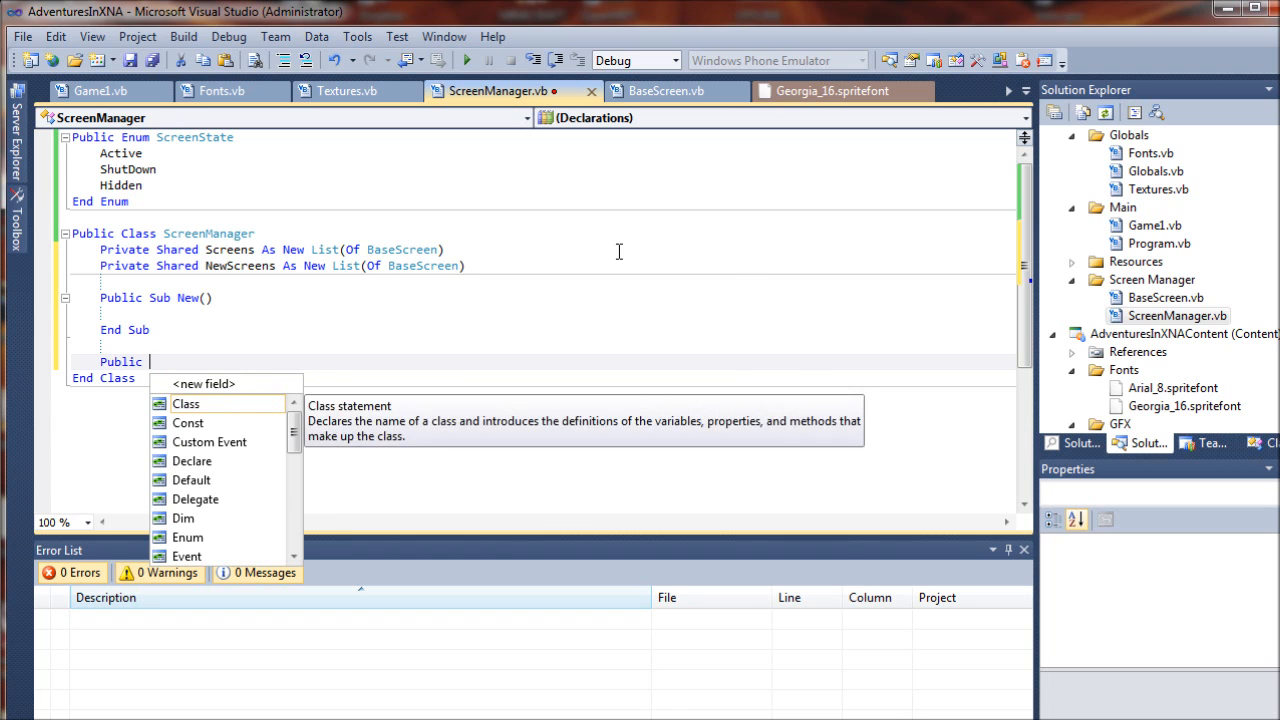
type("Sub Up")
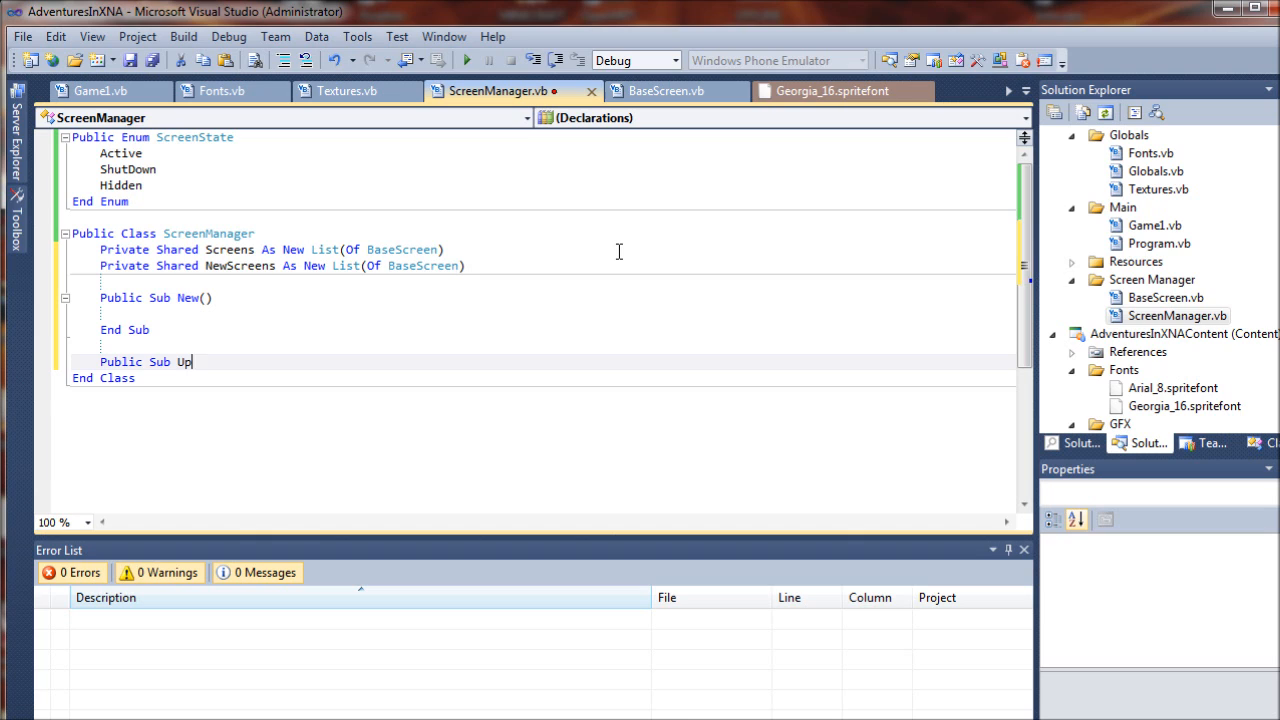
type("date()")
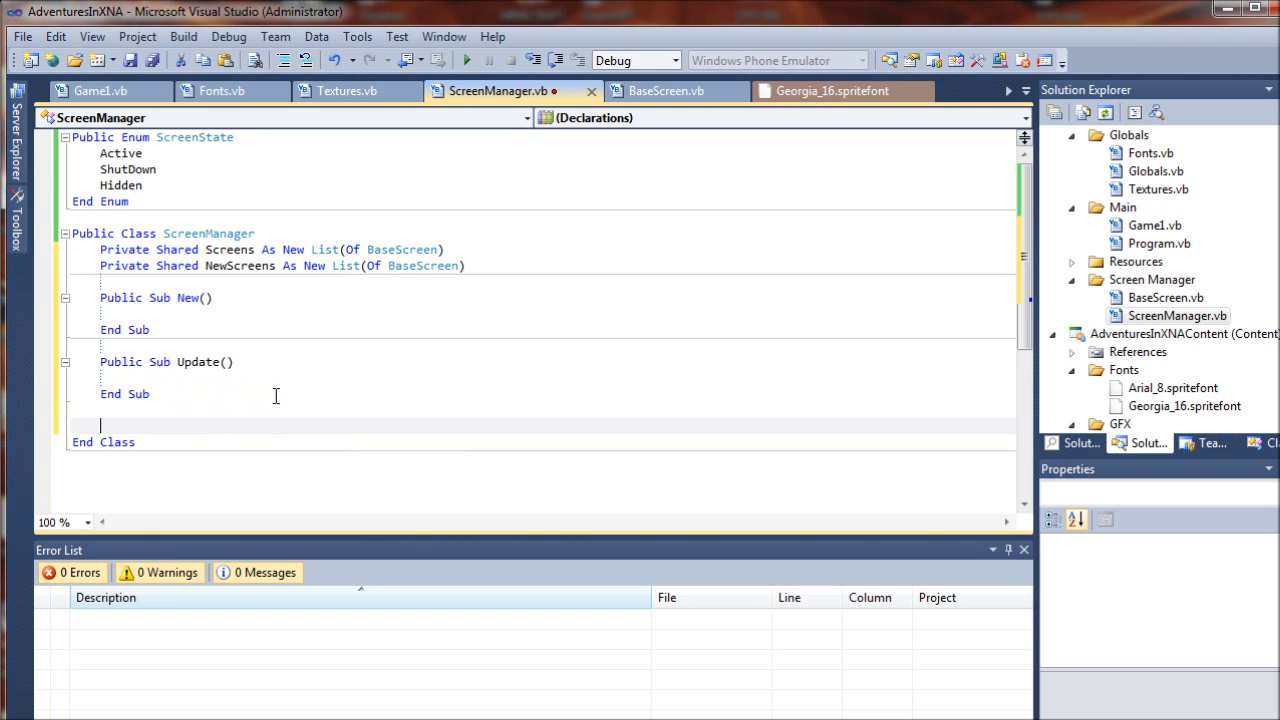
type("Public")
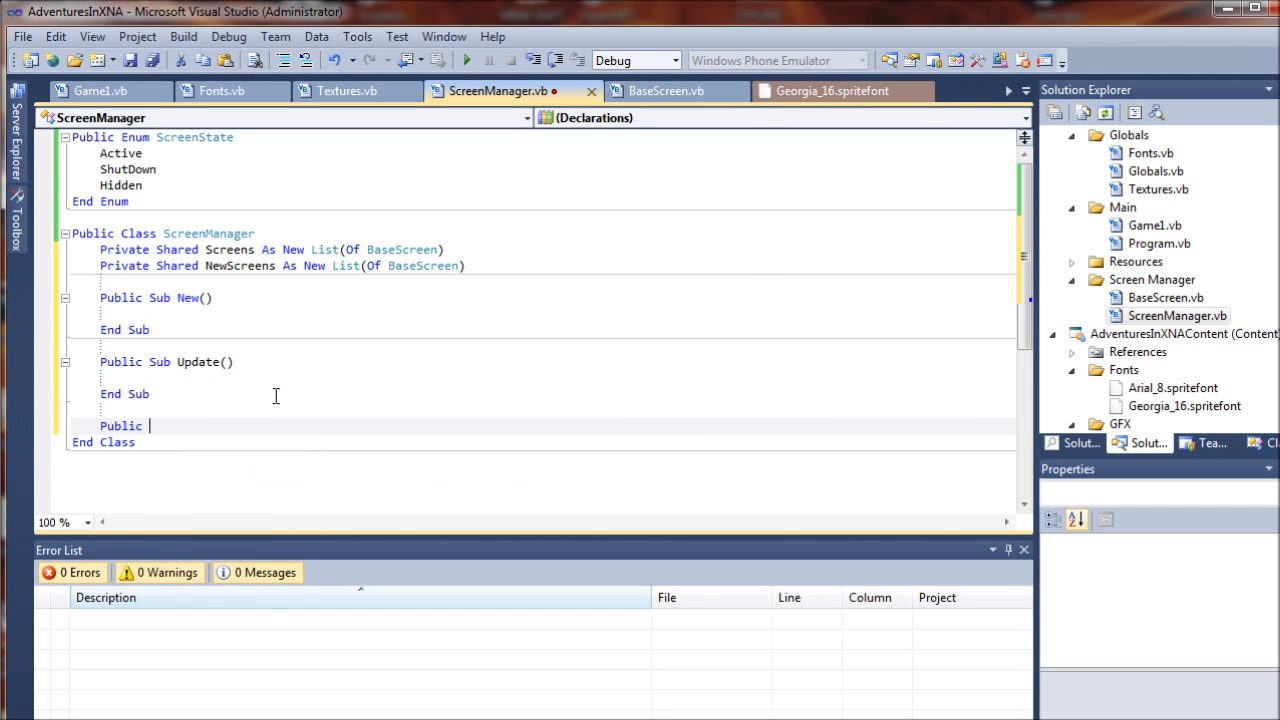
type("Sub Draw(")
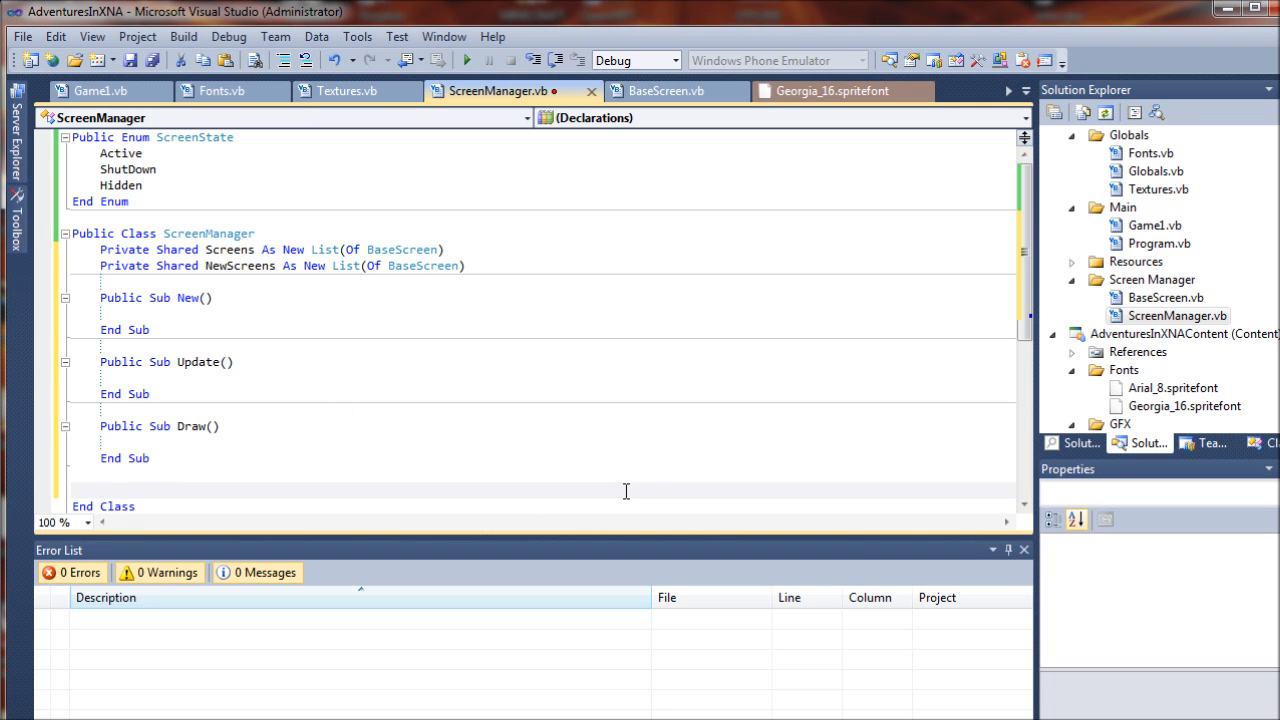
Step: Write 'Public Shared Sub AddScreen(screen As BaseScreen)' with End Sub below Draw
type("Public Shared Sub")
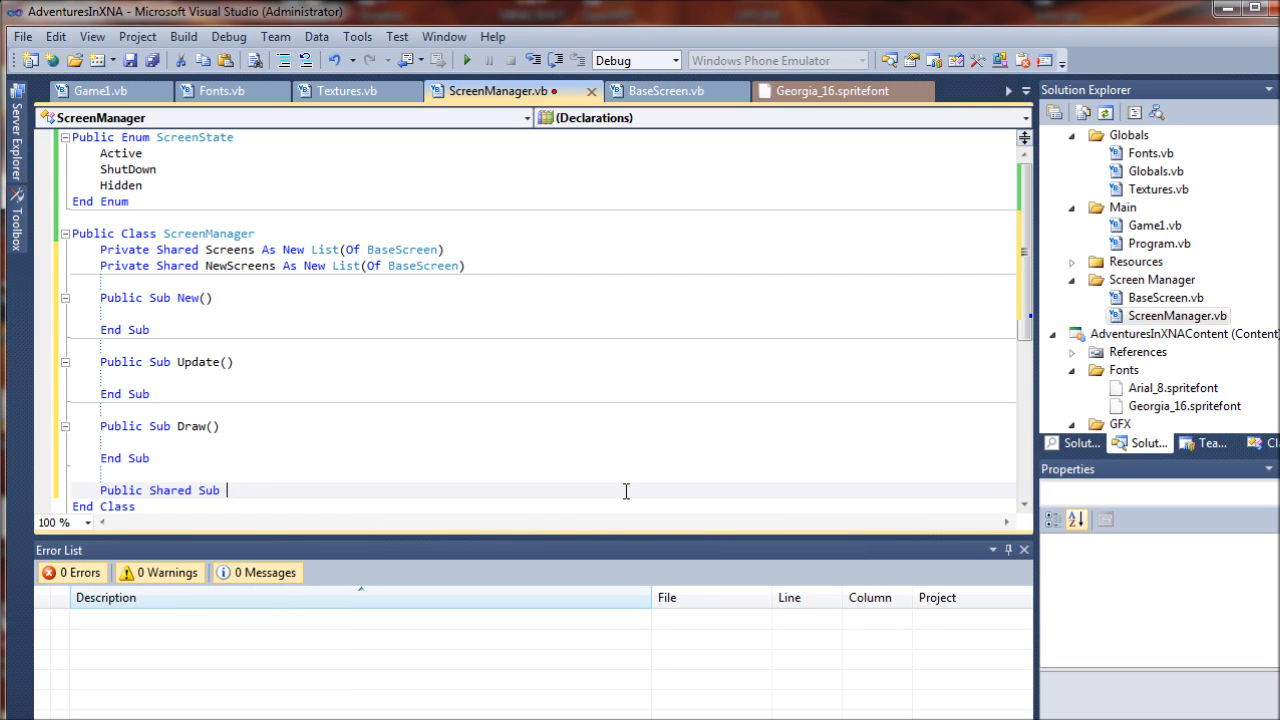
type("Add")
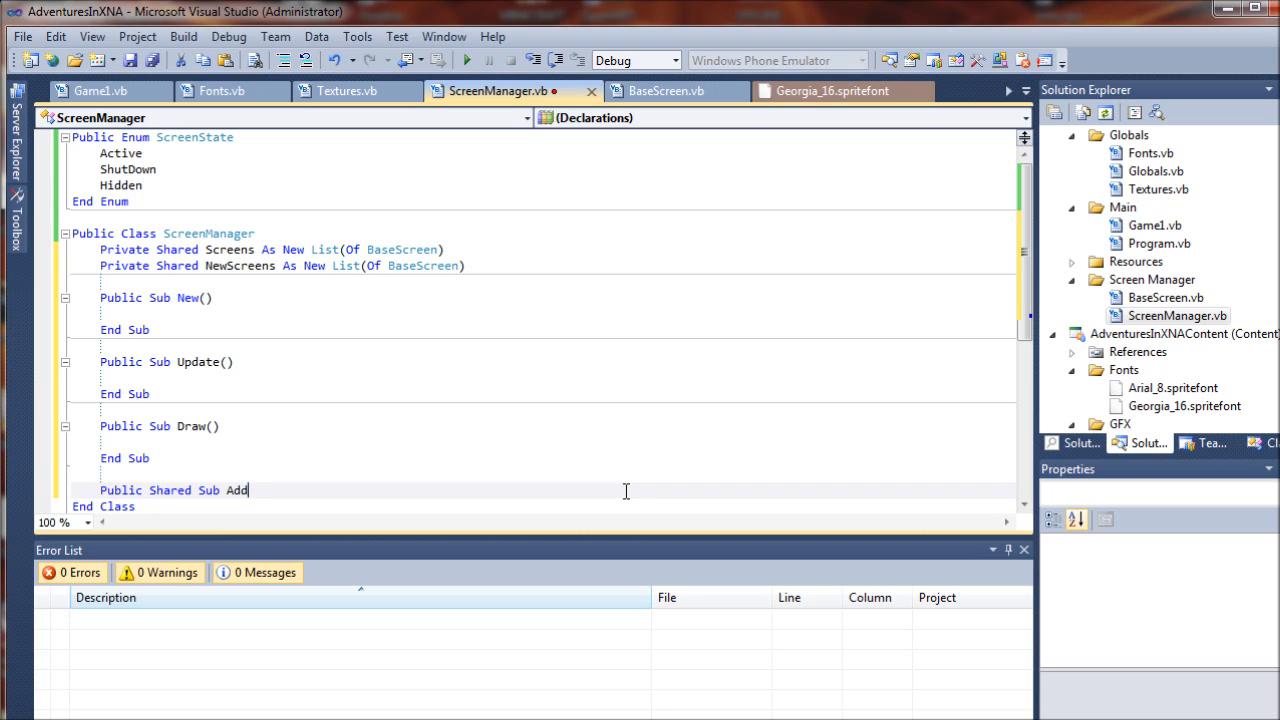
type("Screen")
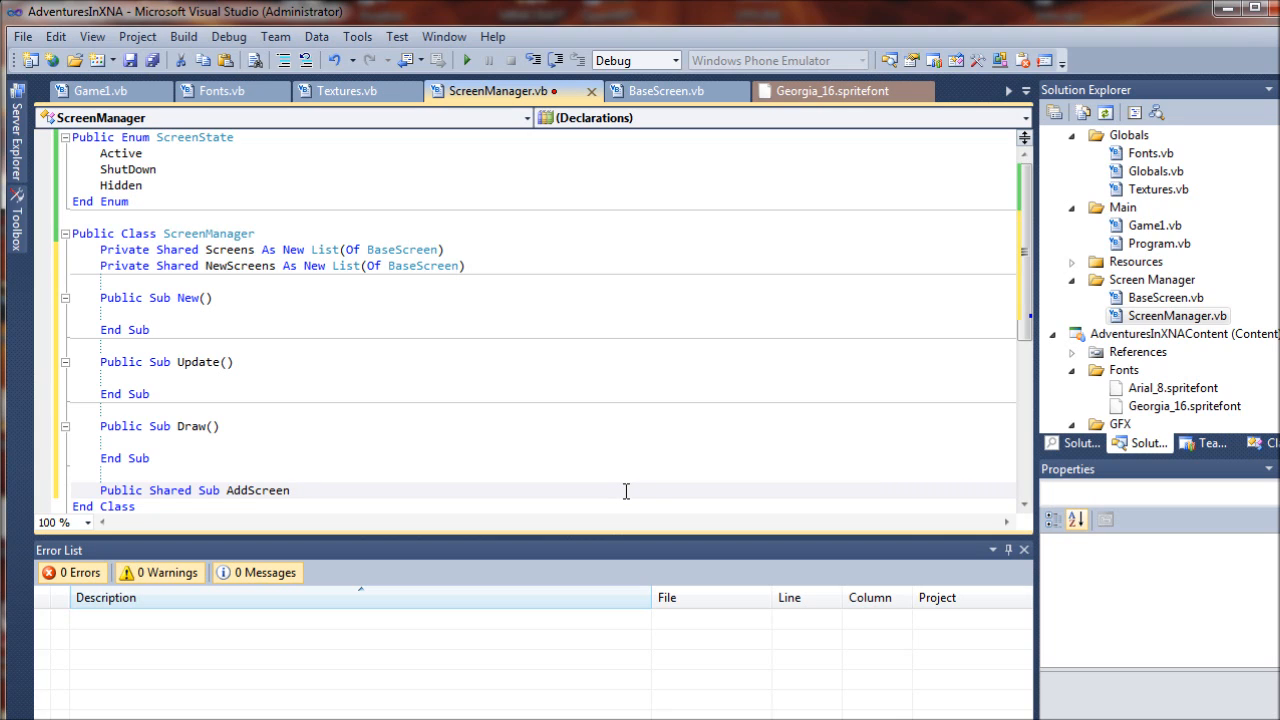
left_click(288, 490)
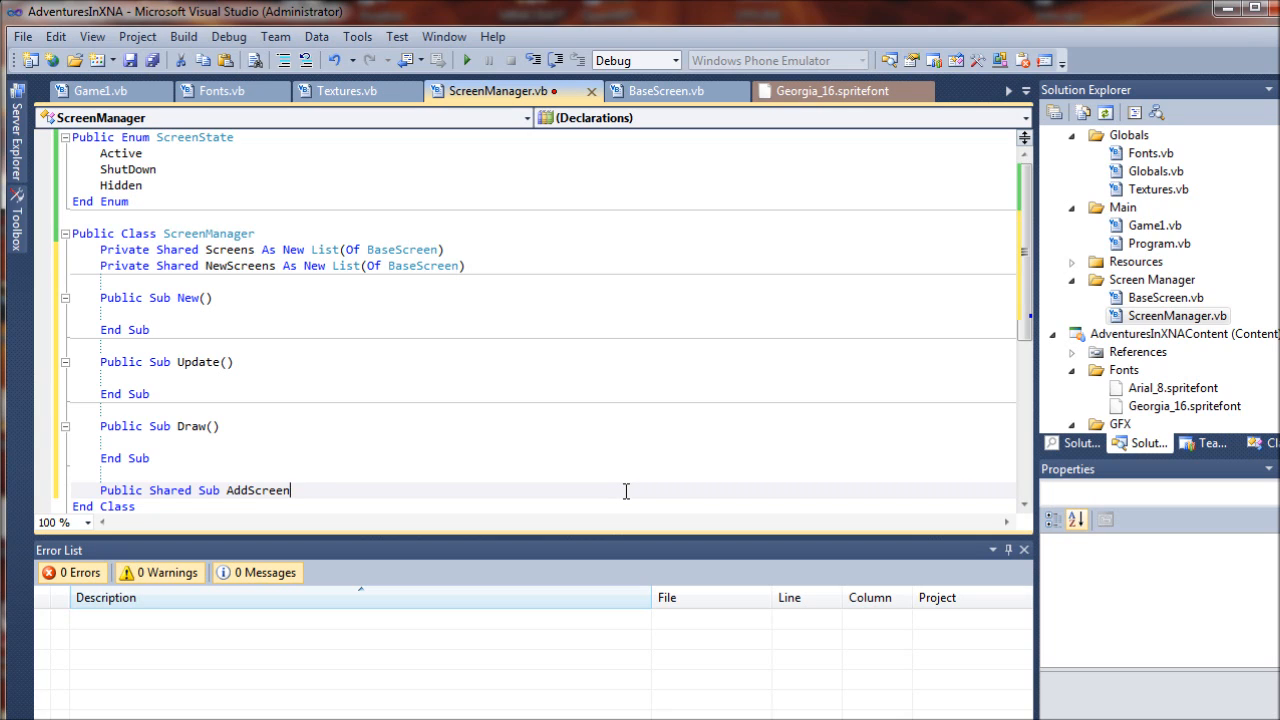
type("(")
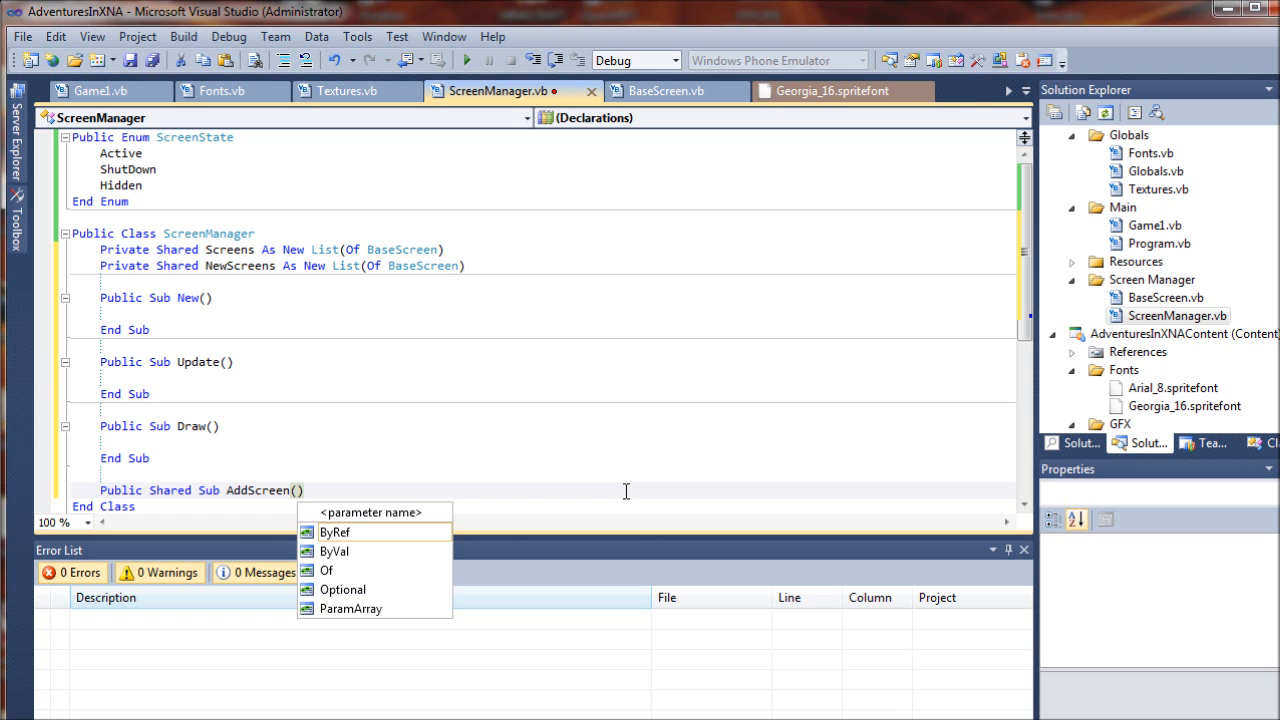
type("screen As BaseScreen")
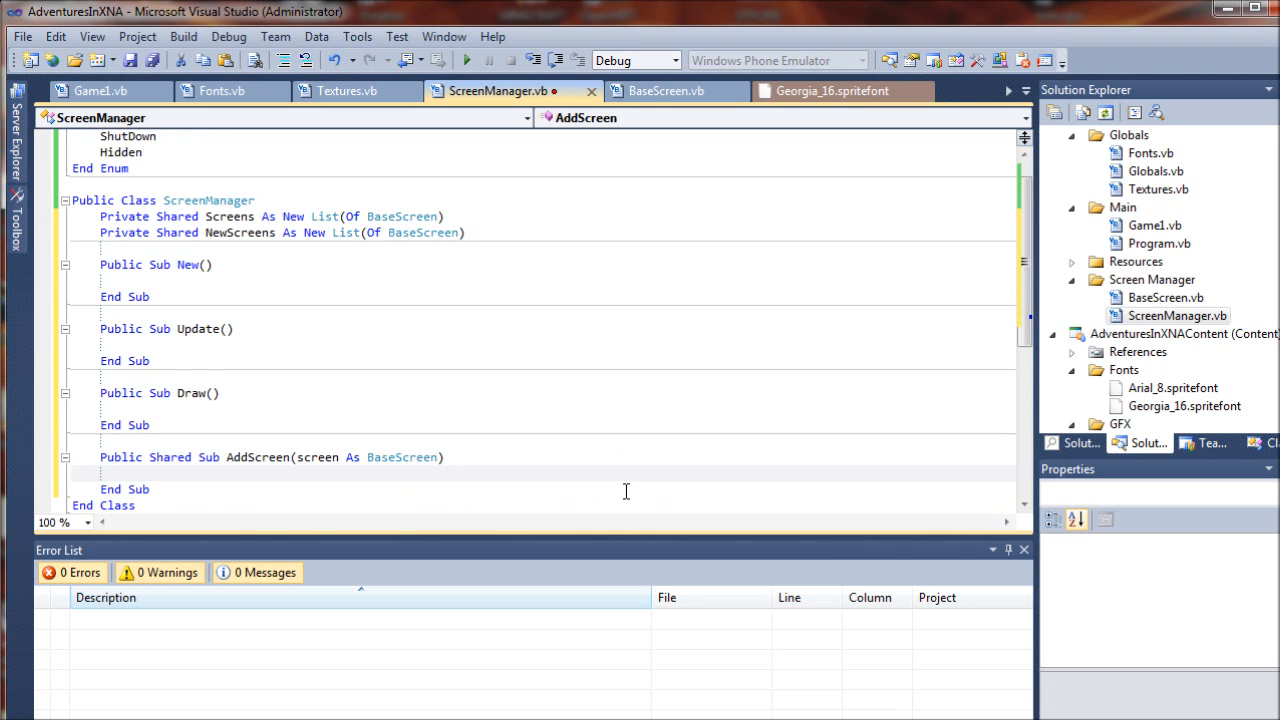
left_click(149, 489)
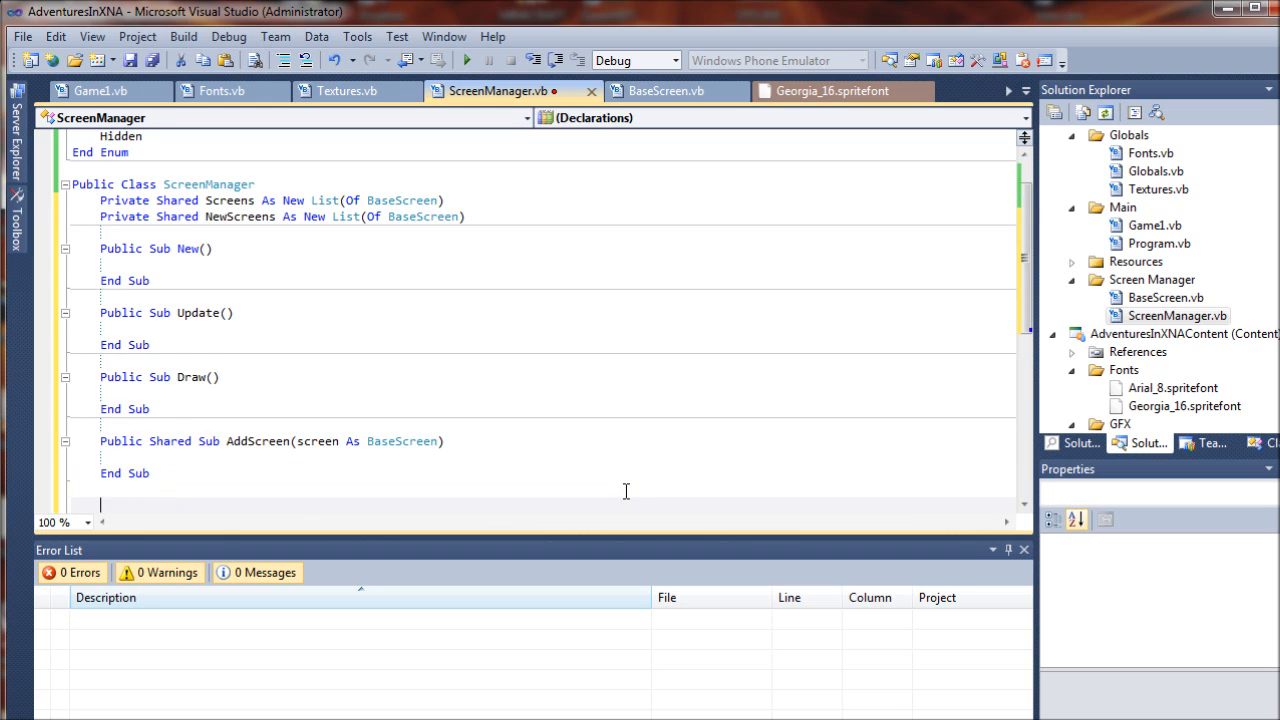
Step: Type the declaration 'Public Shared Sub UnloadScreen(screen As BaseScreen)' after AddScreen
type("Public")
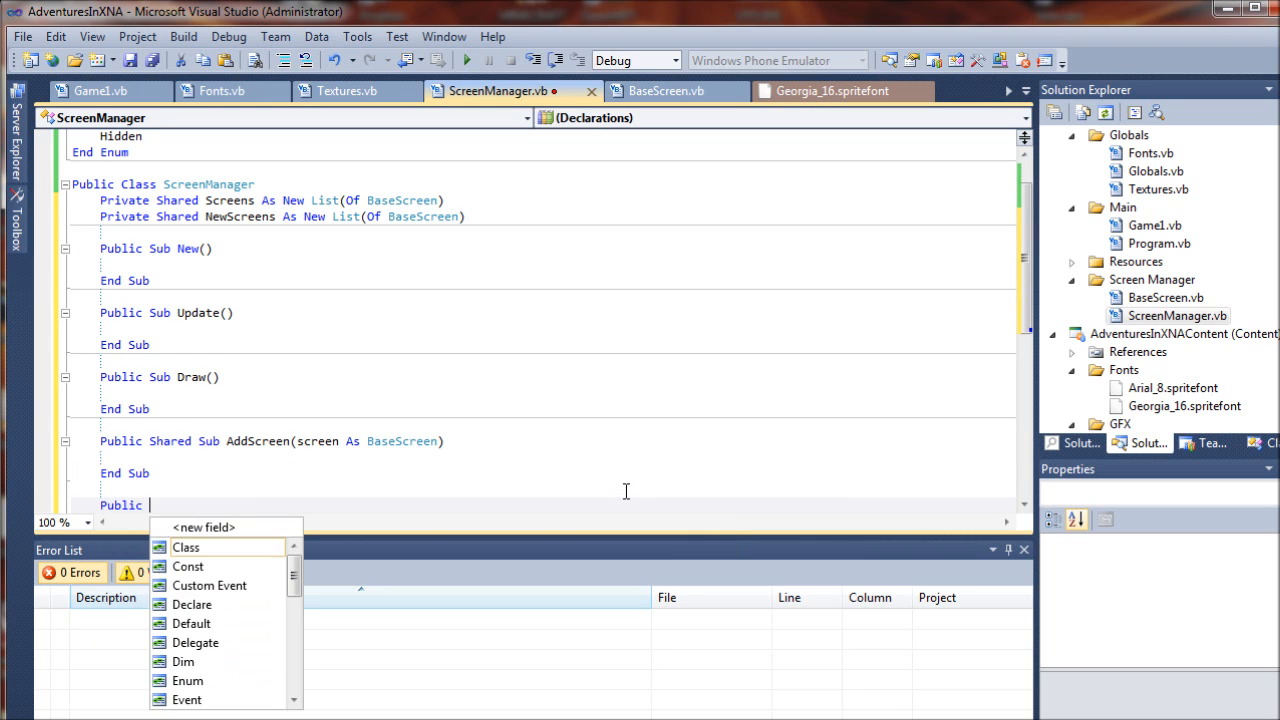
type("Shared")
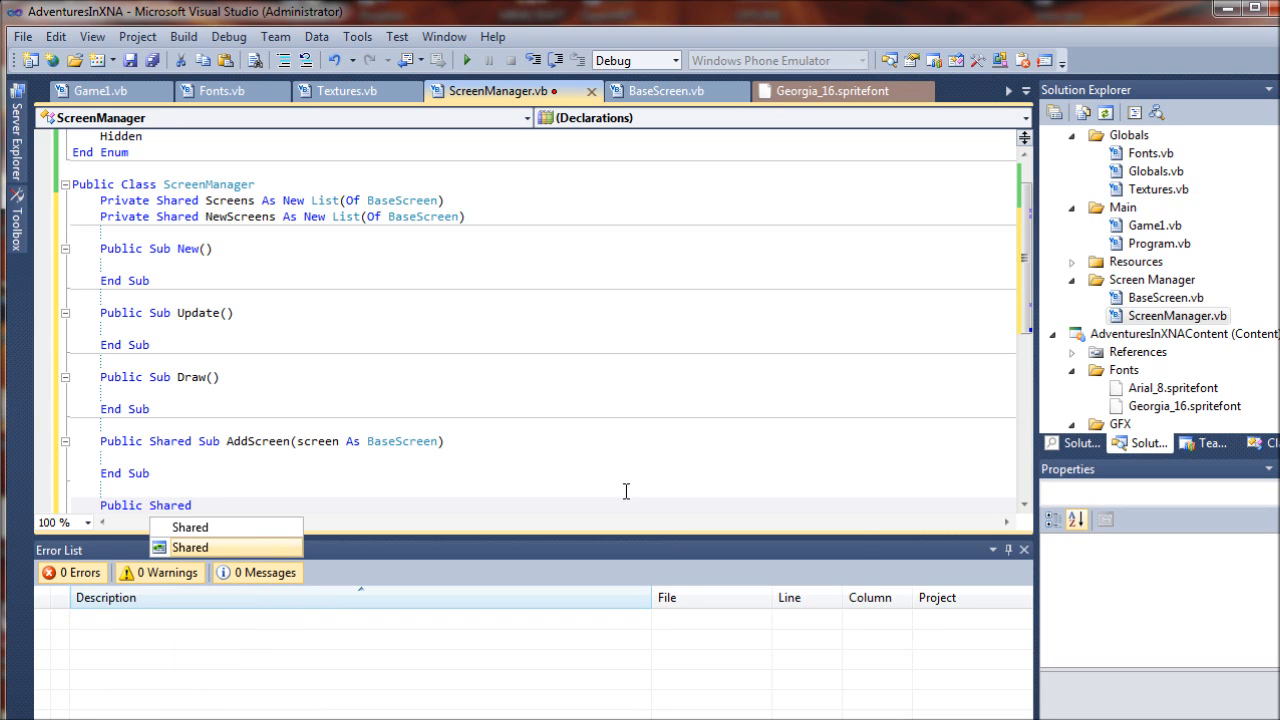
type("UnloadS")
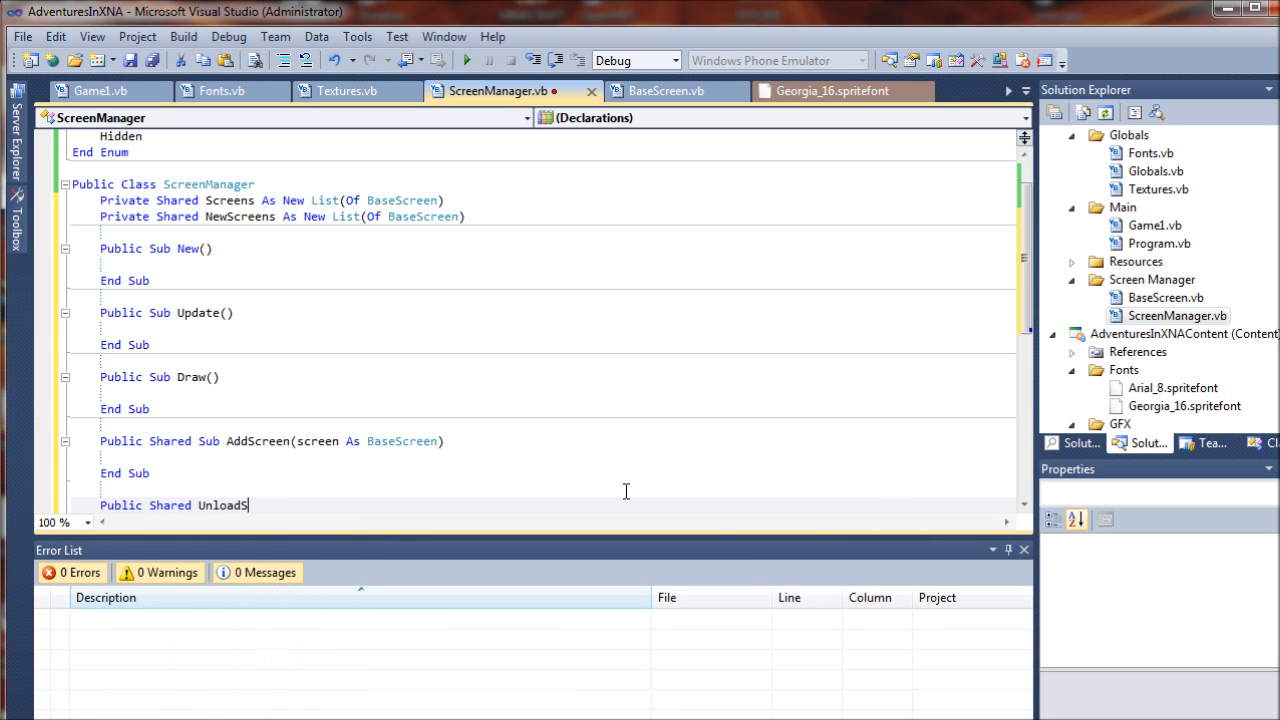
type("creen")
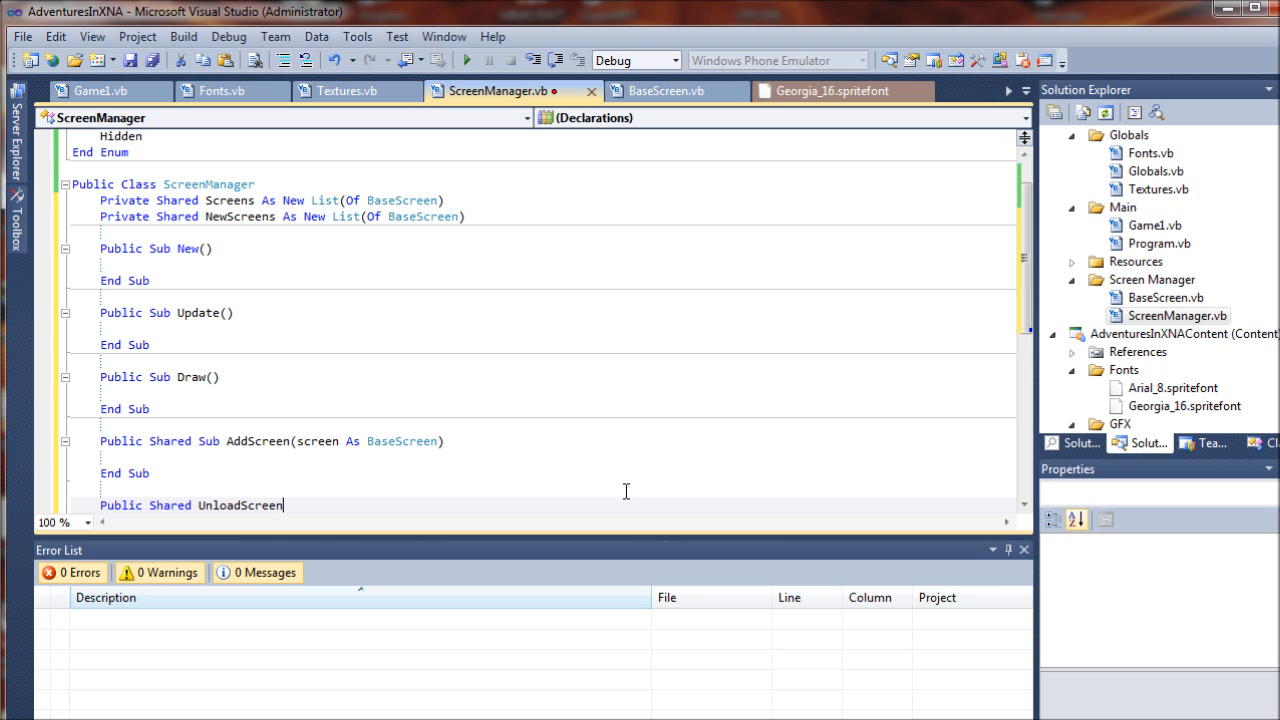
type("()")
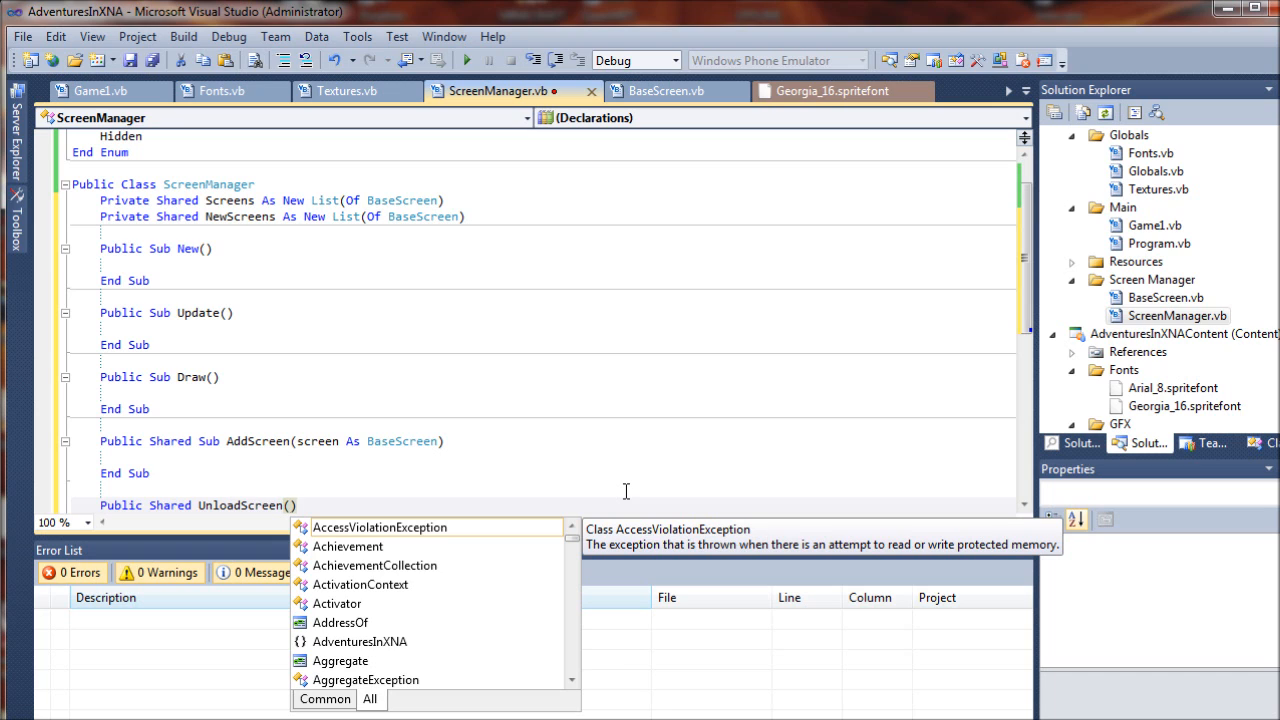
type("screenManager")
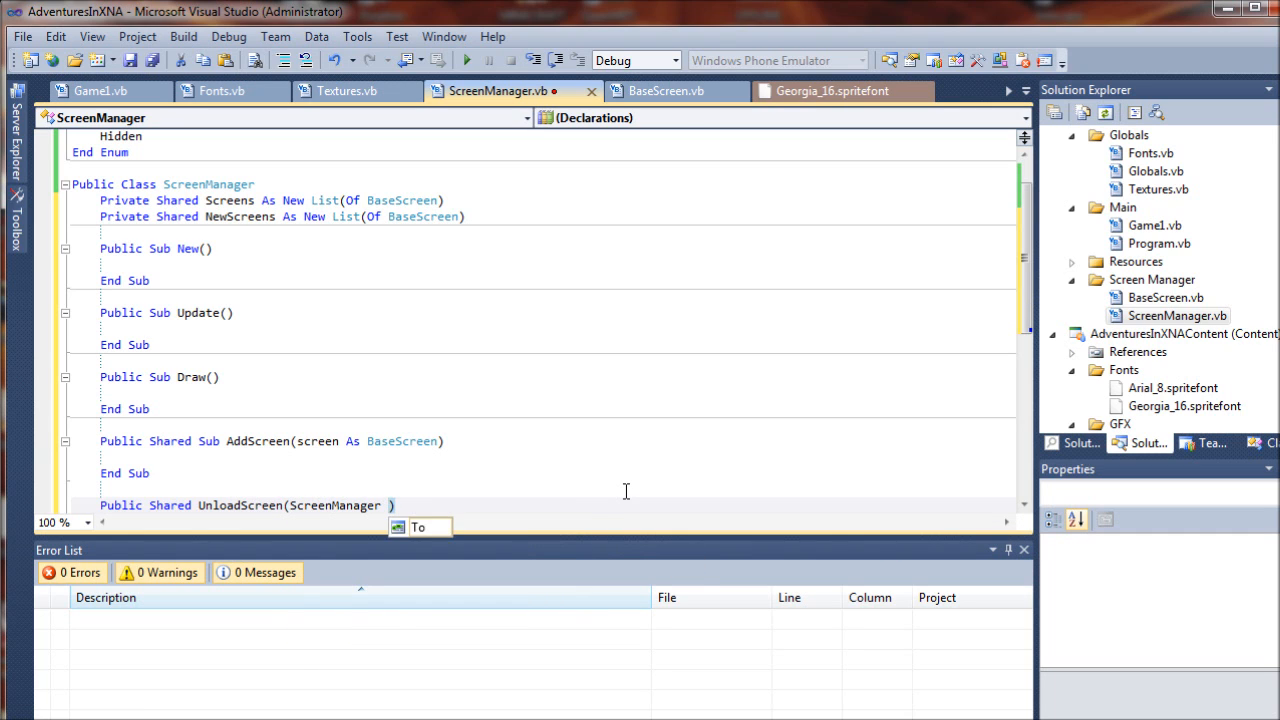
type("Scr")
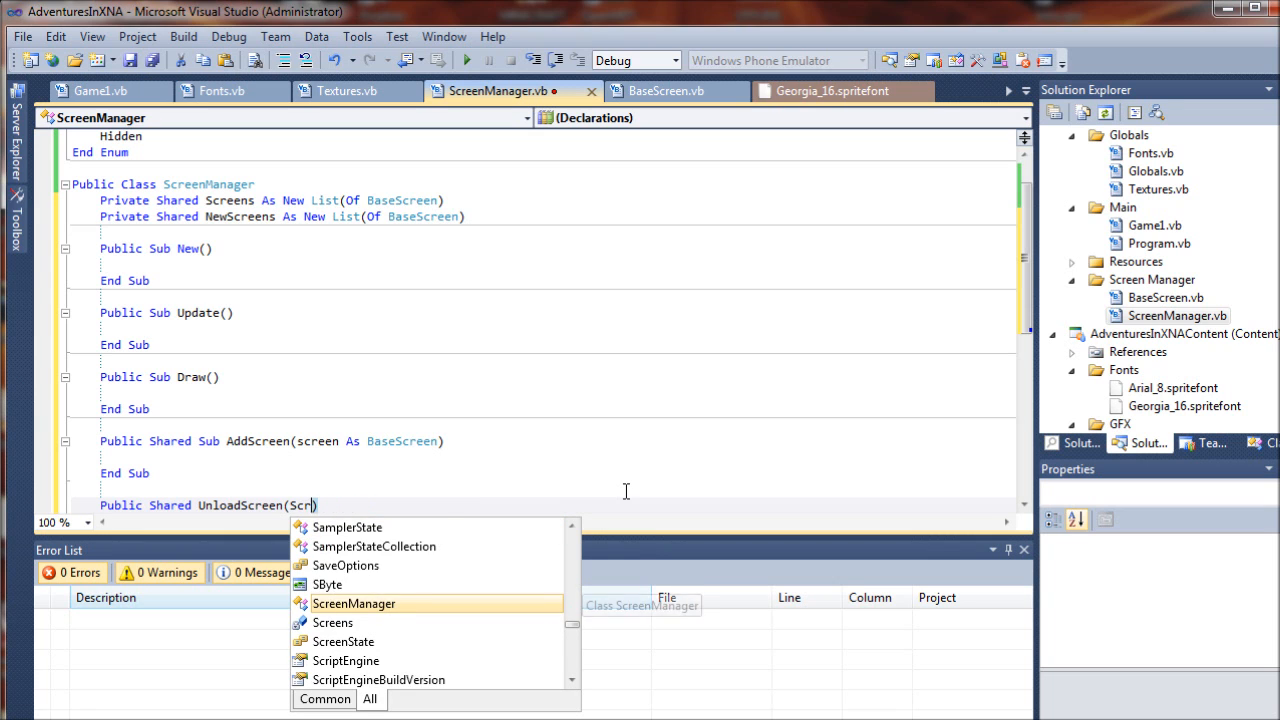
type("een")
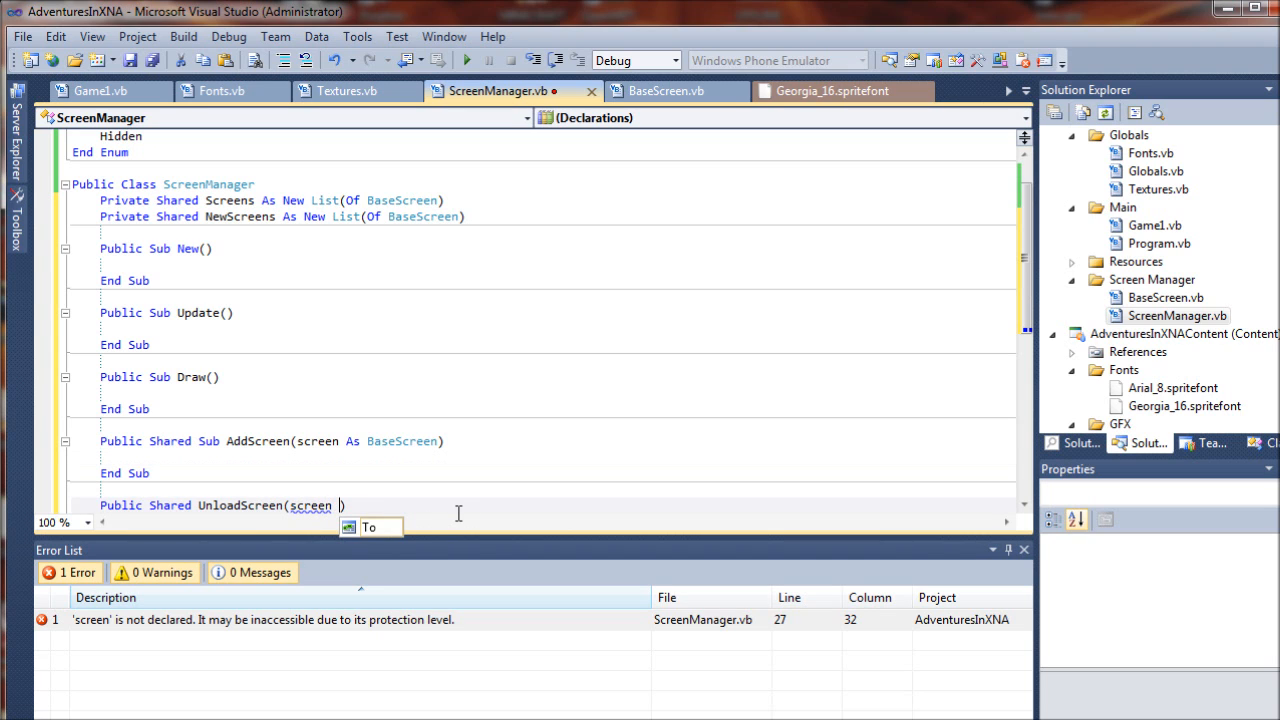
type("As BaseScreen")
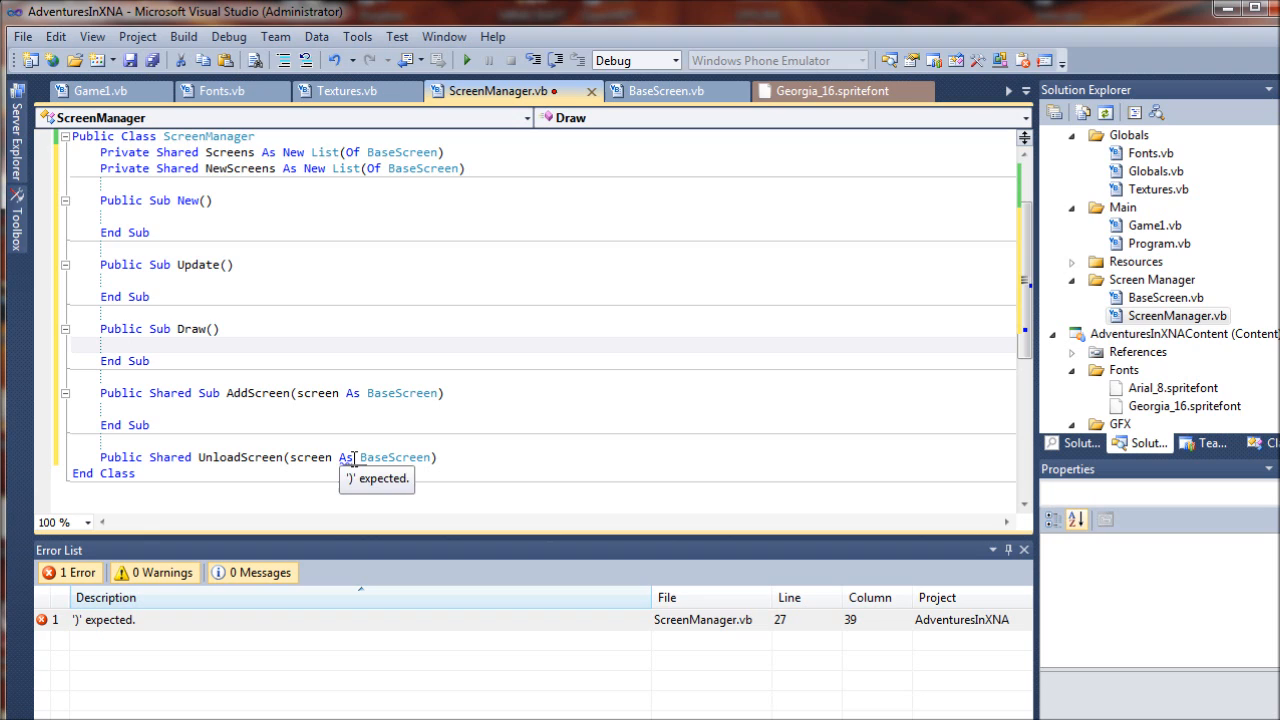
Step: Close UnloadScreen with End Sub so no errors remain
left_click(495, 457)
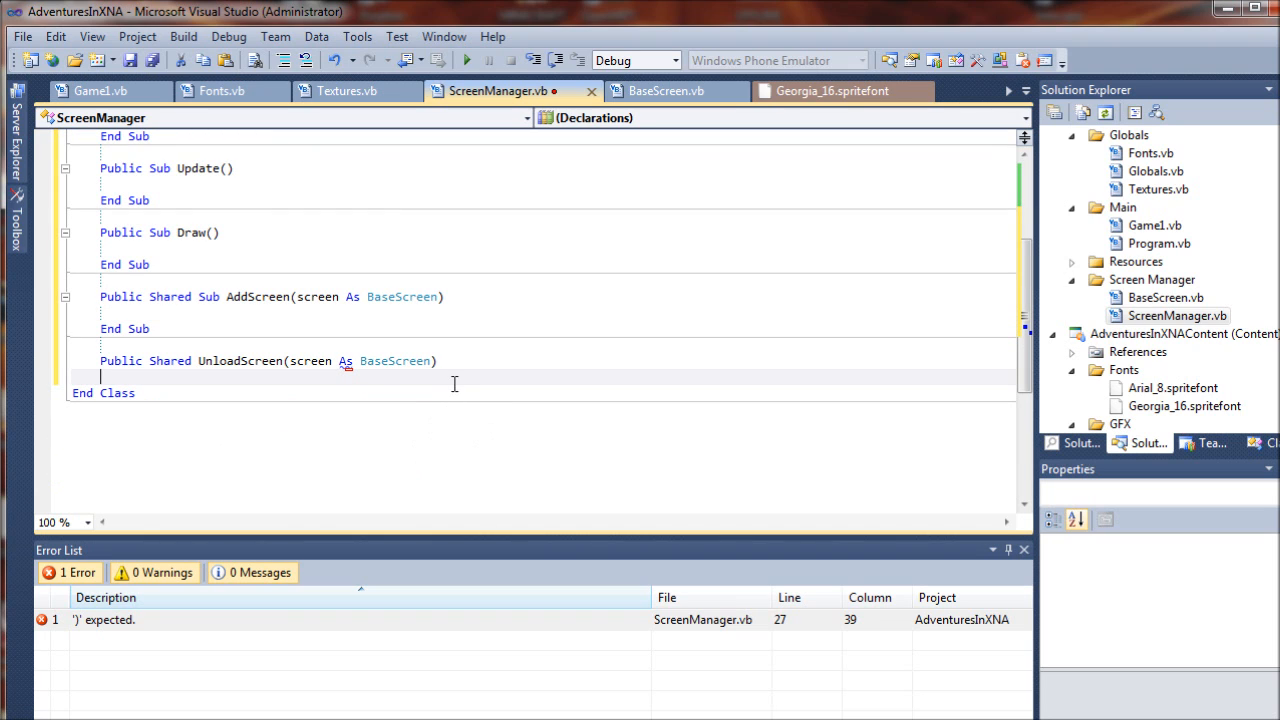
mouse_move(387, 397)
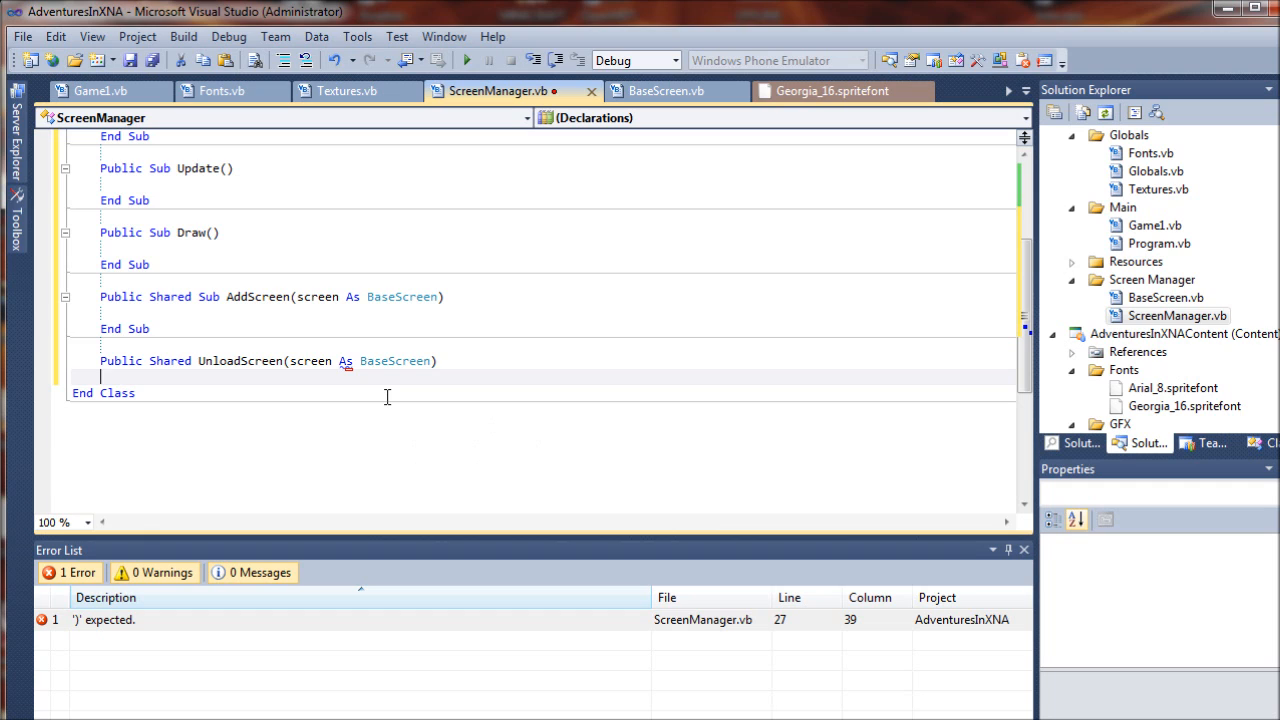
type("end Sub")
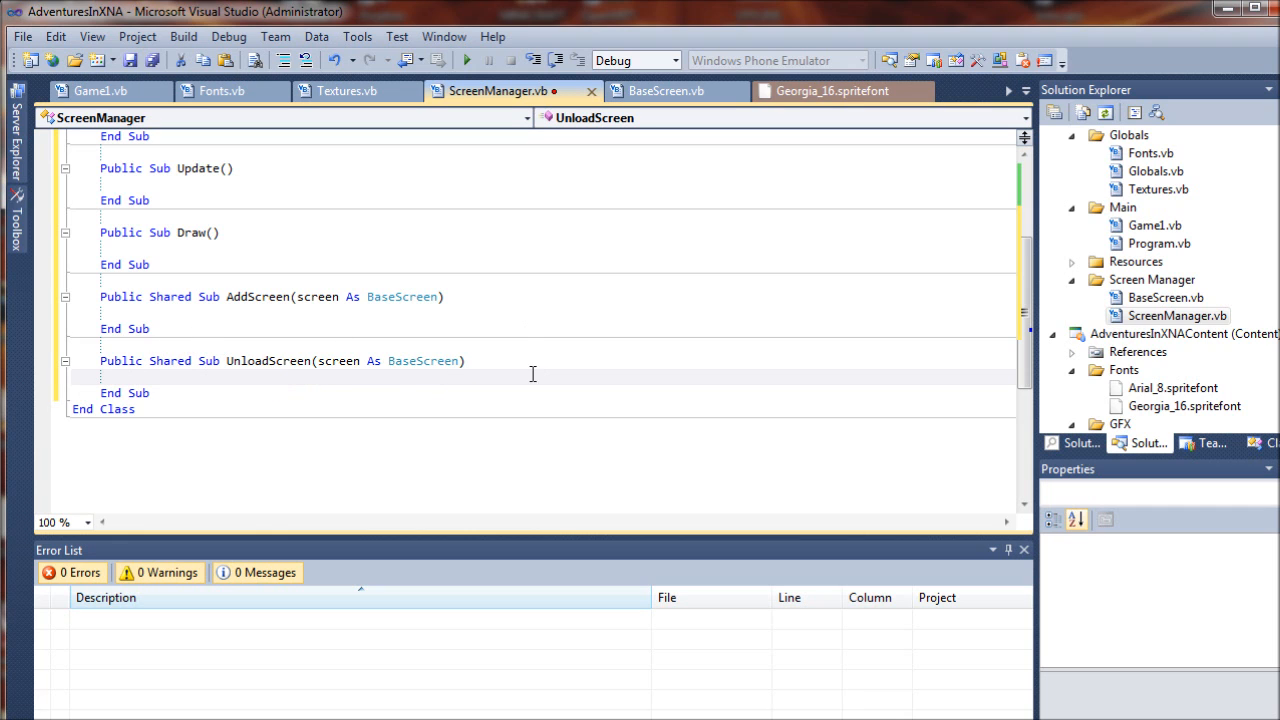
scroll("up", 3)
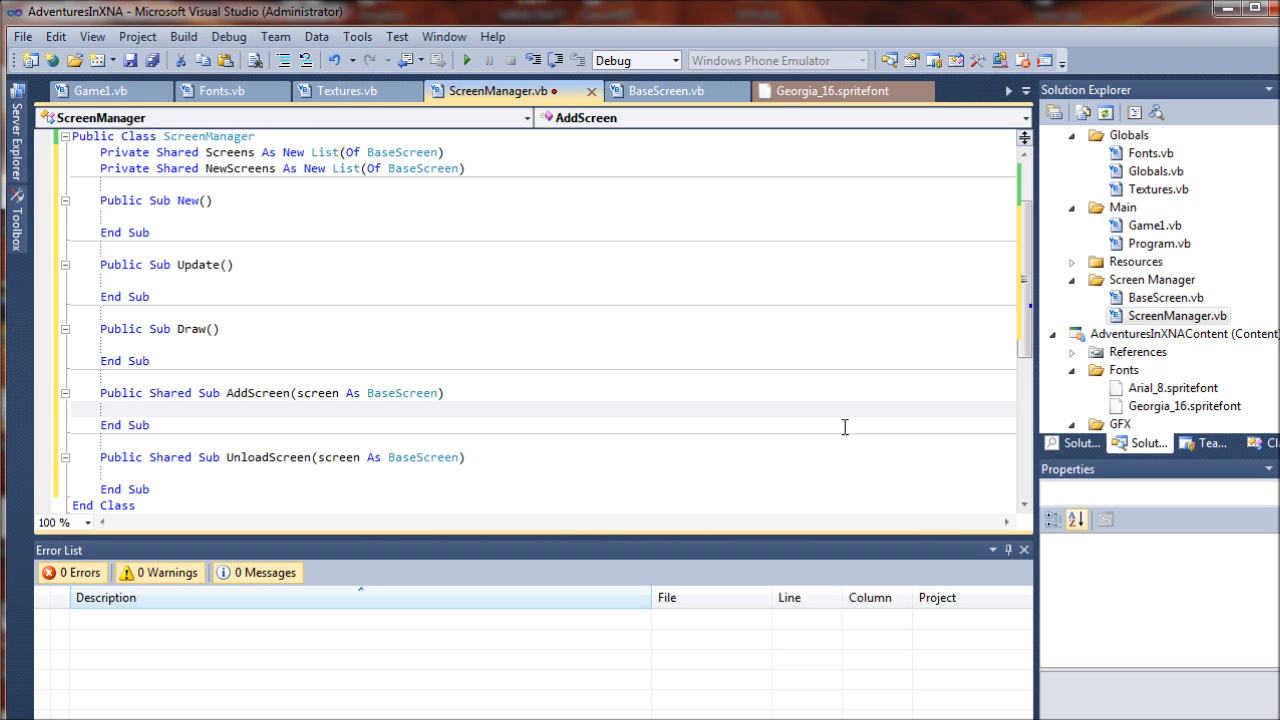
Step: Fill AddScreen's body with NewScreens.Add(screen)
type("NewS")
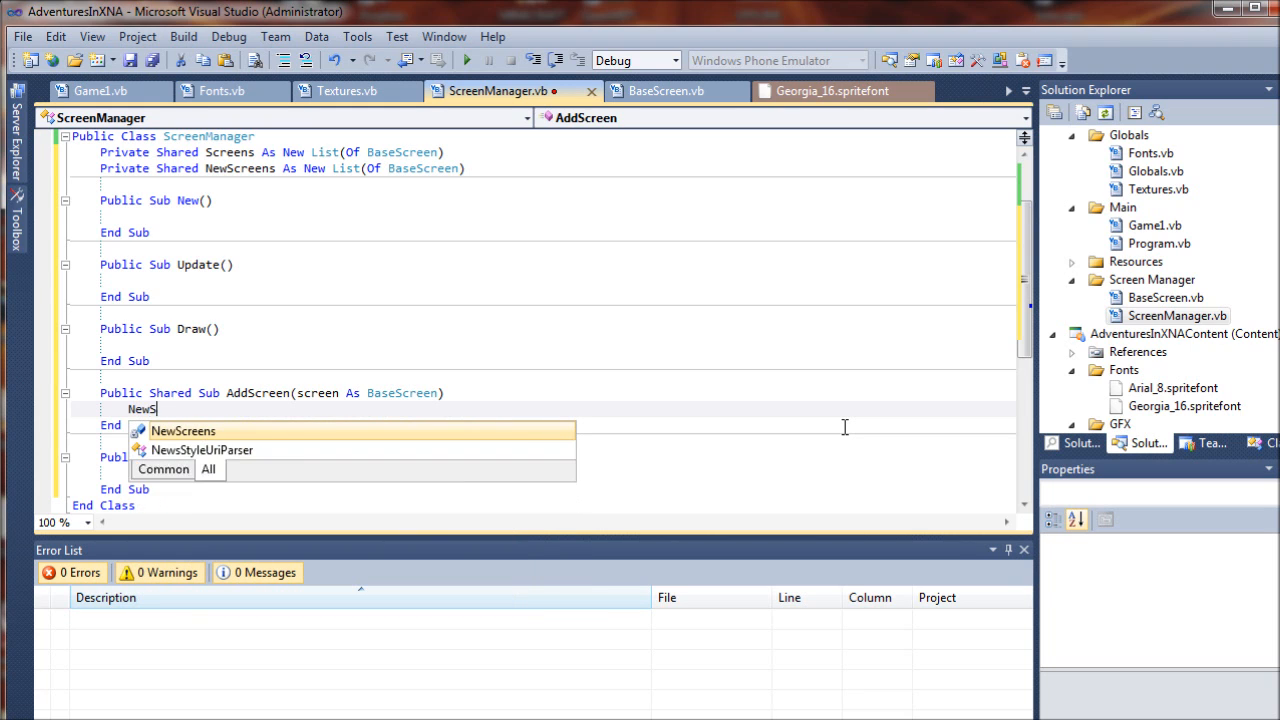
type("c")
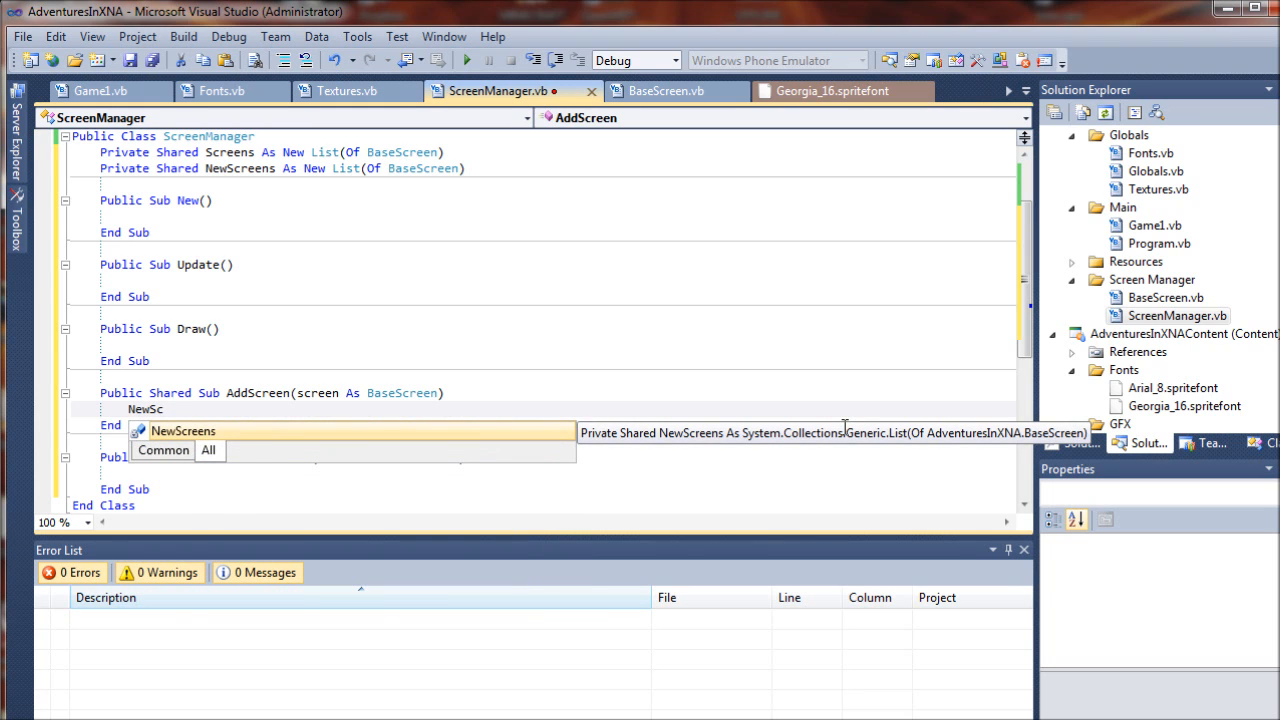
type(".Add(screen")
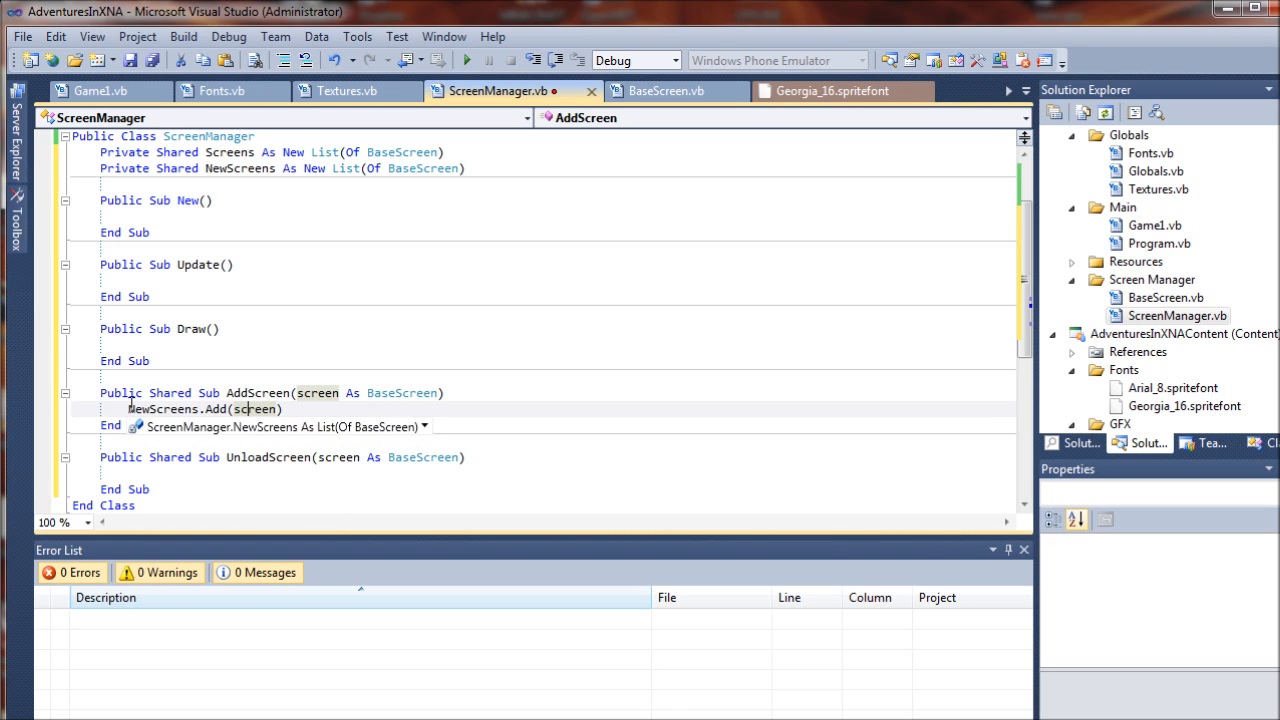
mouse_move(318, 392)
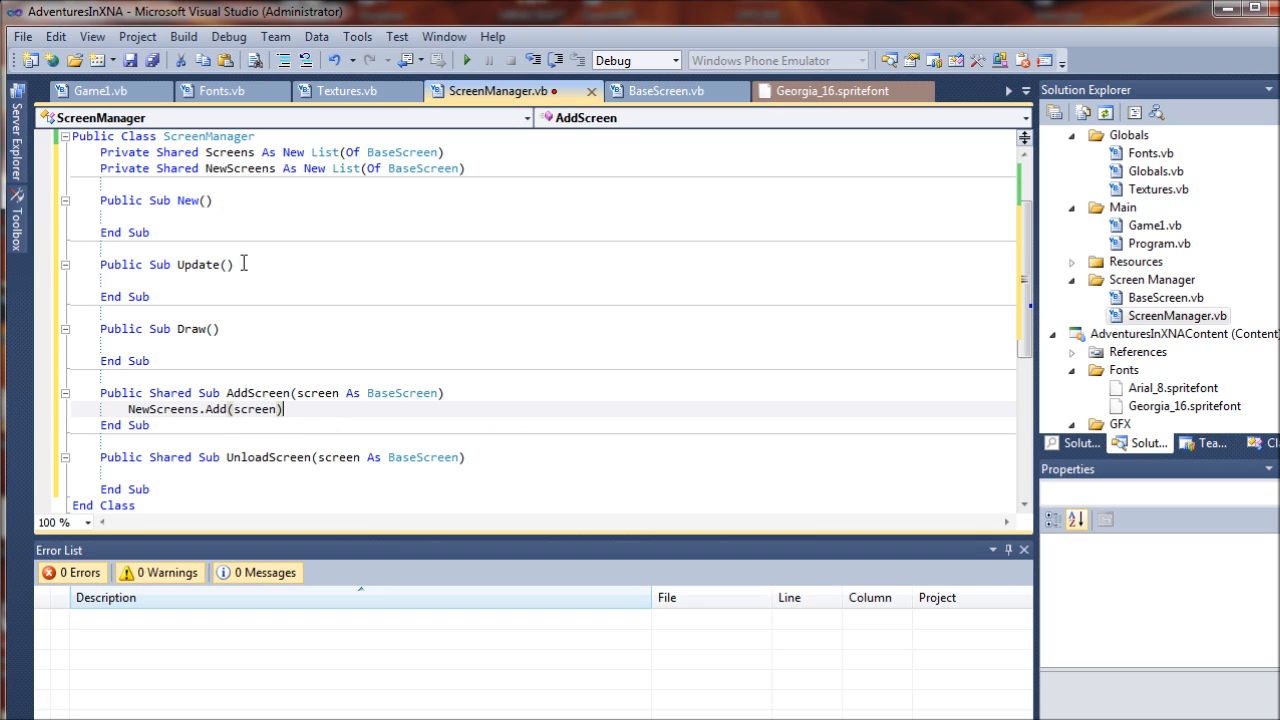
mouse_move(240, 330)
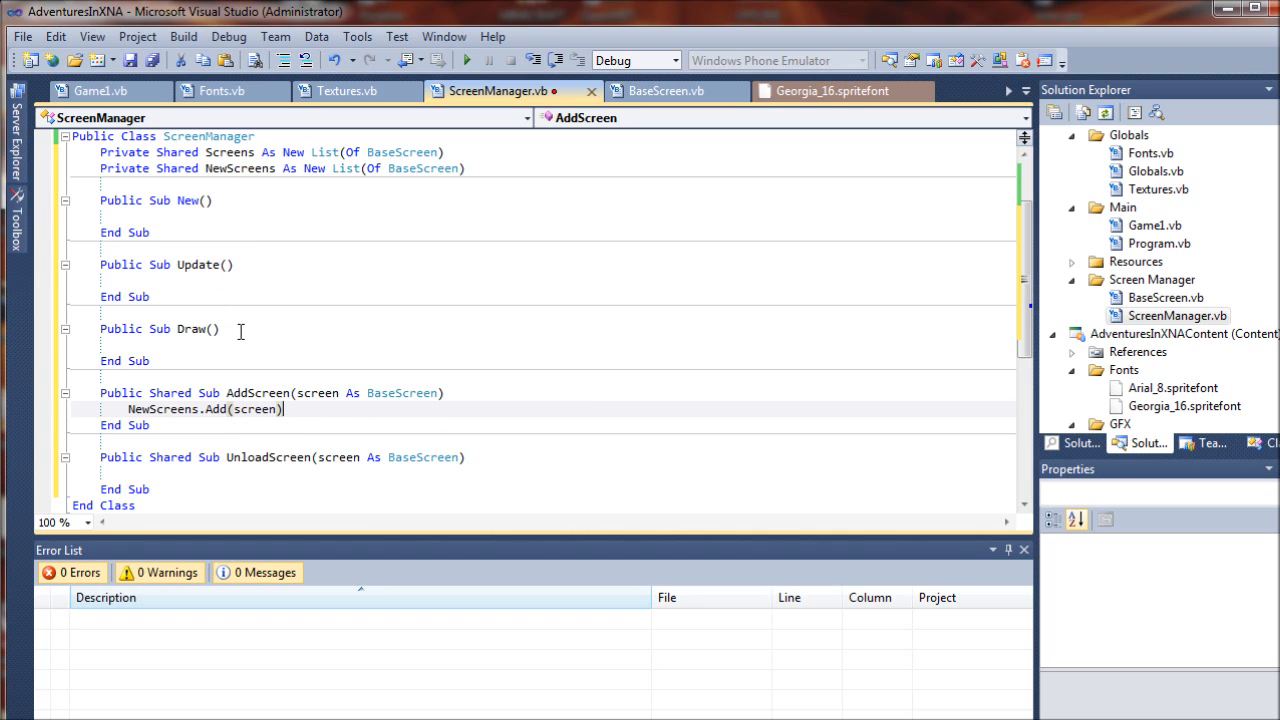
scroll("down", 3)
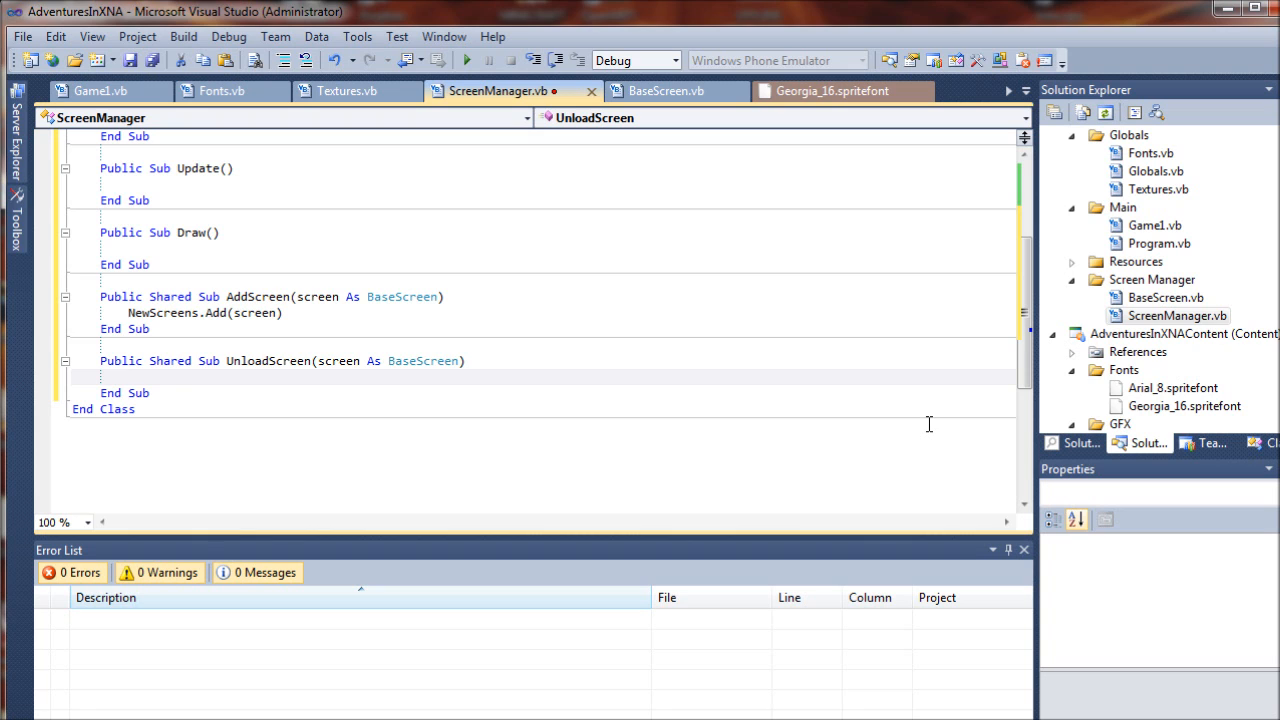
Step: Start a 'For Each FoundScreen As BaseScreen In Screens' loop inside UnloadScreen
type("For")
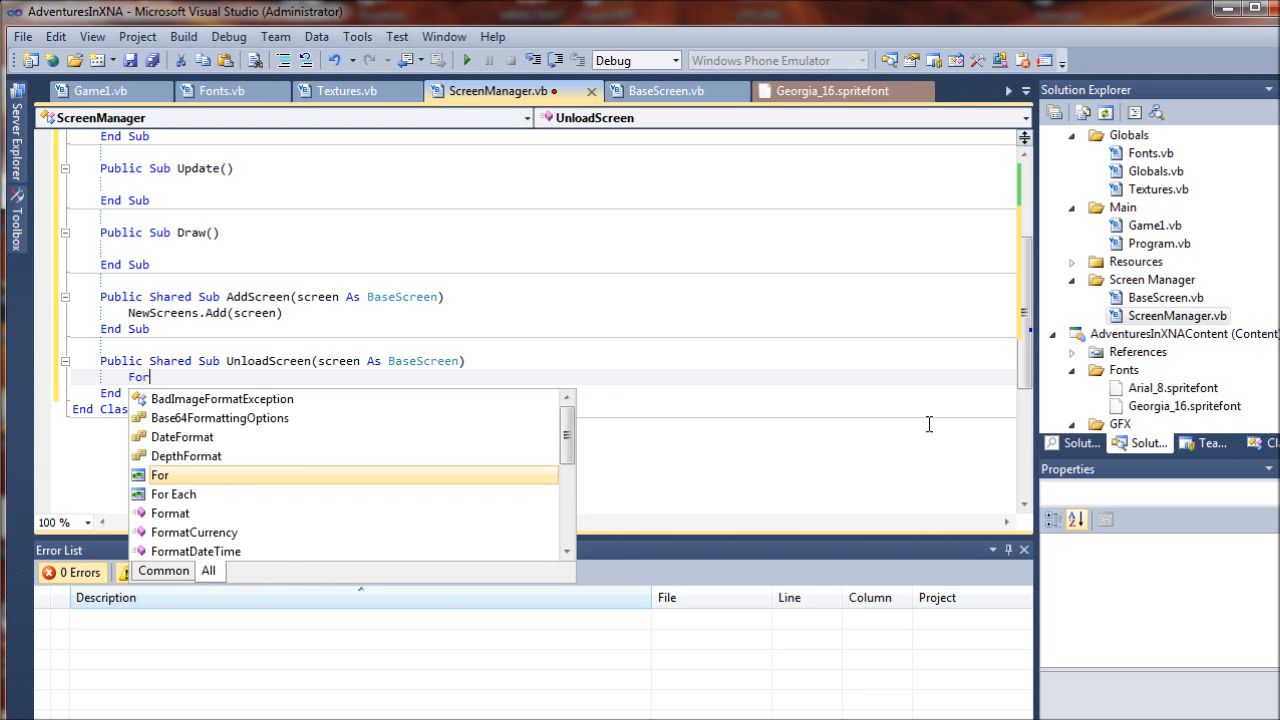
type("each")
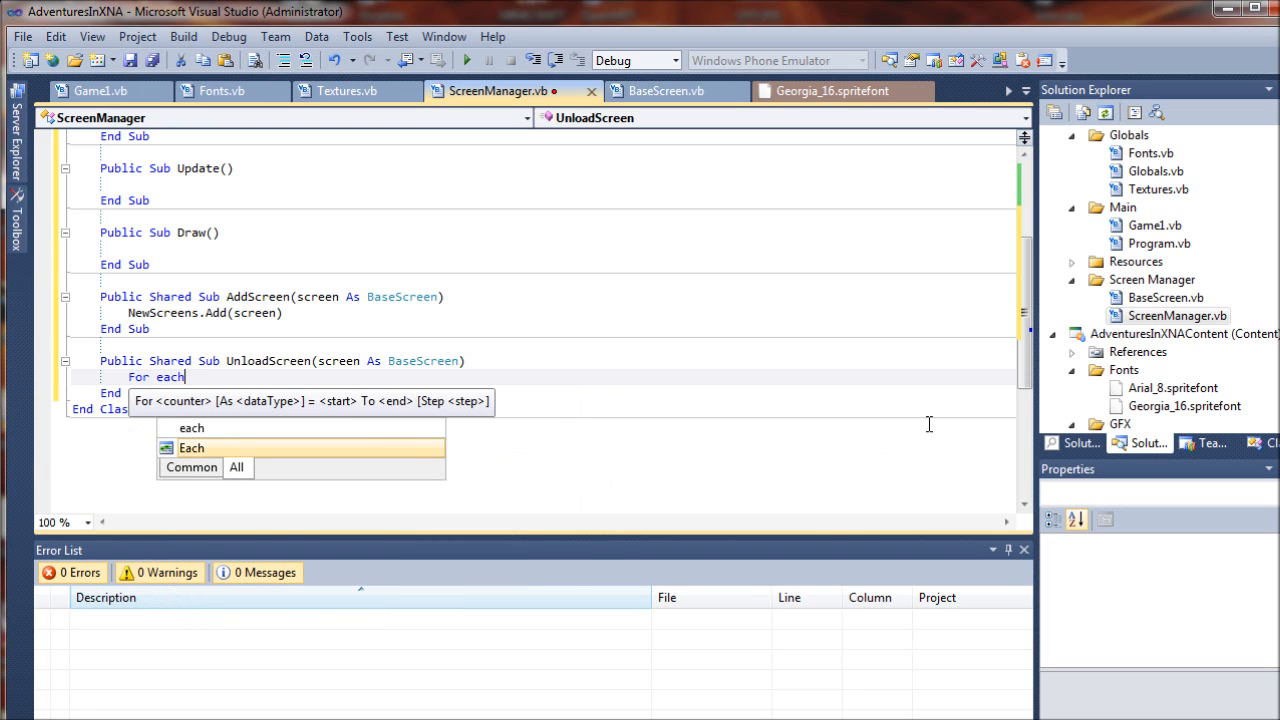
type("FoundScreen")
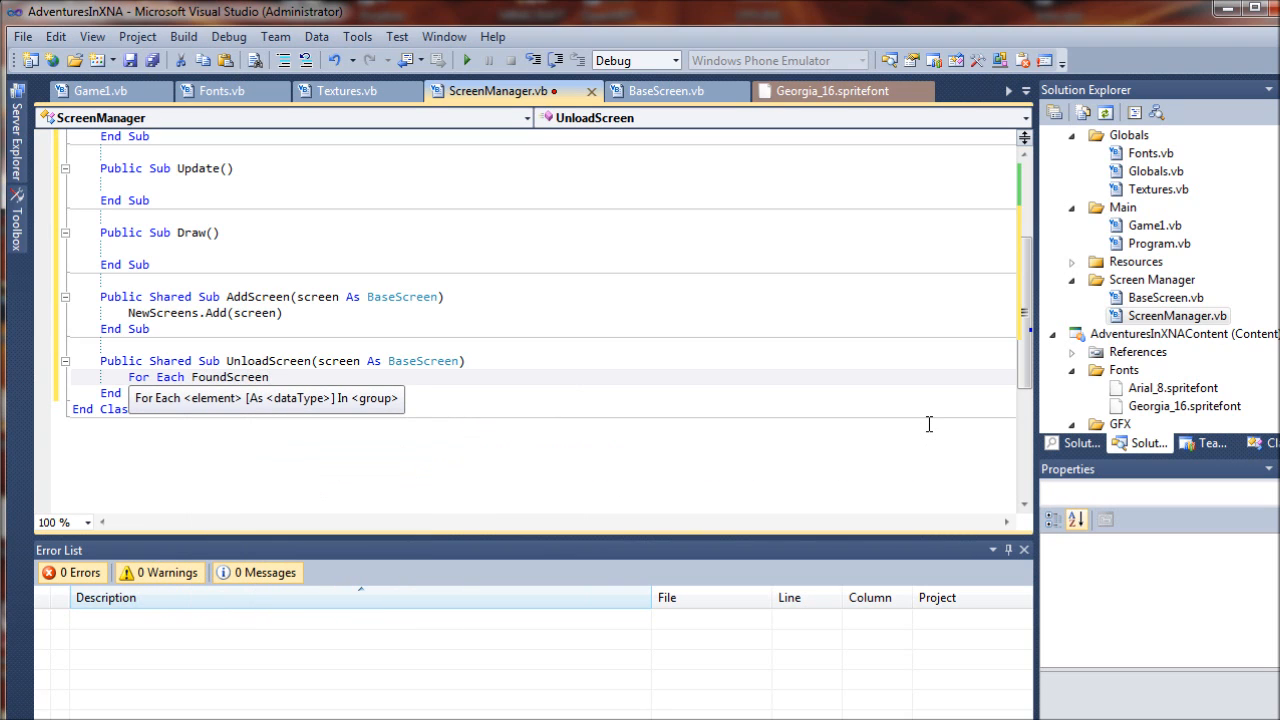
type("As BaseScreen")
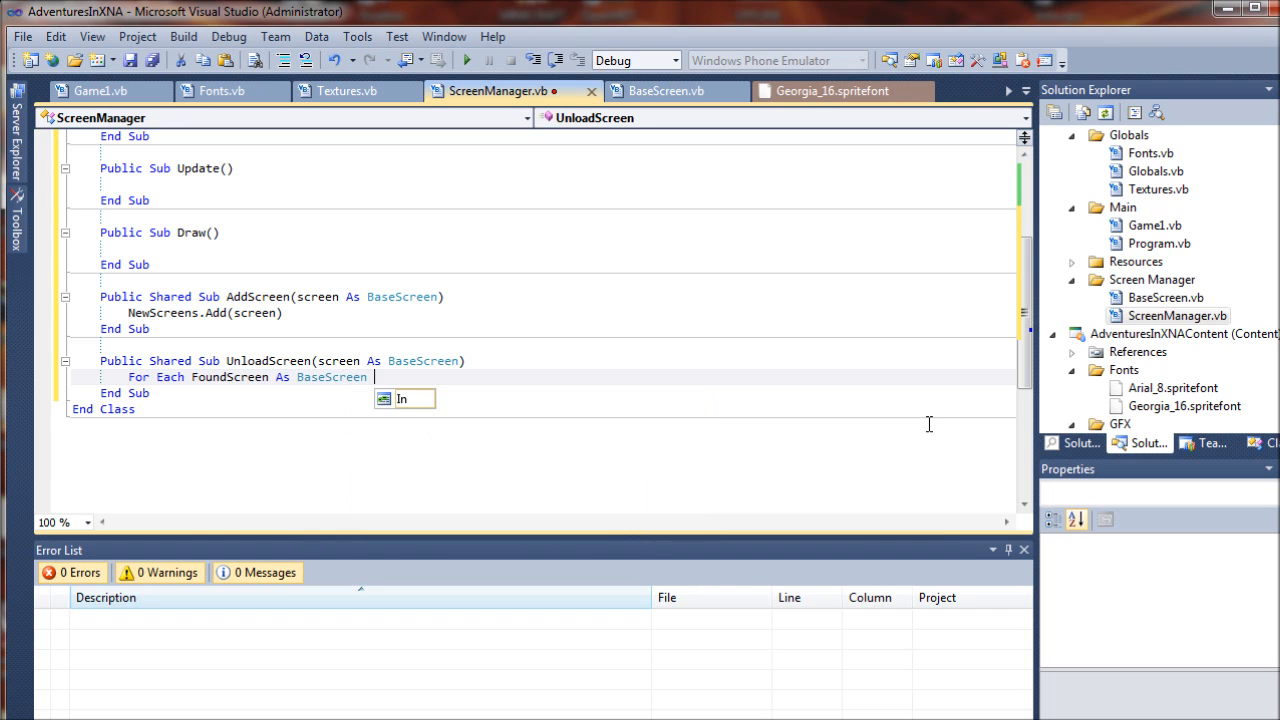
mouse_move(402, 398)
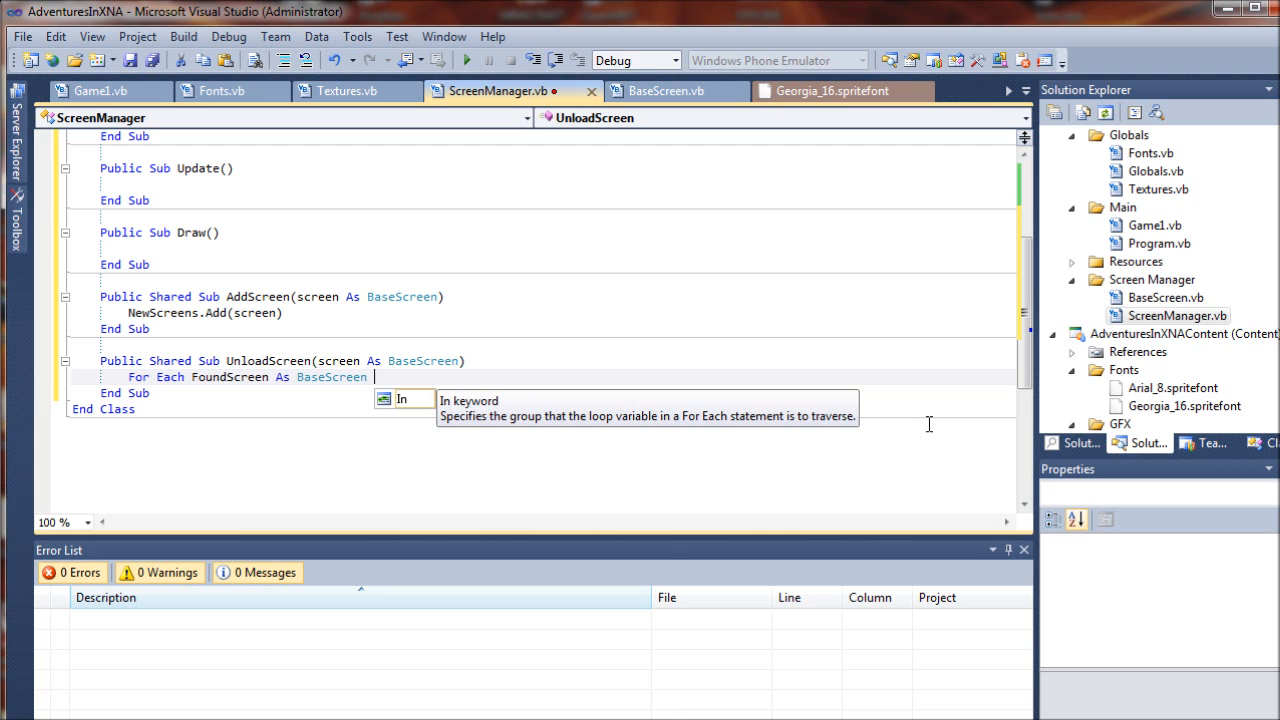
type("In Screens")
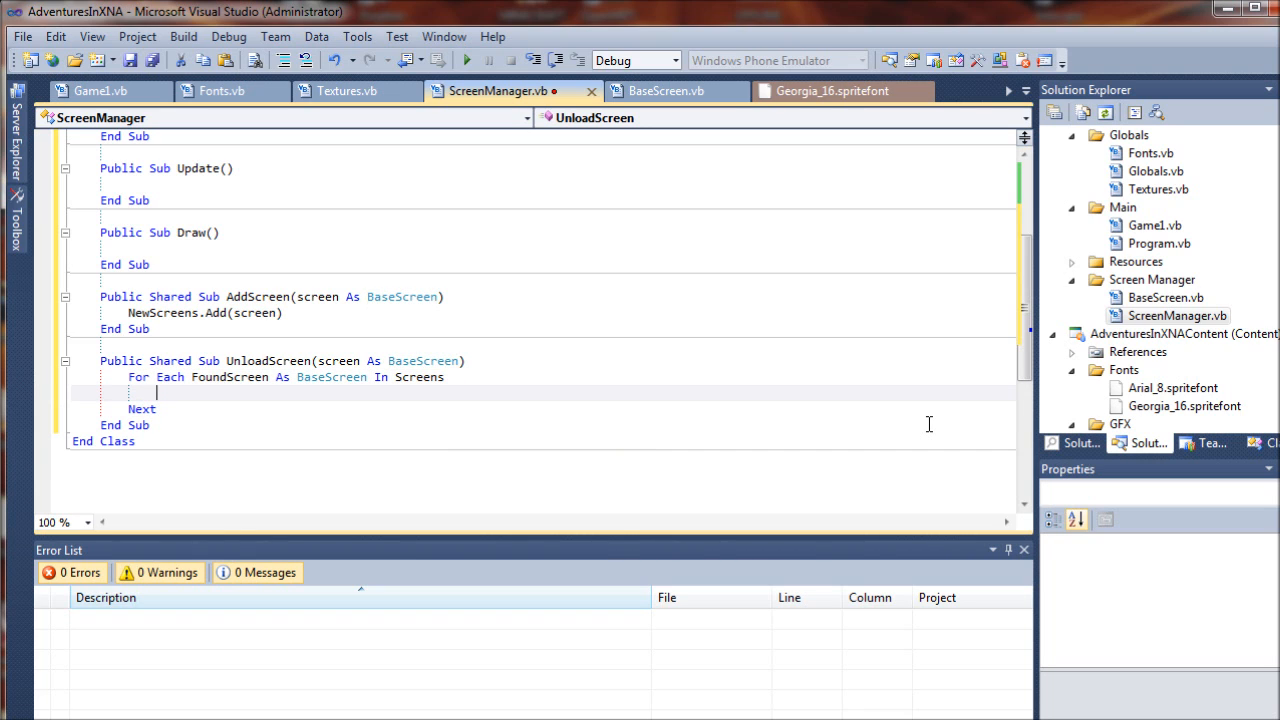
Step: Inside the loop, call FoundScreen.Unload() when its Name equals screen.Name, then Exit For
type("If")
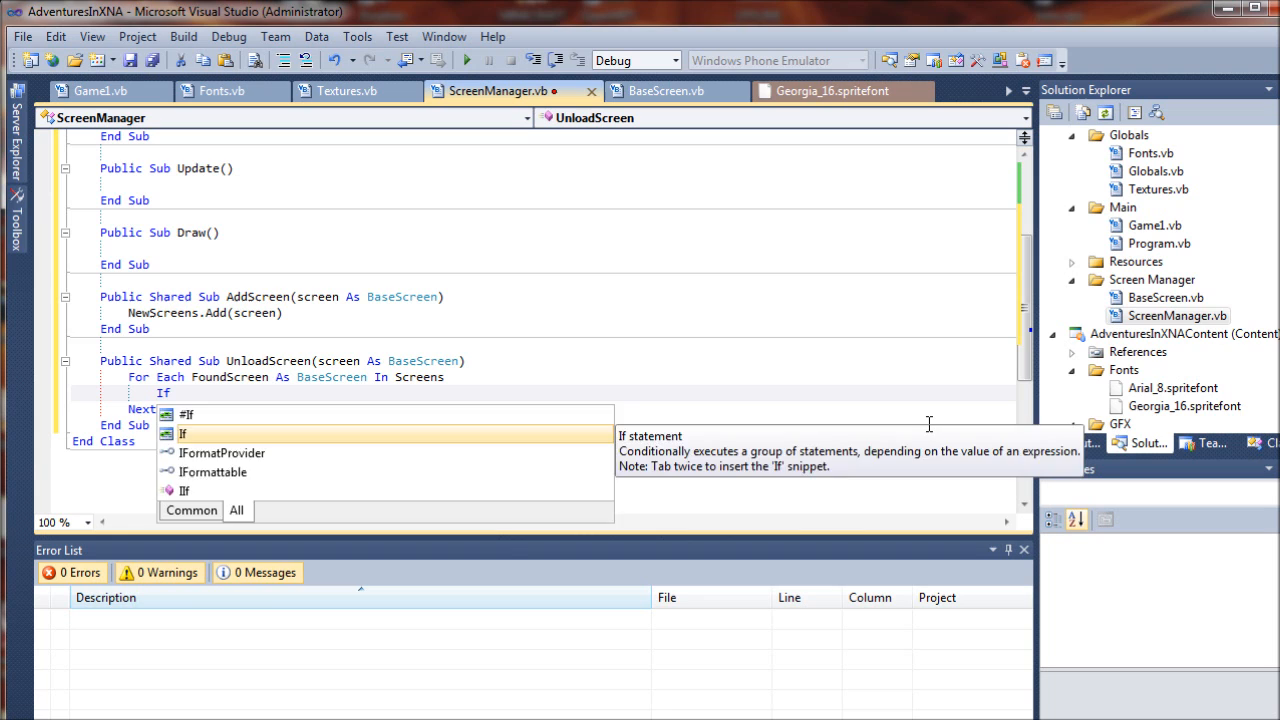
type("FoundScreen.Name")
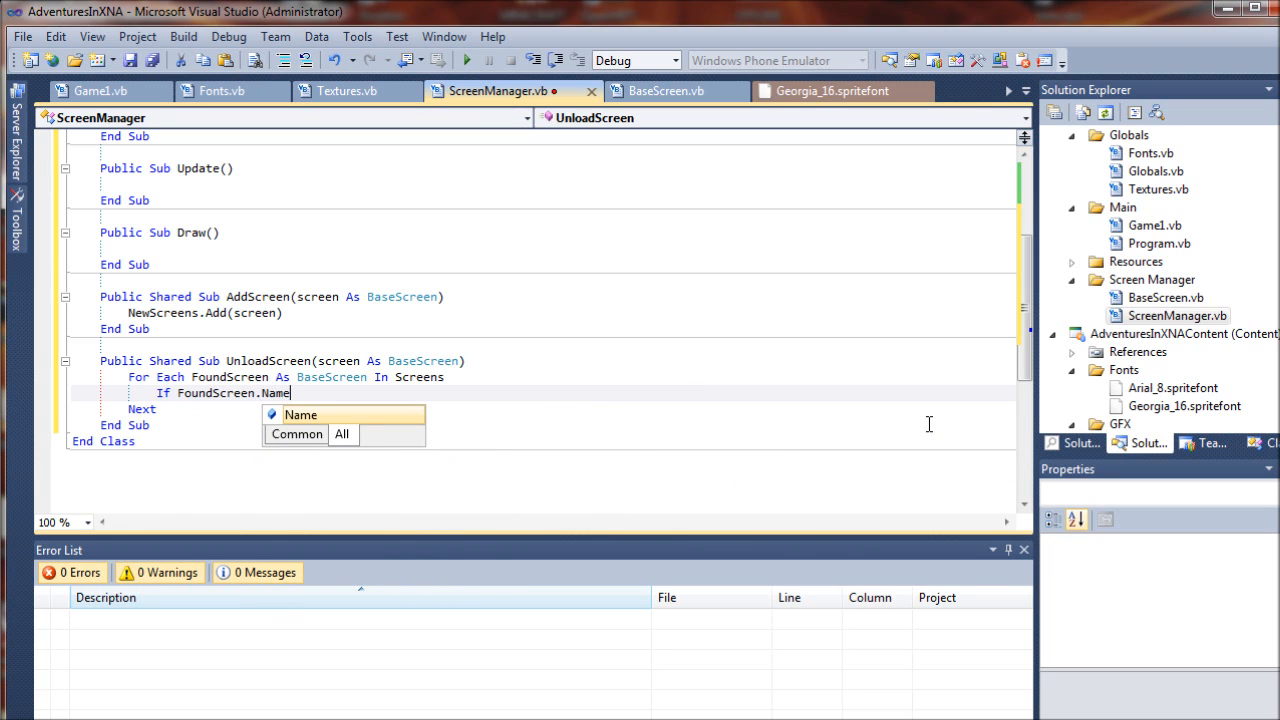
type("= screen.Name Then")
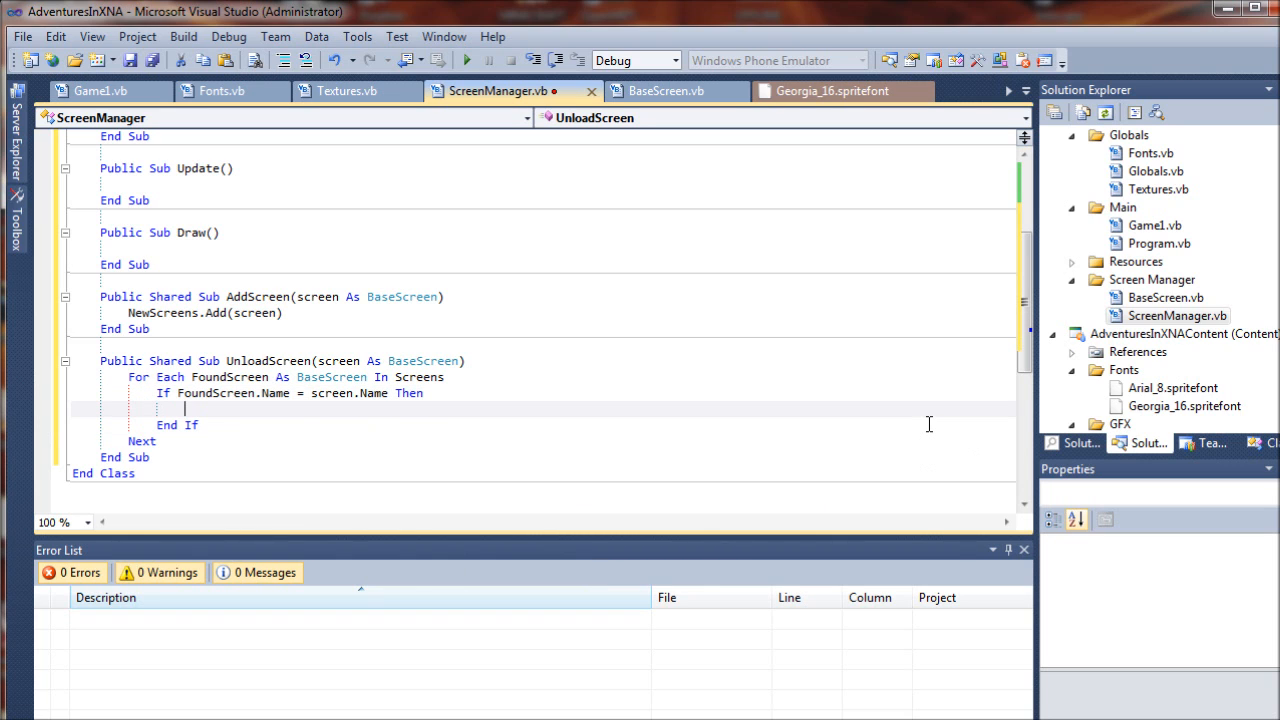
type("FoundScreen")
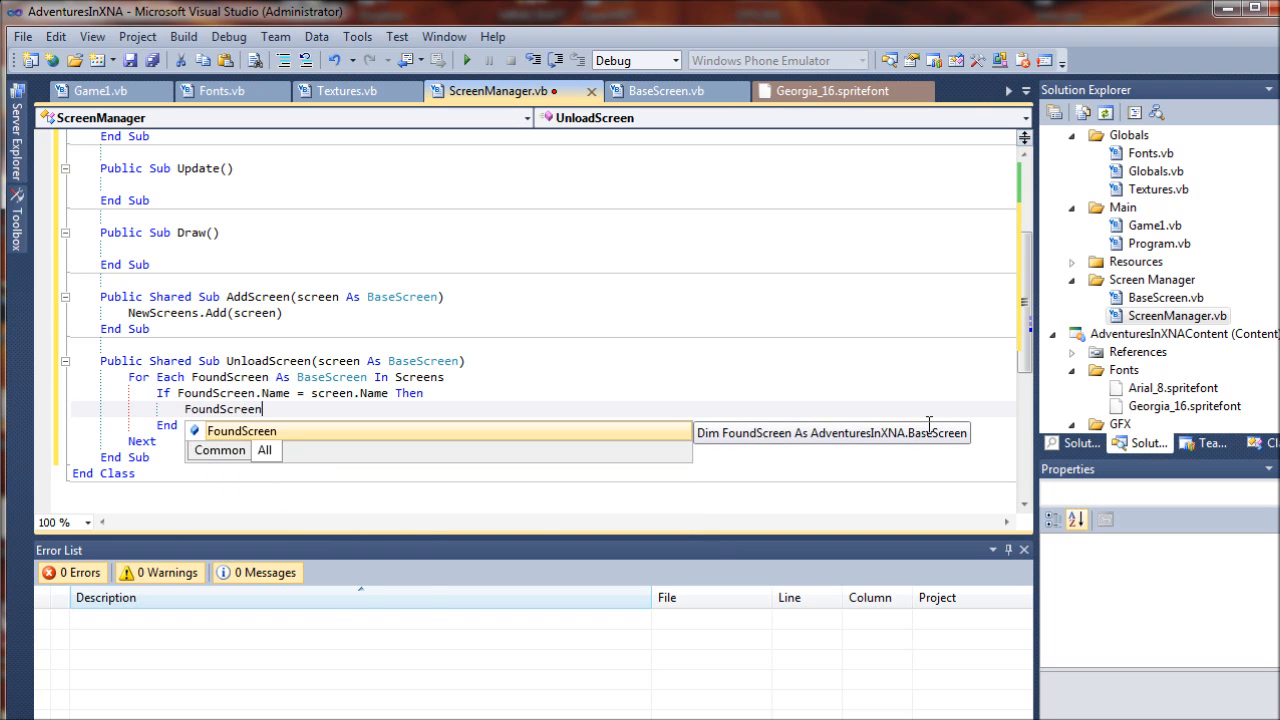
type(".Unload(")
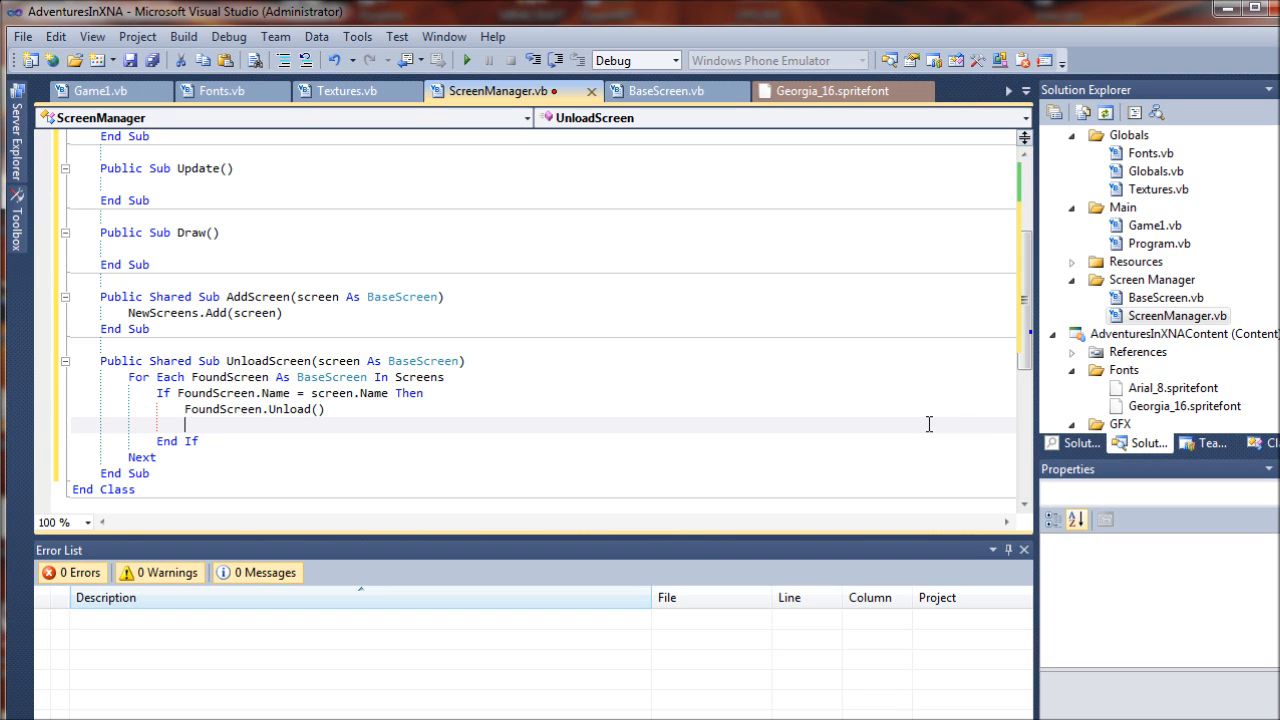
type("Exit For")
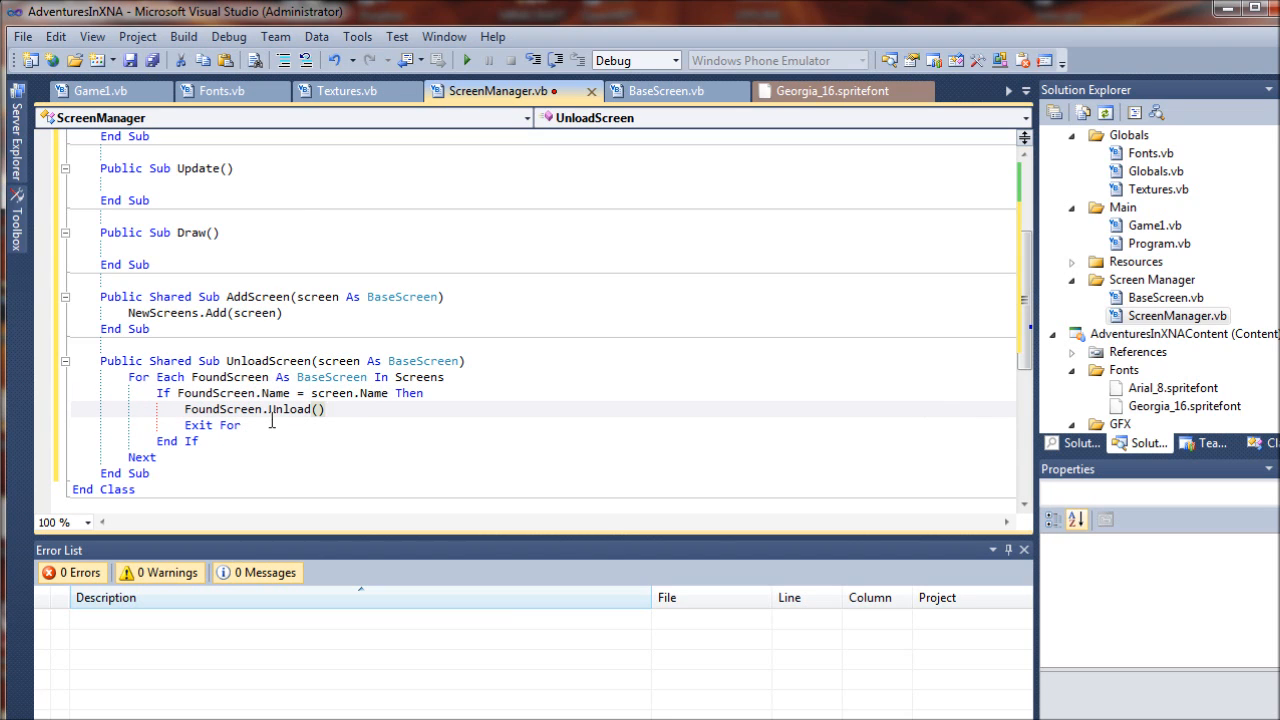
scroll("up", 3)
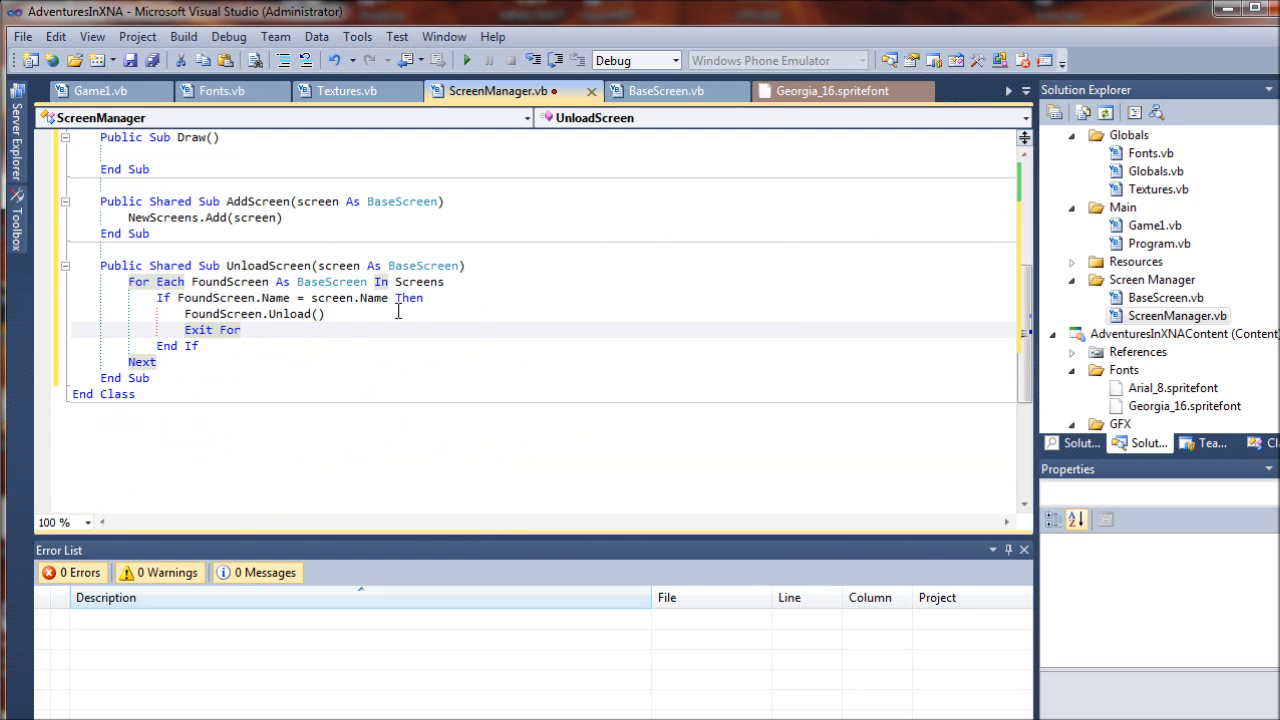
scroll("up", 3)
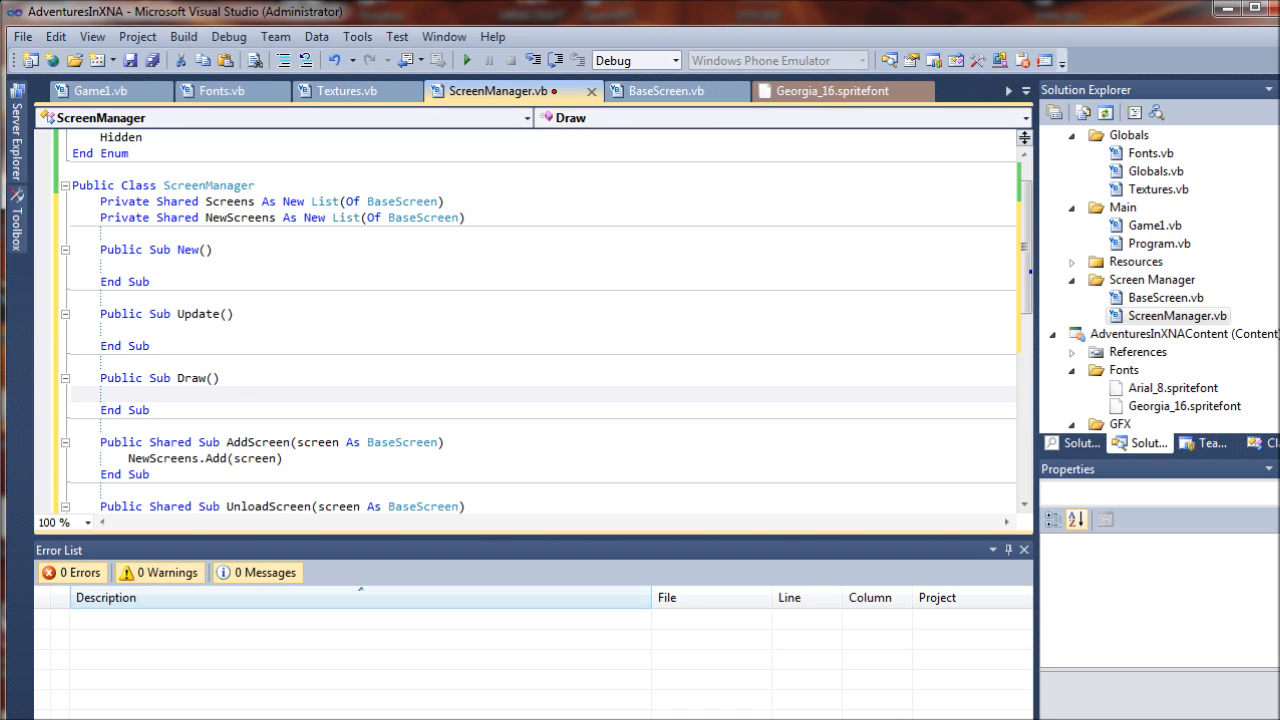
Step: In Draw, loop through Screens and call screen.Draw() where State = ScreenState.Active
left_click(128, 393)
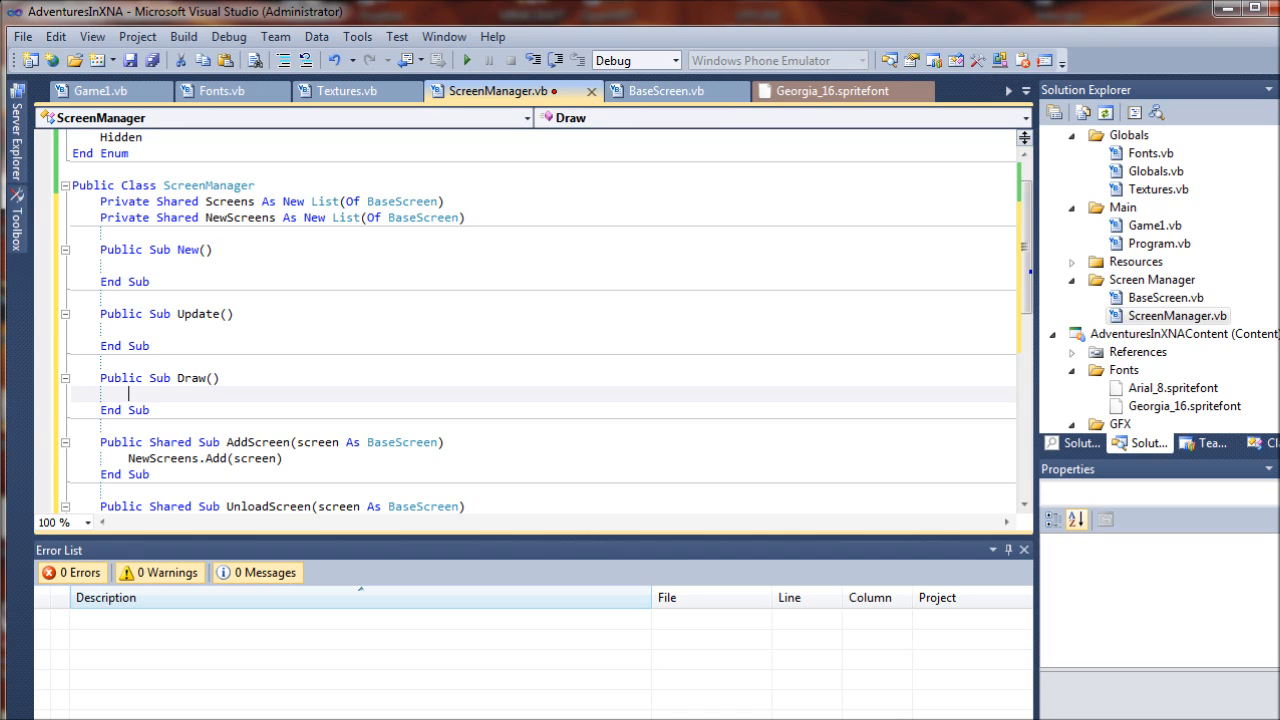
mouse_move(690, 218)
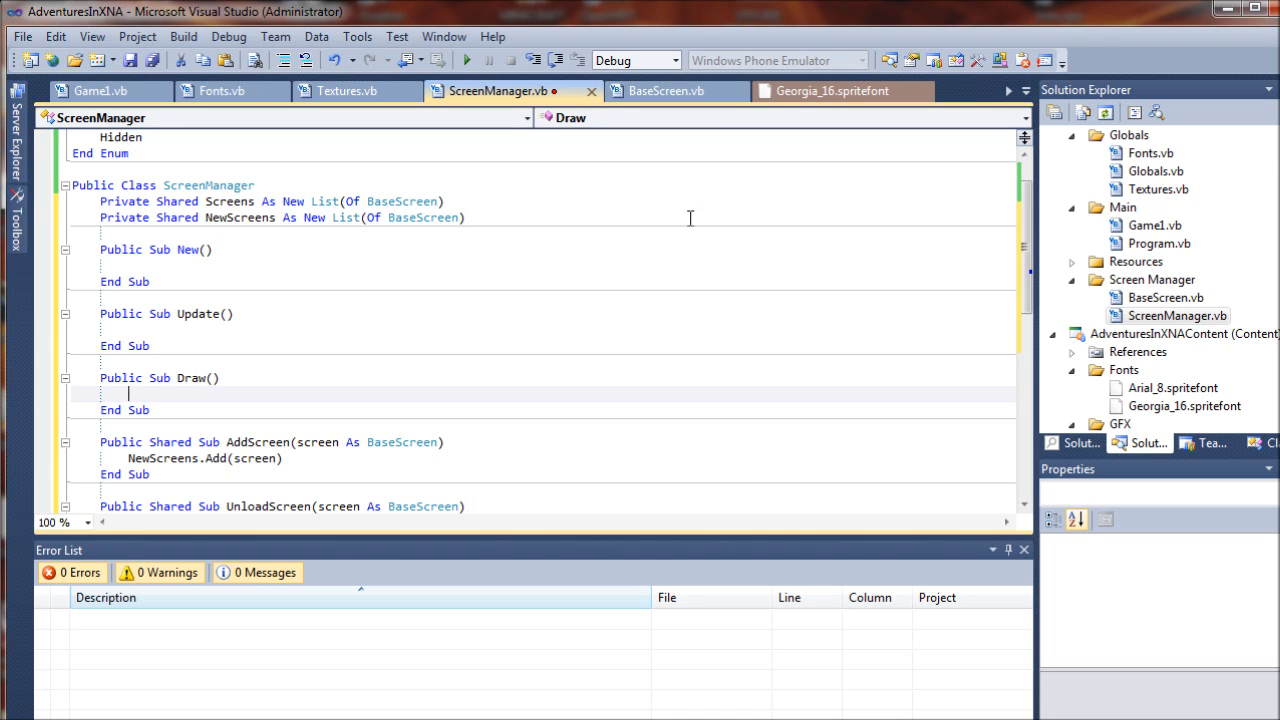
scroll("up", 3)
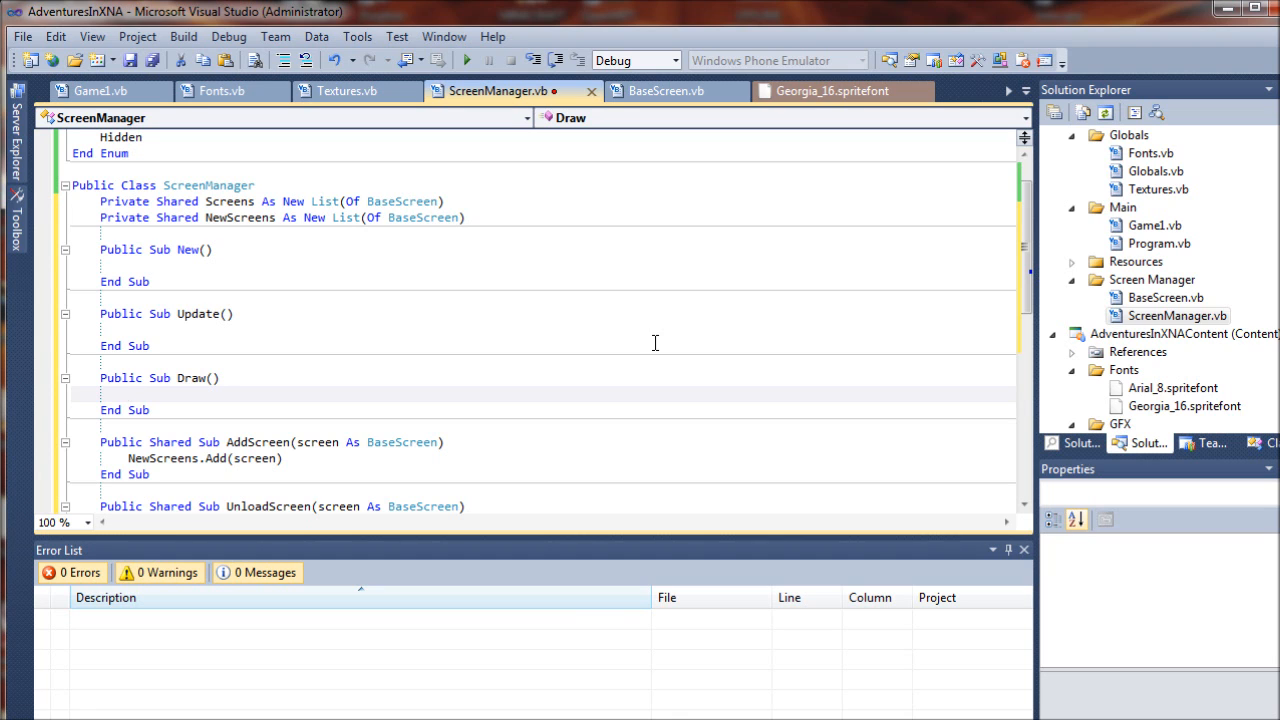
left_click(128, 392)
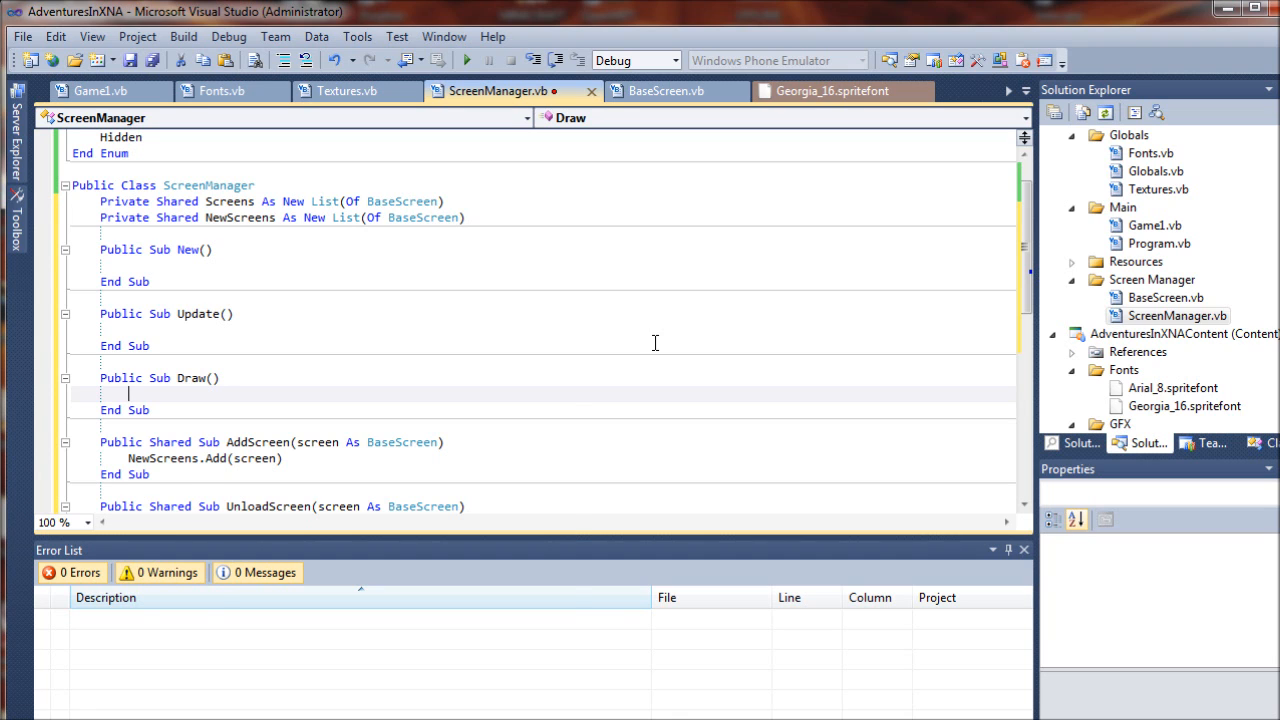
type("For Each")
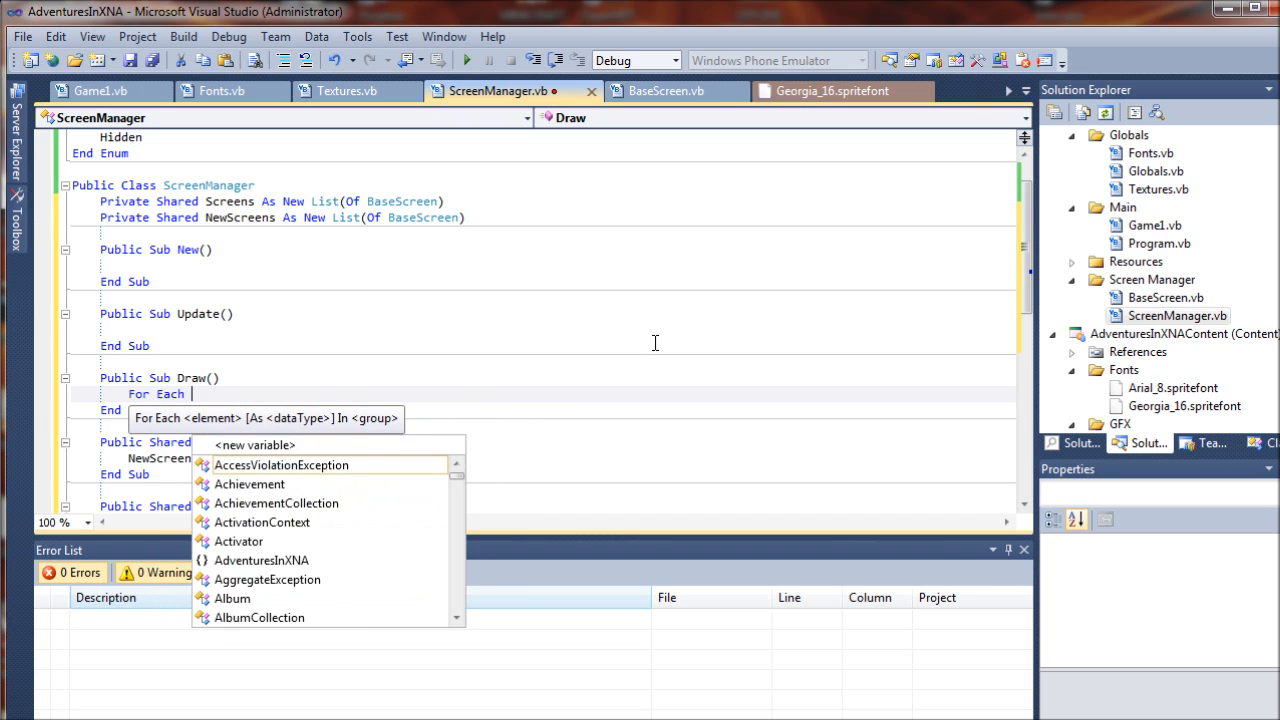
type("screen As")
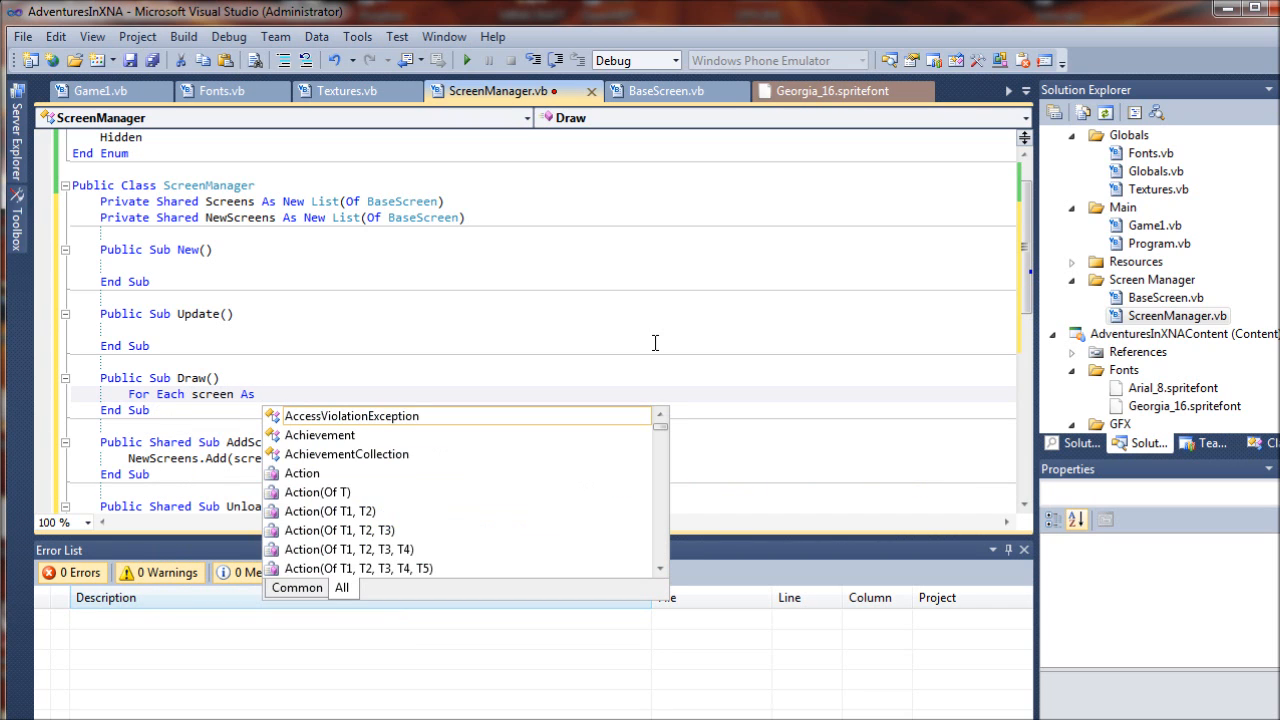
type("base")
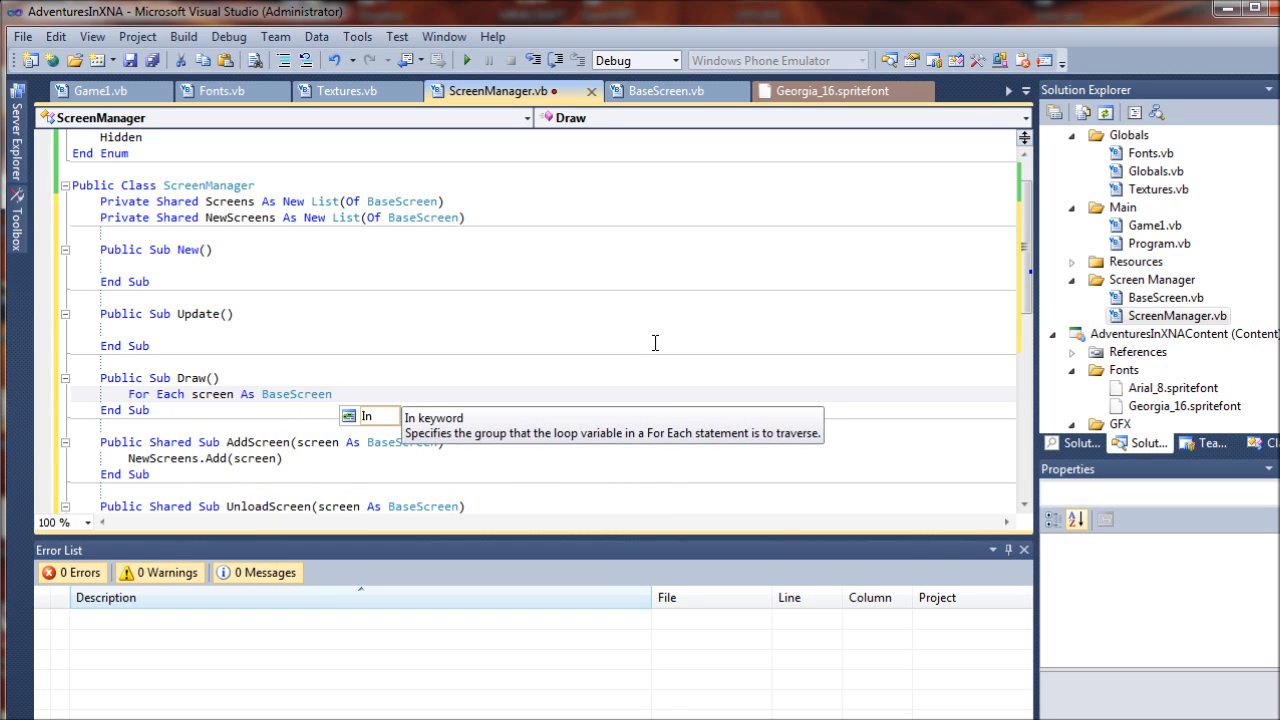
type("Screens")
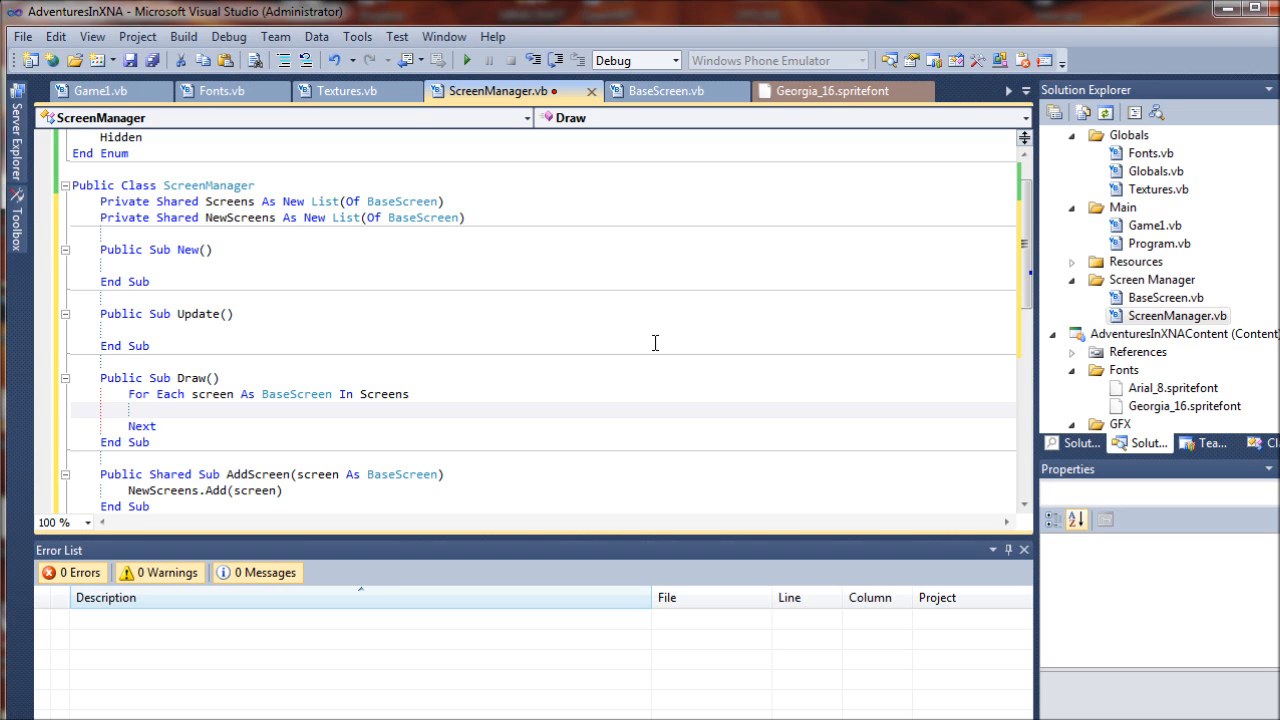
type("If")
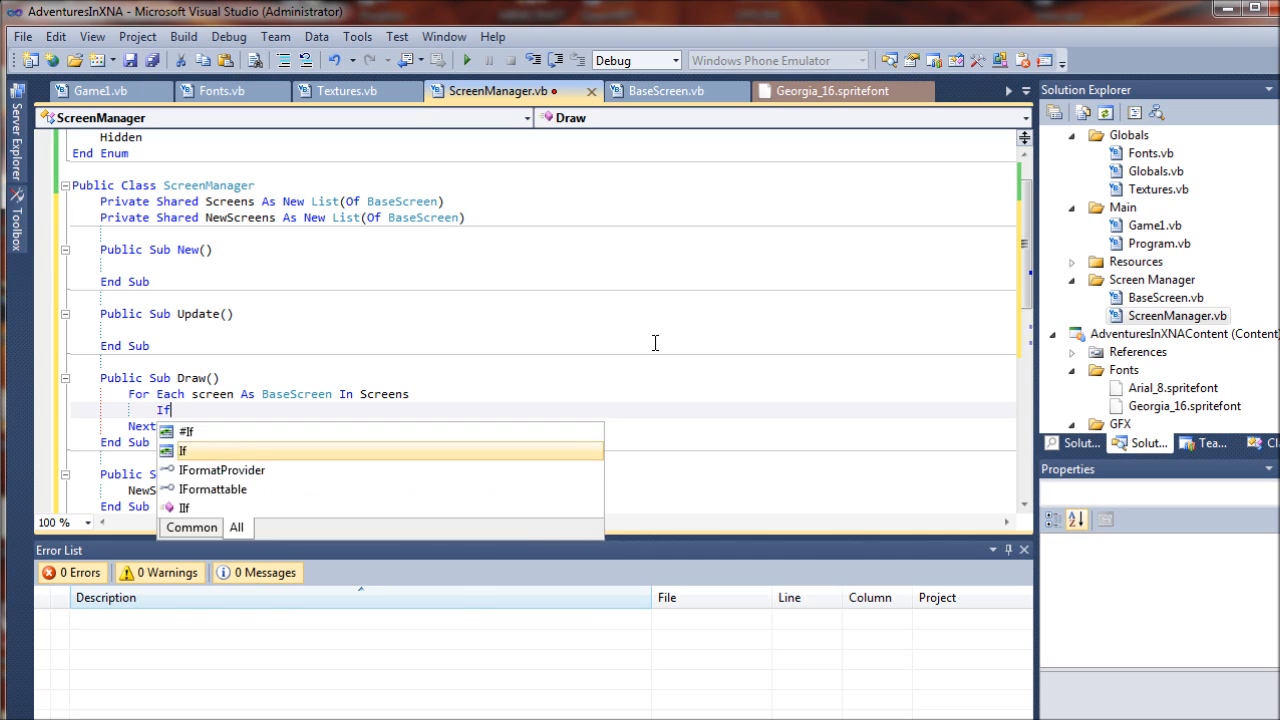
type("screen.State = ScreenState.Active")
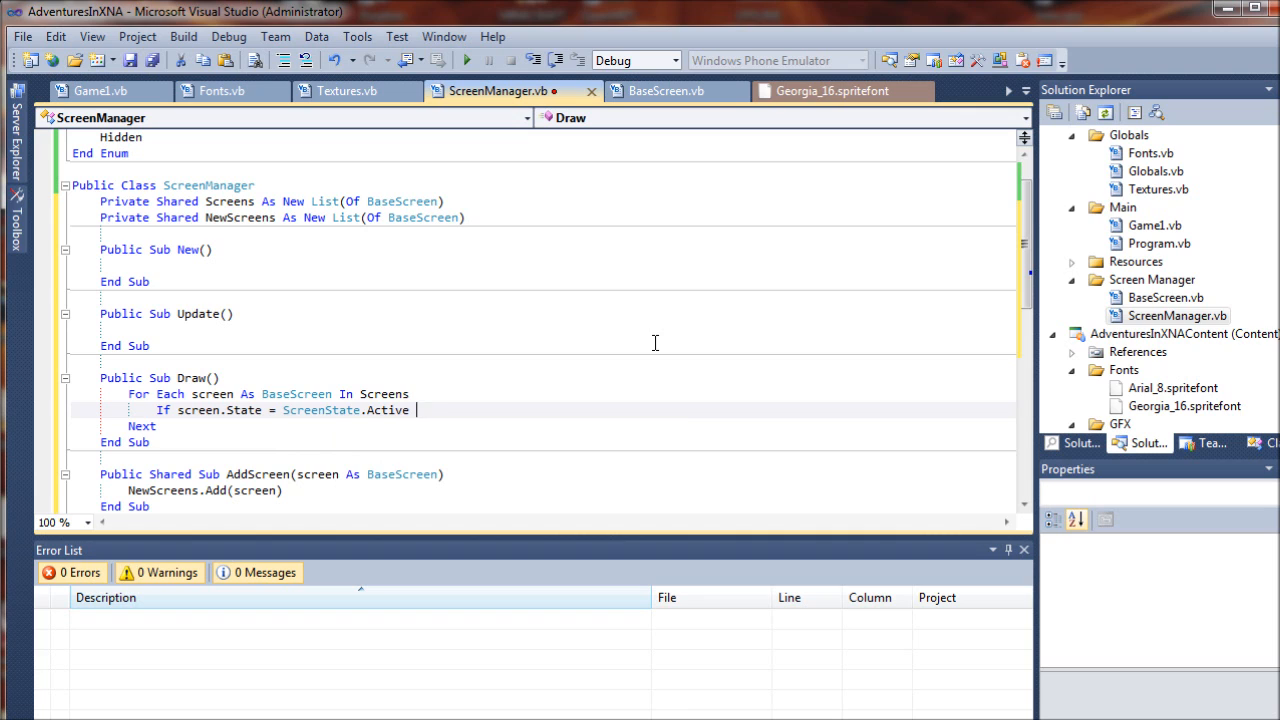
type("Then")
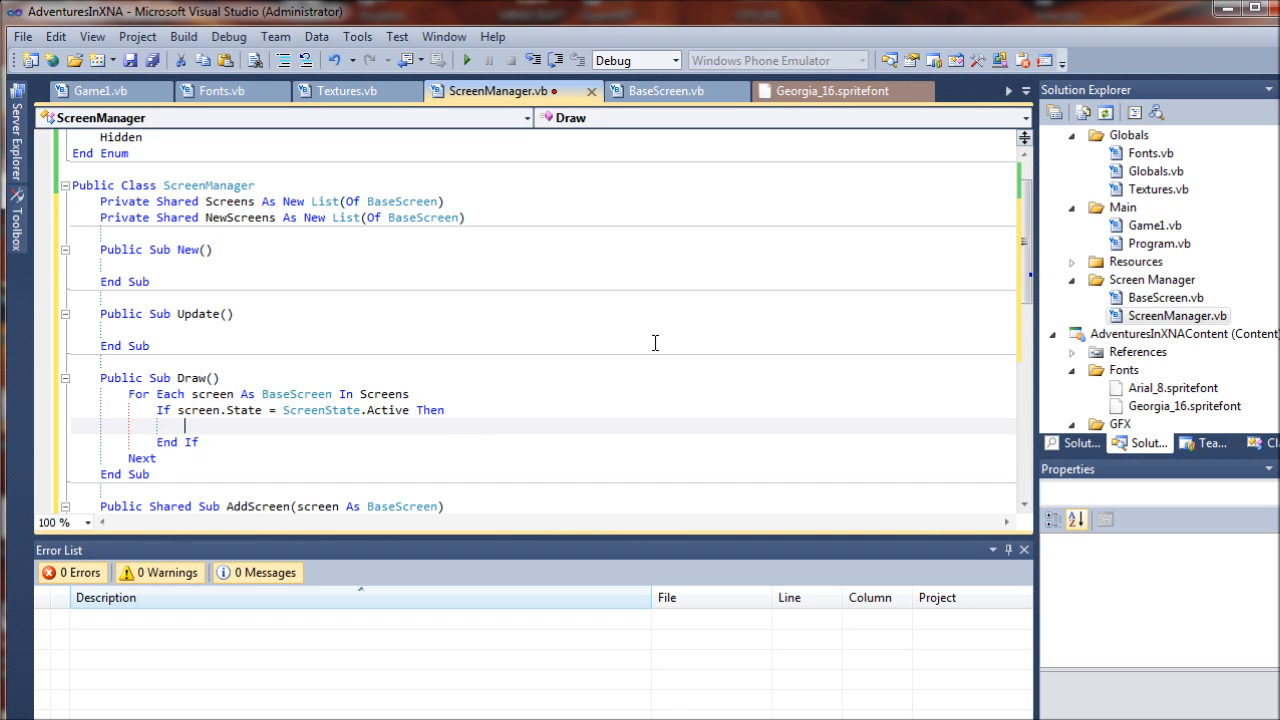
type("screen.Draw(")
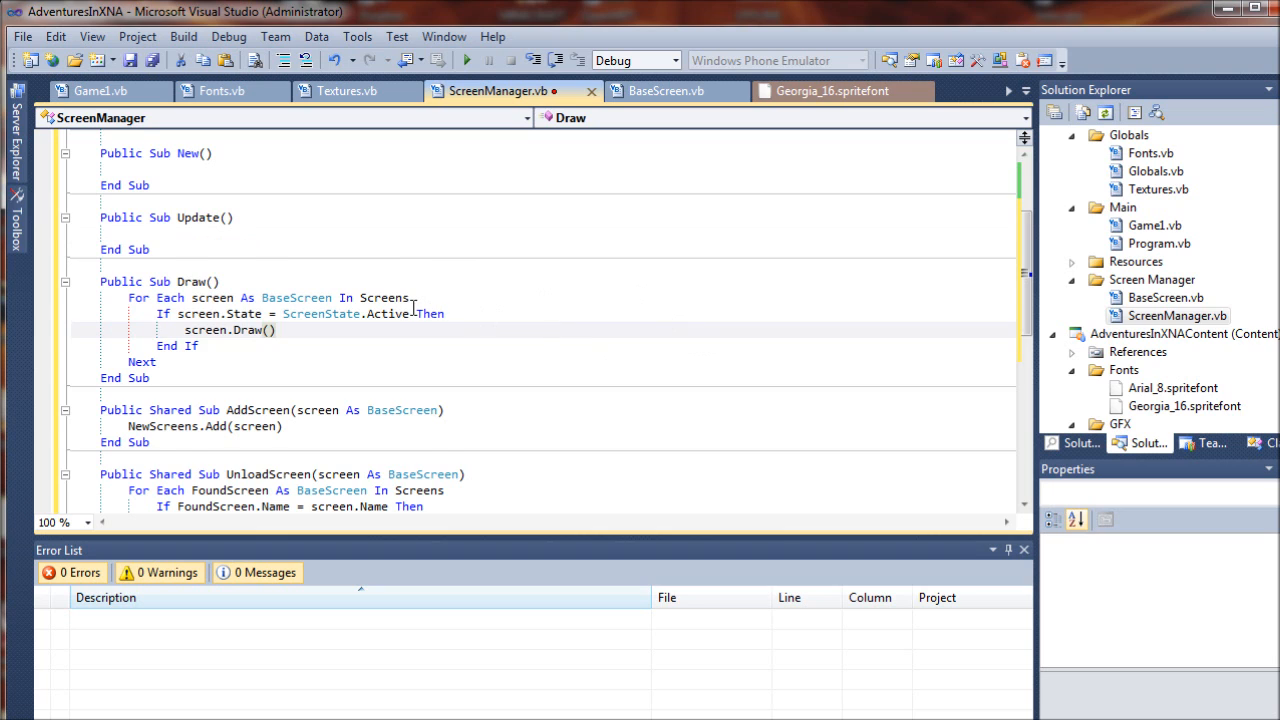
Step: Replace the Draw loop variable 'screen' with FoundScreen in the For Each, If and Draw() lines
scroll("down", 3)
type("FoundS")
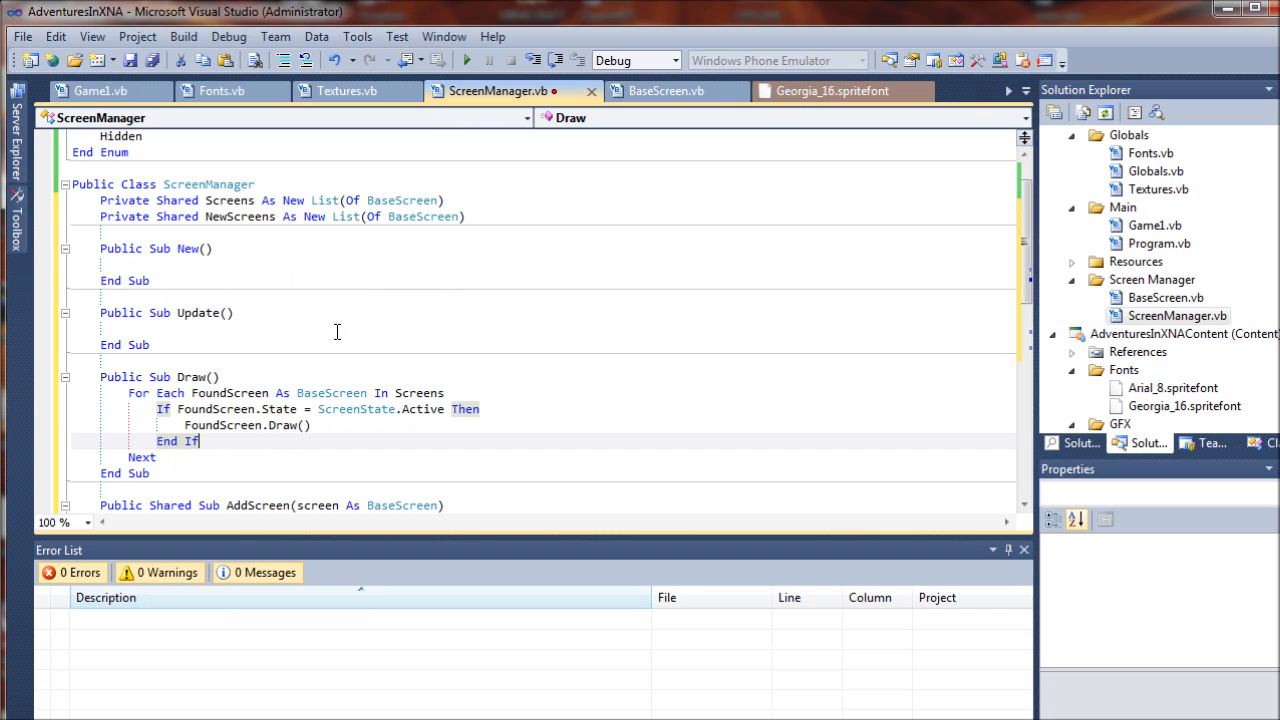
scroll("up", 3)
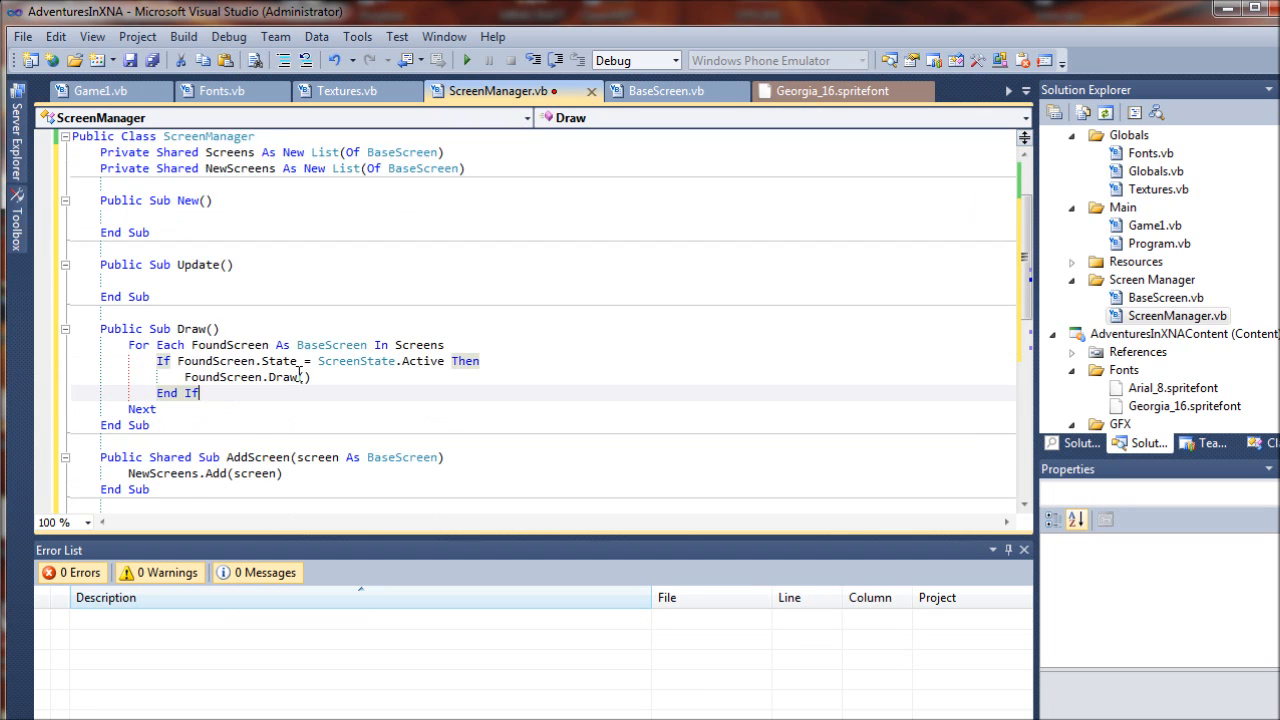
scroll("down", 3)
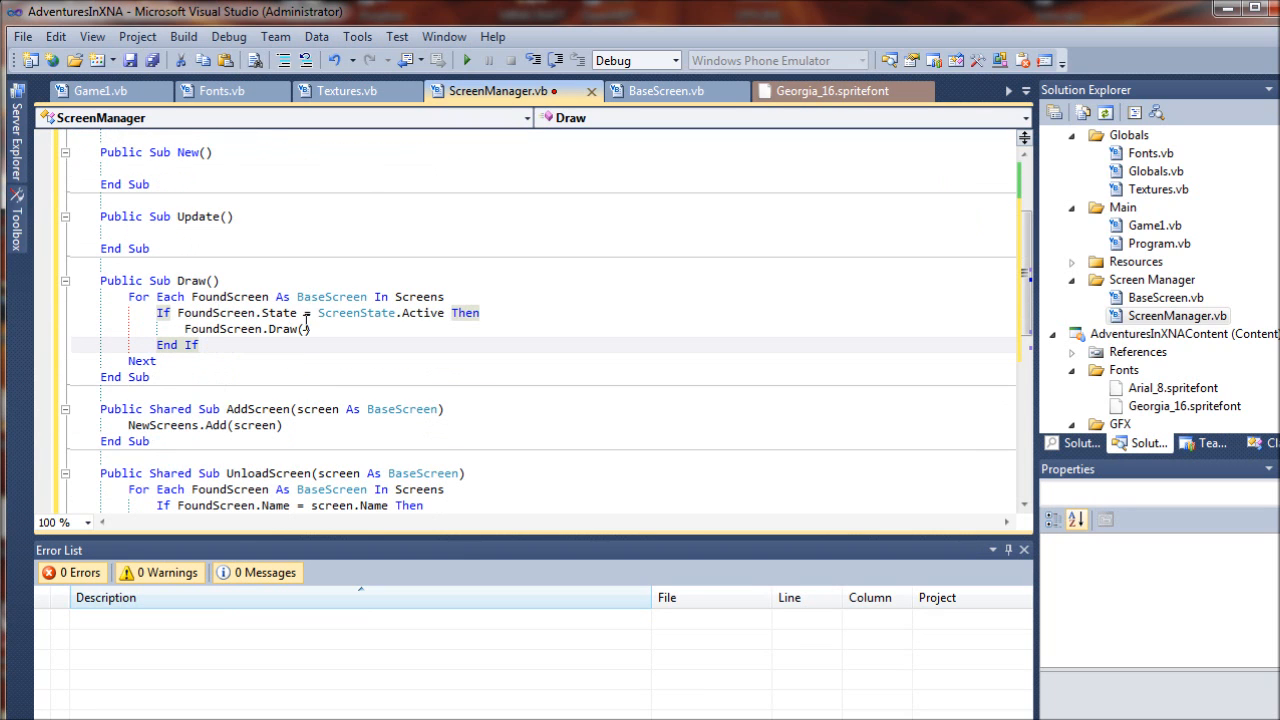
mouse_move(355, 312)
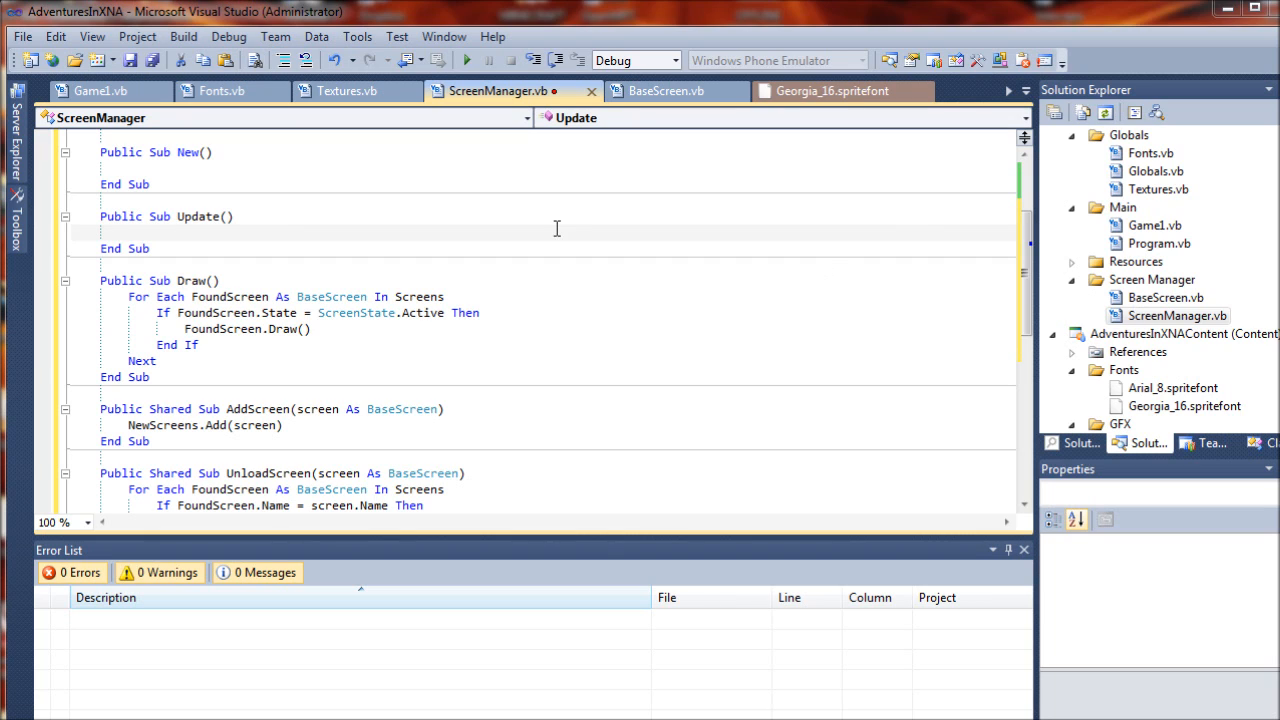
mouse_move(842, 267)
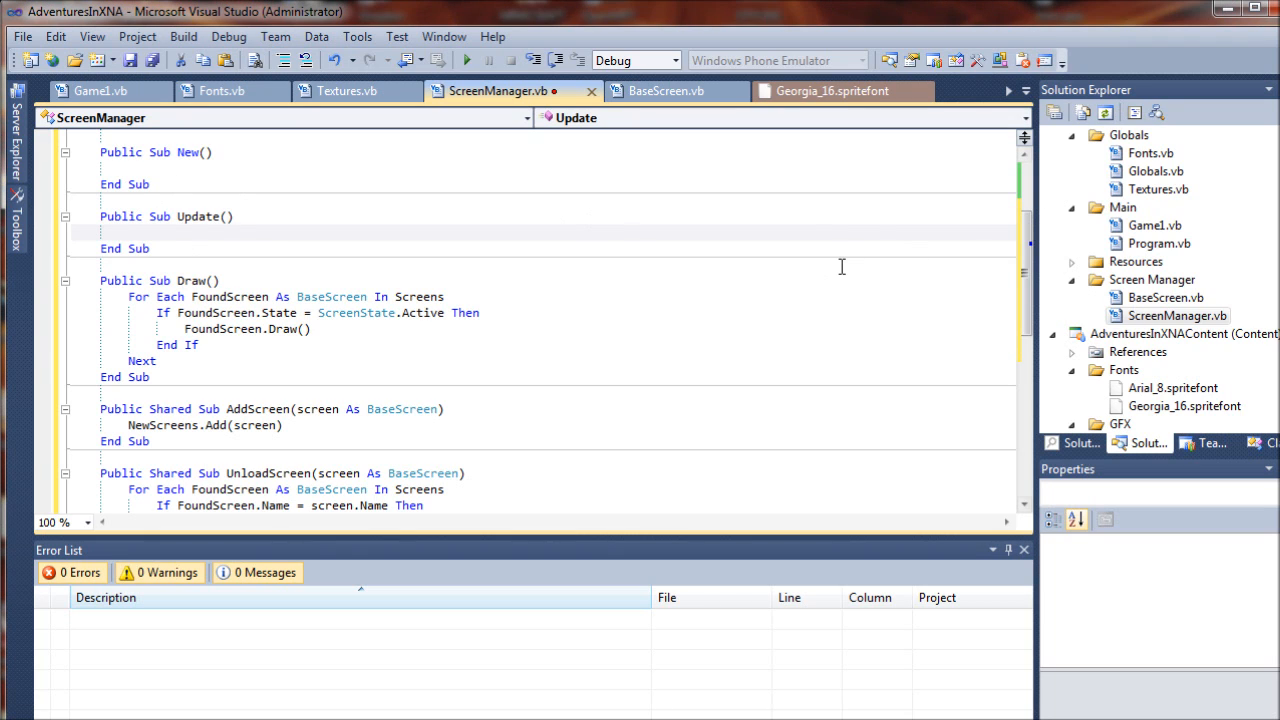
mouse_move(735, 278)
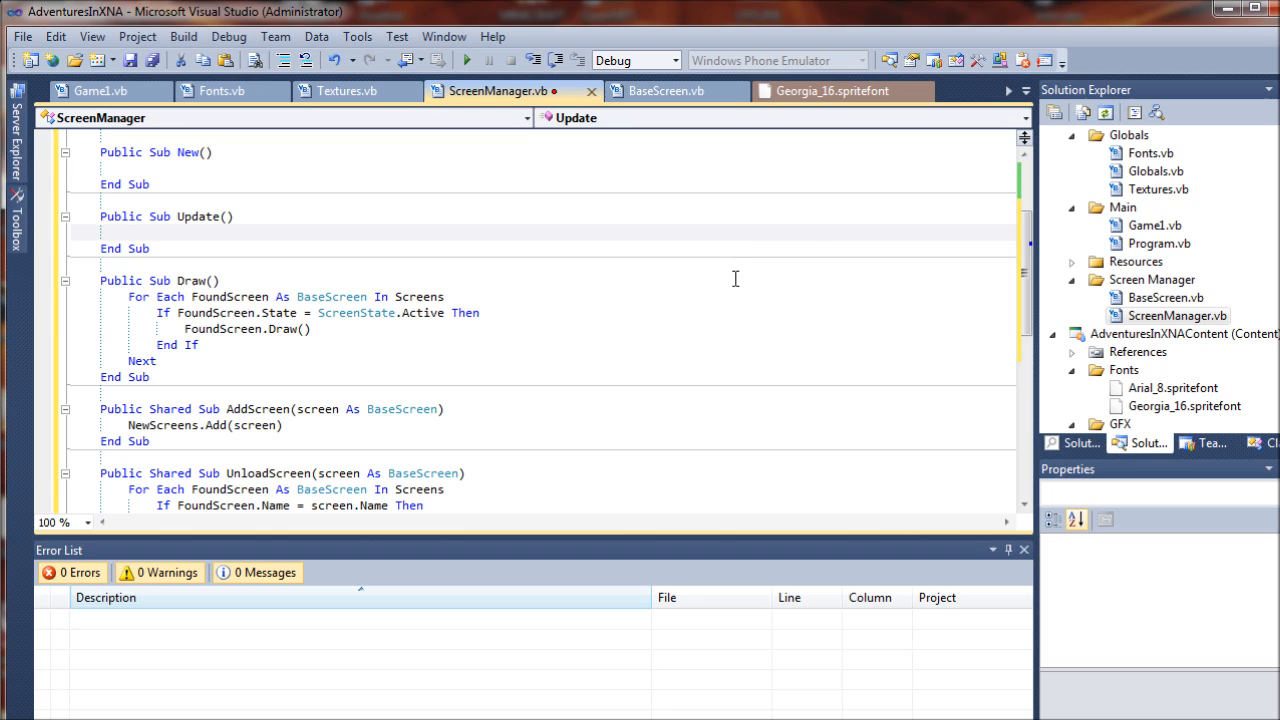
mouse_move(618, 270)
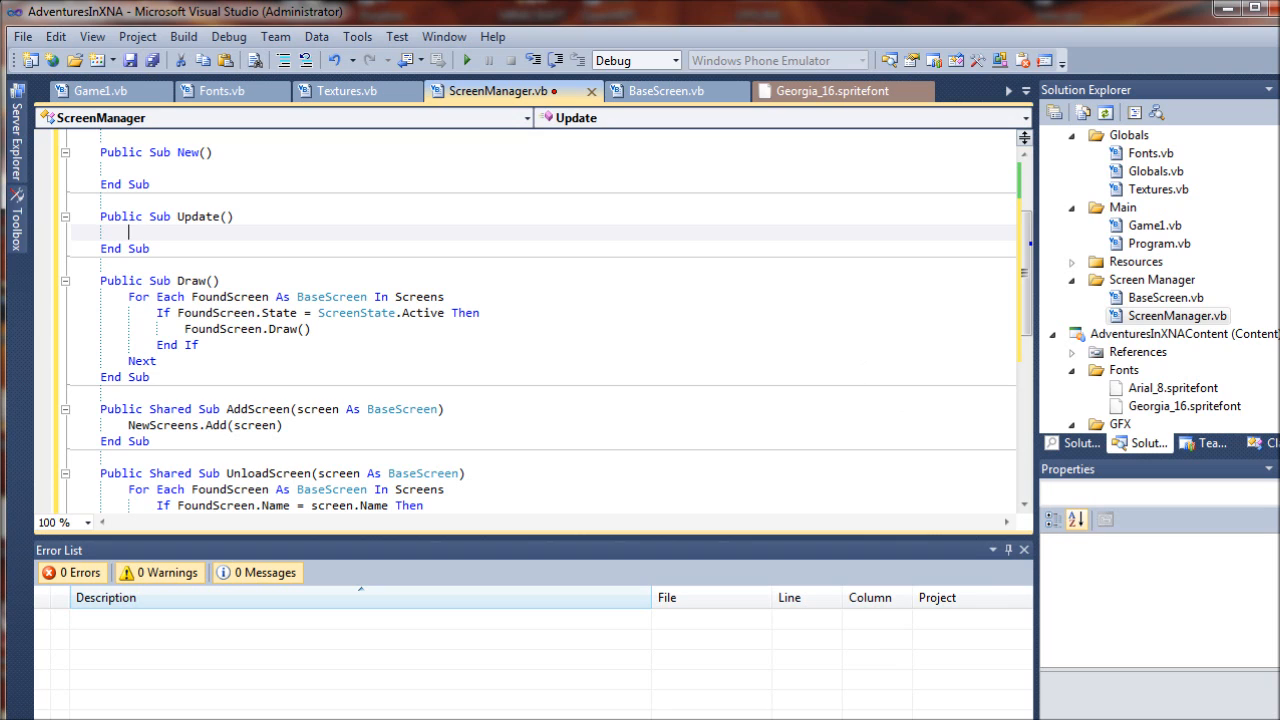
Step: Declare 'Dim RemoveScreen As New List(Of BaseScreen)' inside the Update sub
type("Di")
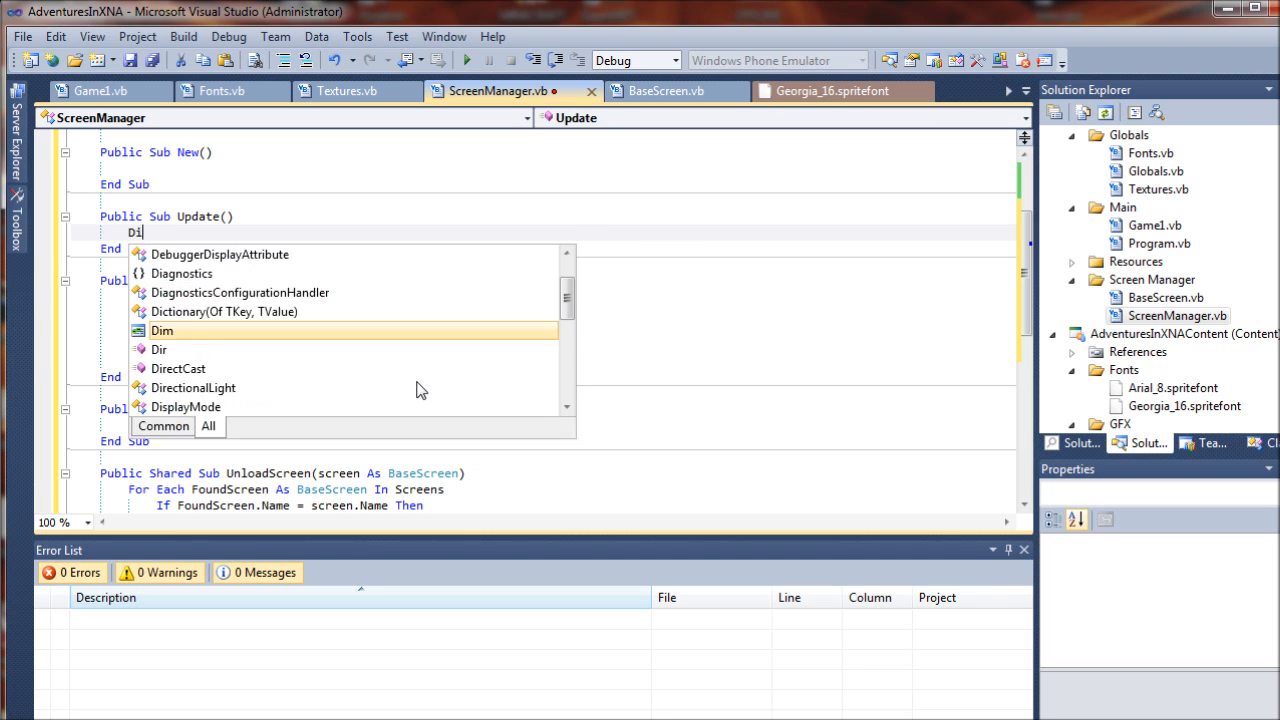
type("R")
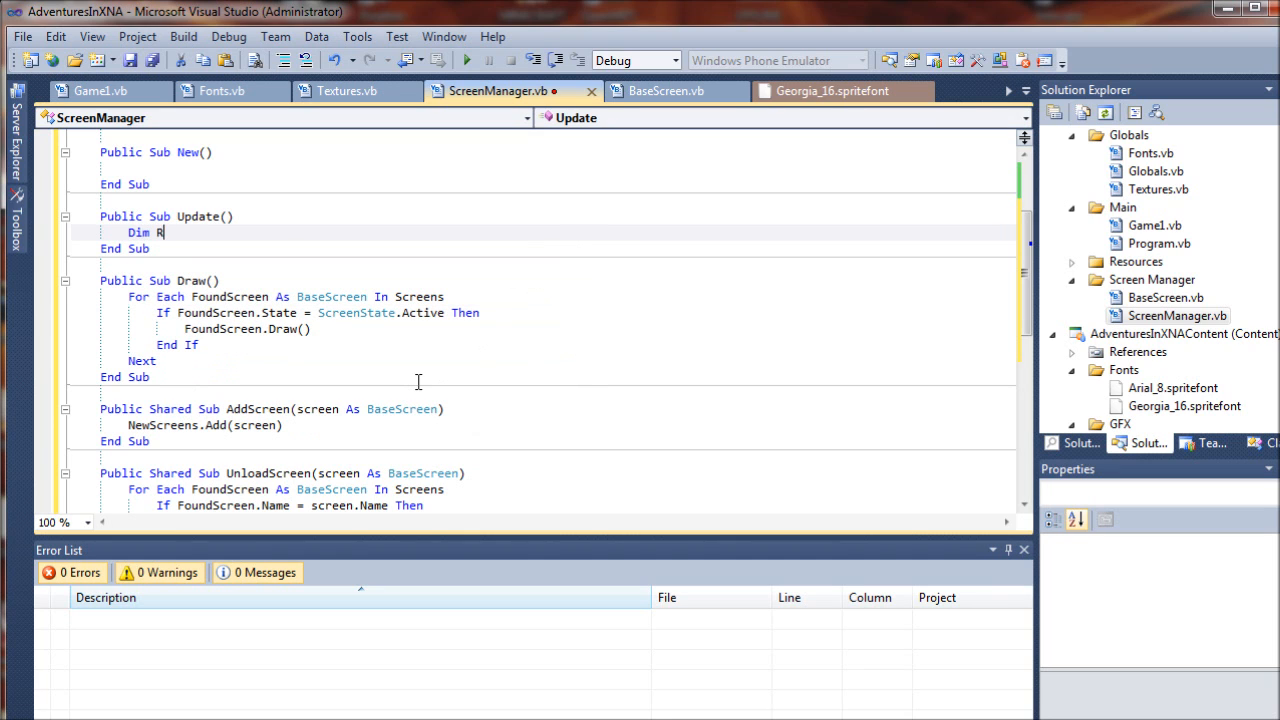
type("emove")
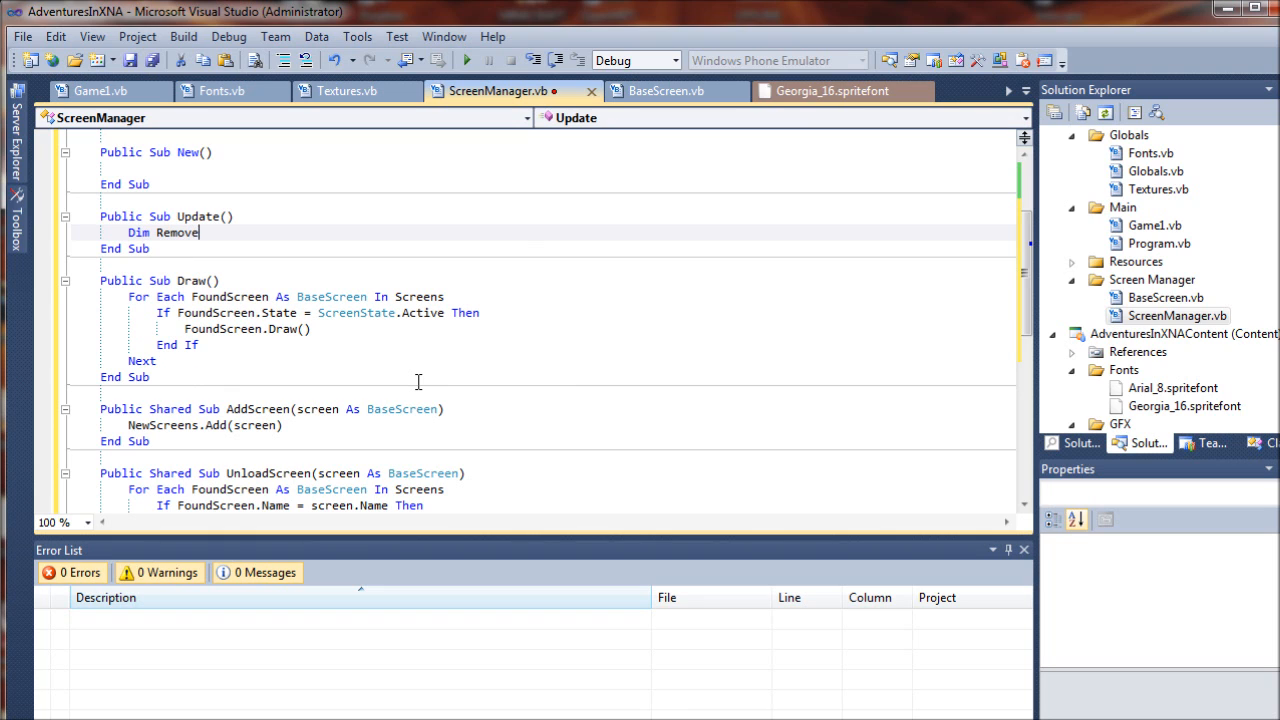
type("Screen As New List(Of")
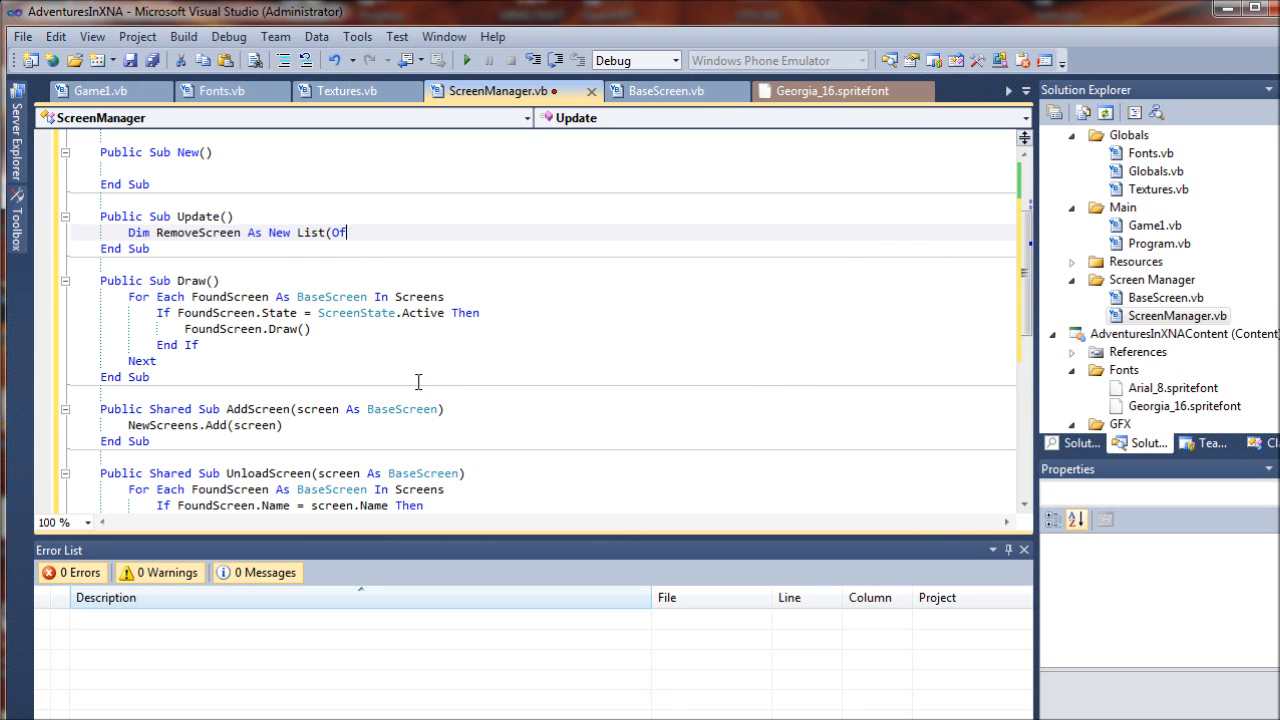
type("basesc")
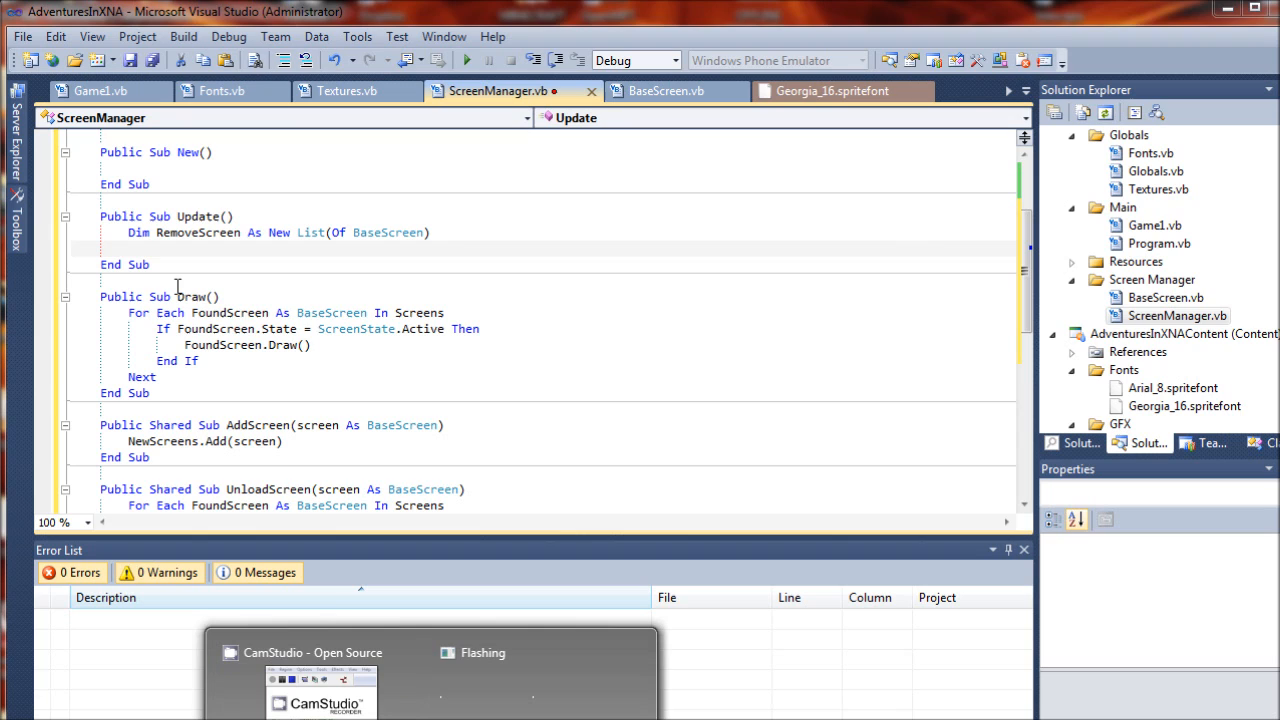
mouse_move(395, 246)
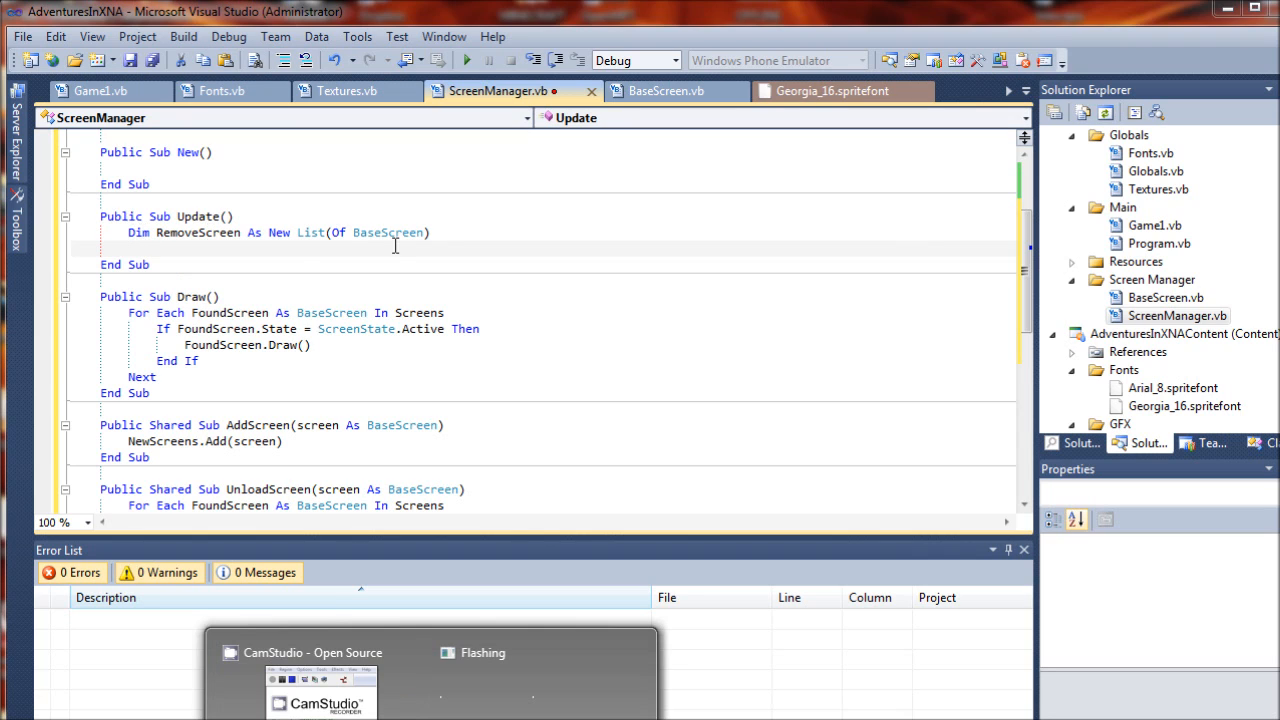
mouse_move(278, 245)
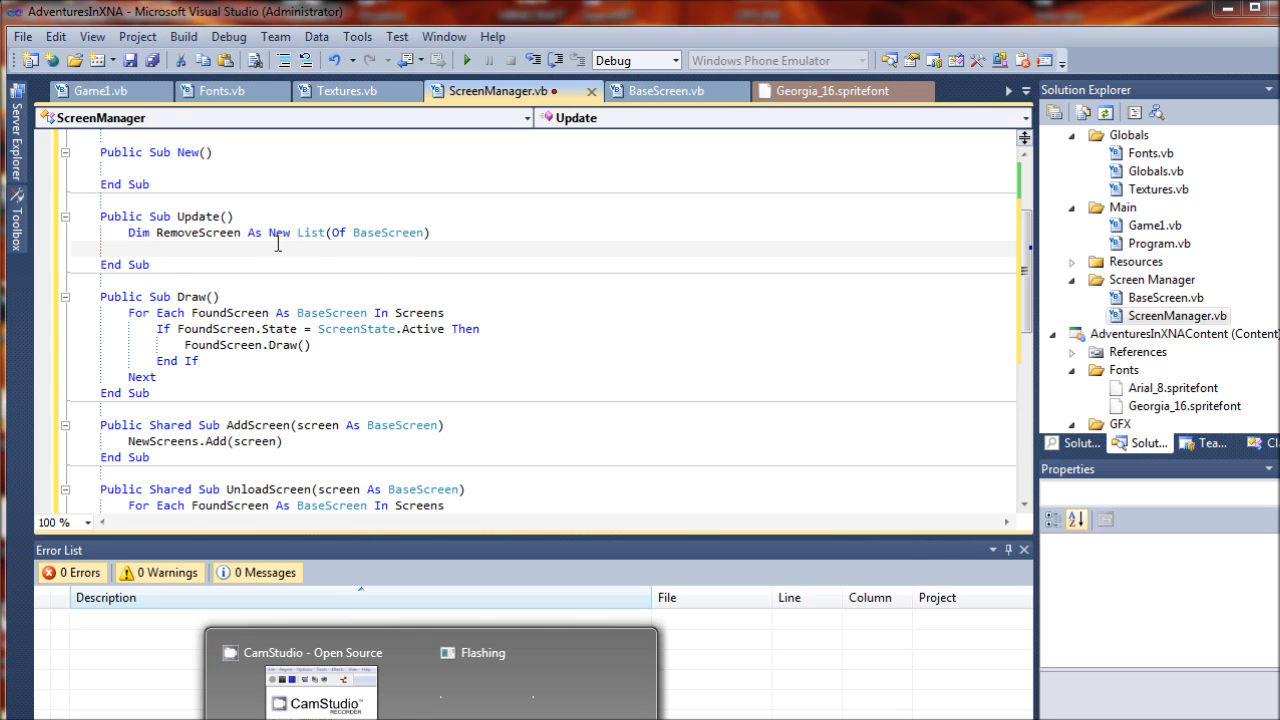
mouse_move(335, 537)
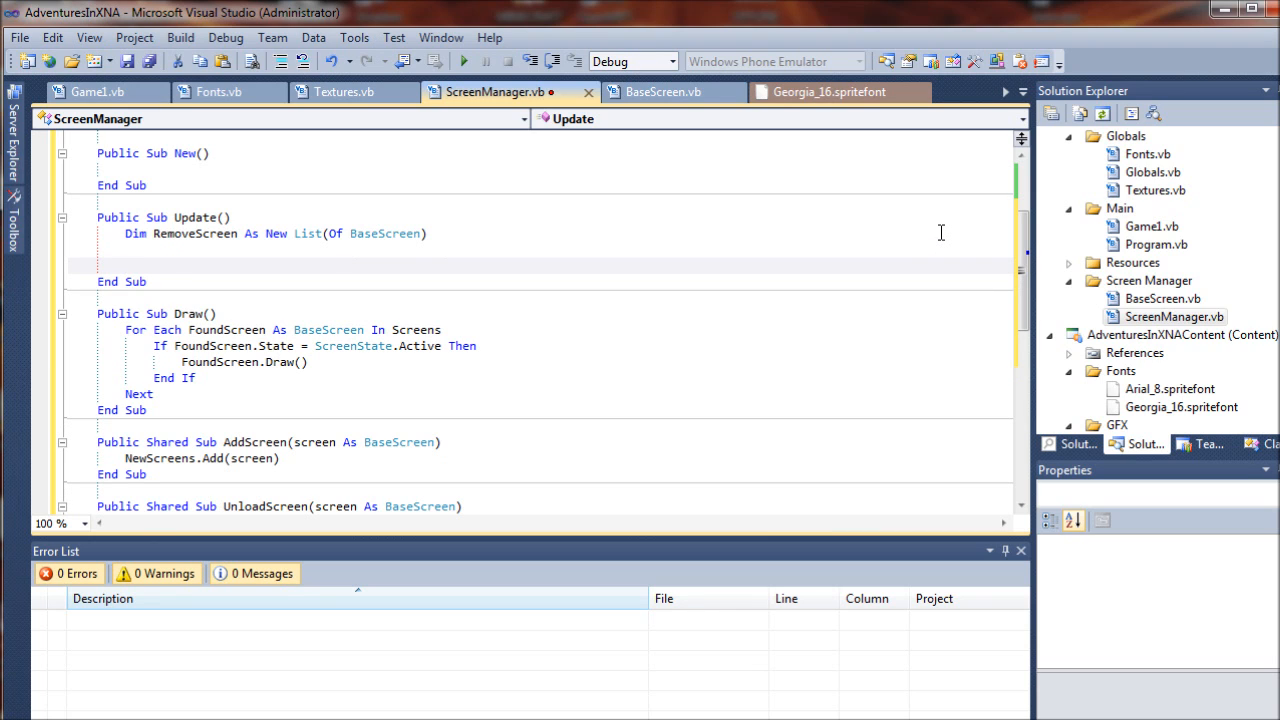
Step: Add a ' GENERATE LIST OF DEAD SCREENS FOR REMOVAL comment above it, renaming the list RemoveScreens
type("' GENERATE LIST")
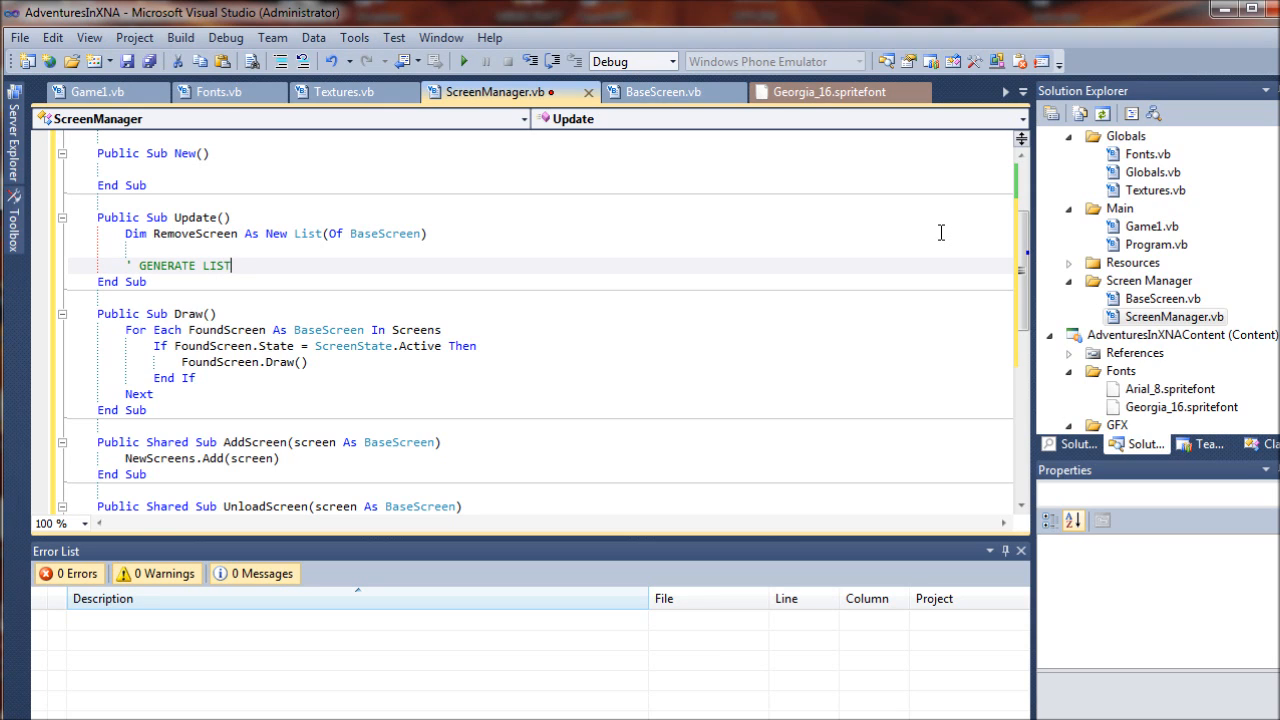
type("OF DE")
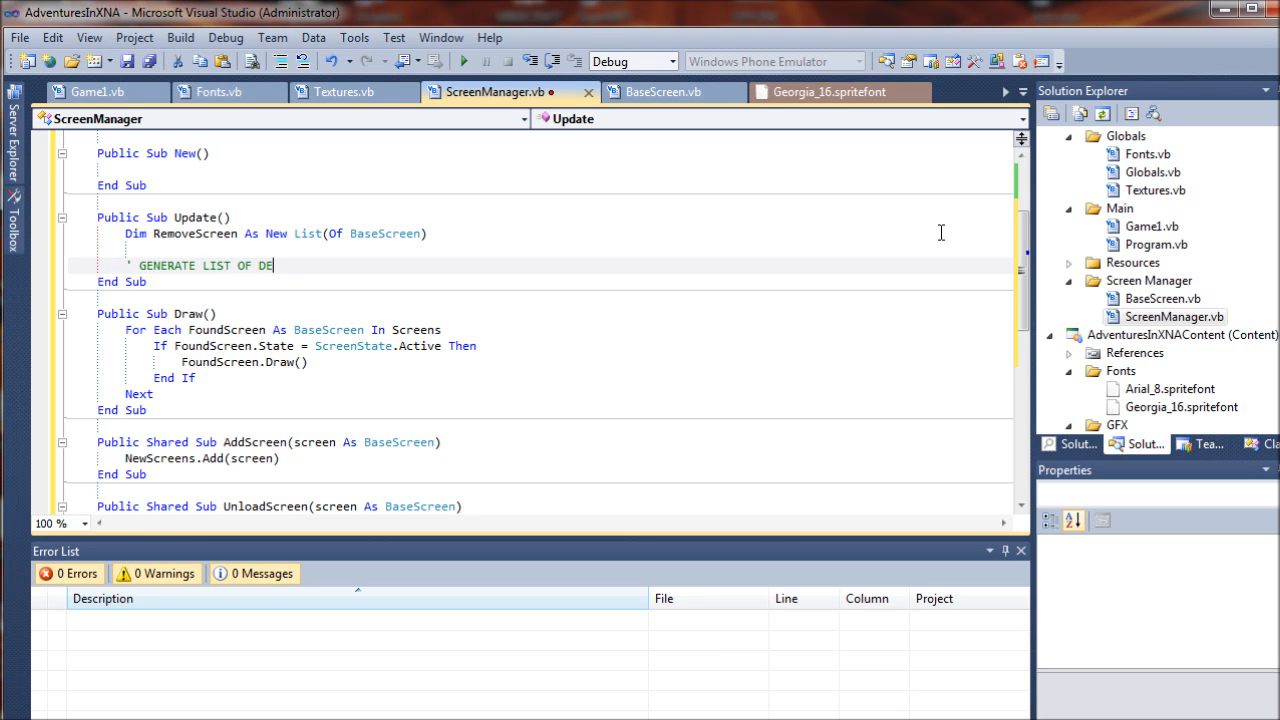
type("AD SCREENS FOR REMOVAL")
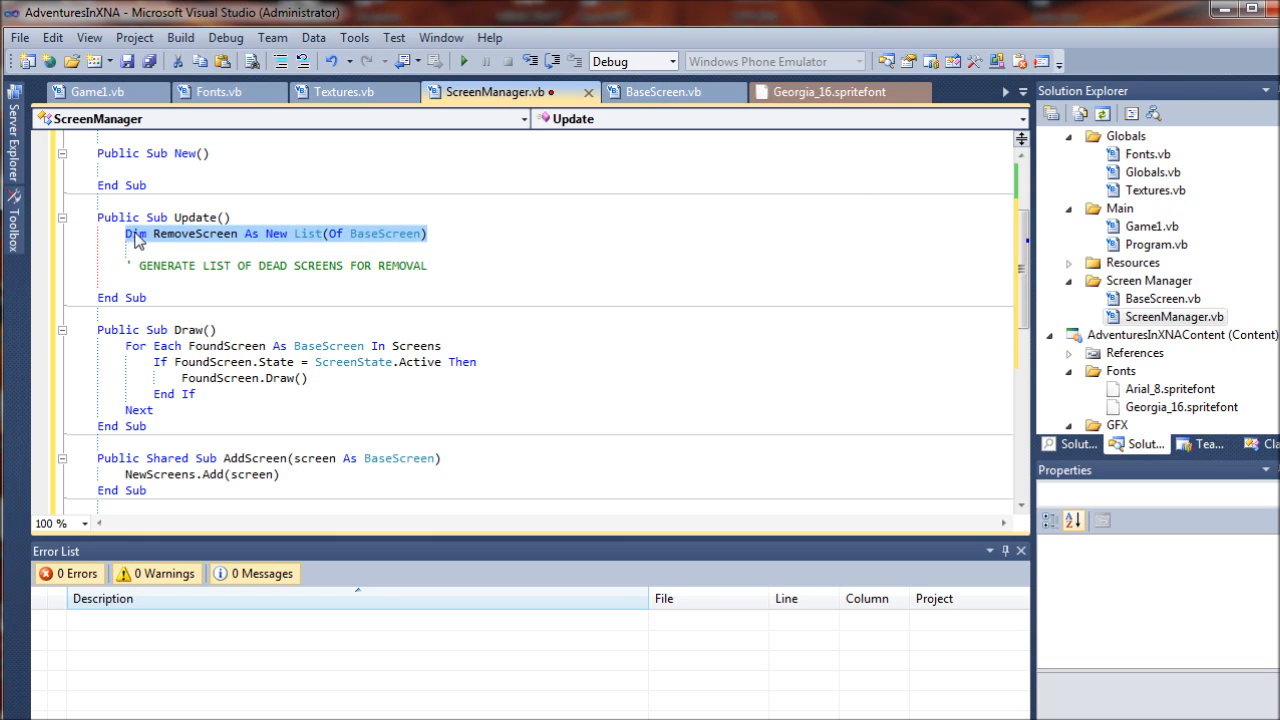
key("Delete")
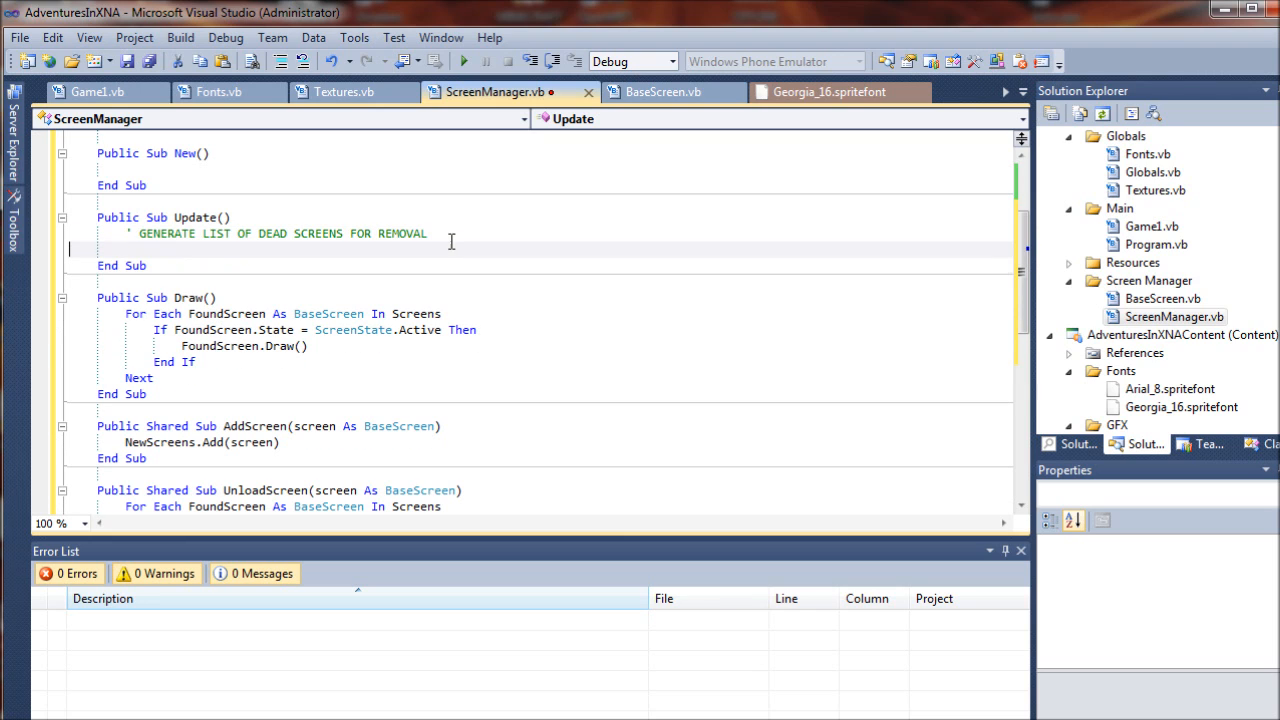
type("Dim RemoveScreen As New List(Of BaseScreen)")
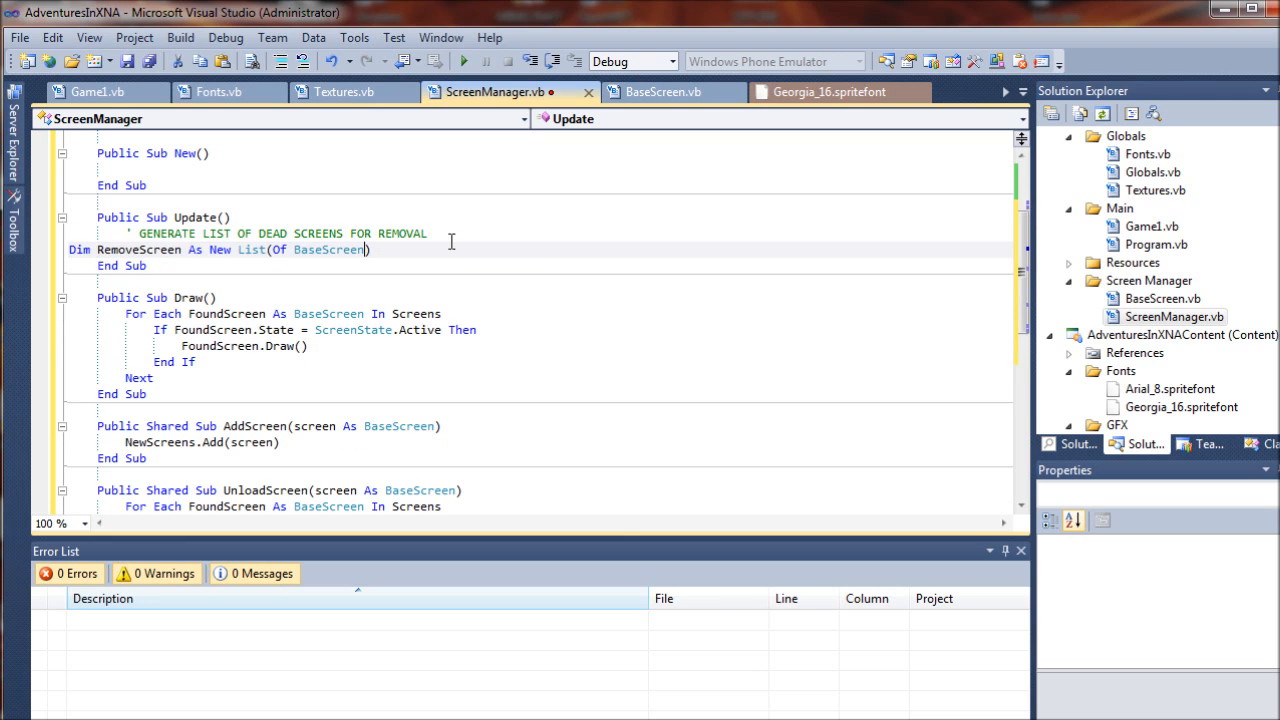
type("s")
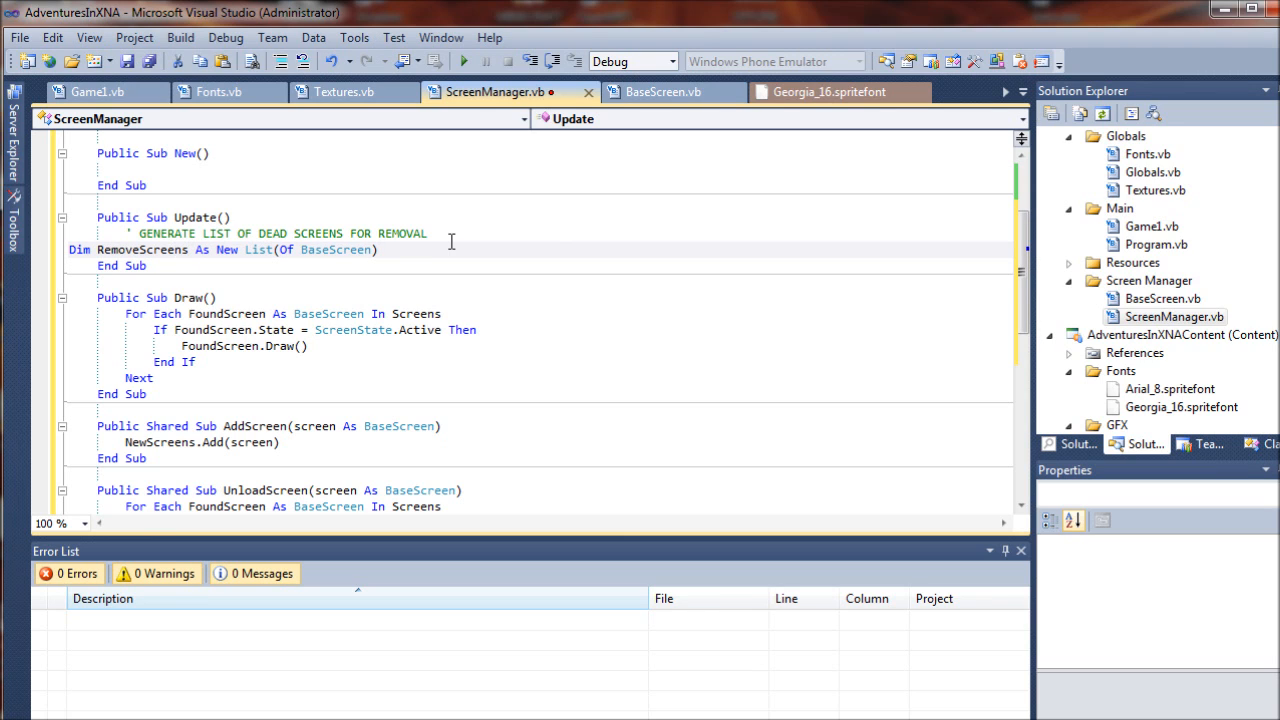
key("Return")
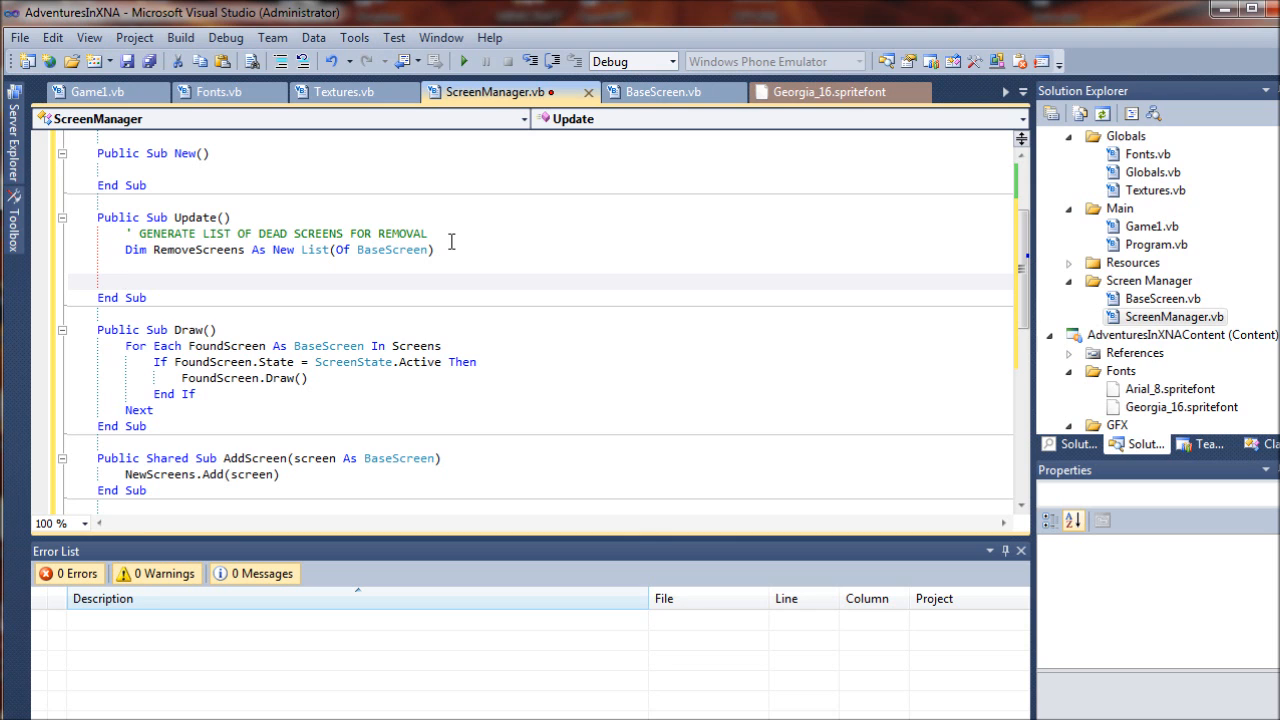
Step: Create a For Each FoundScreen As BaseScreen In Screens loop with its Next line
type("For Each FoundScreen")
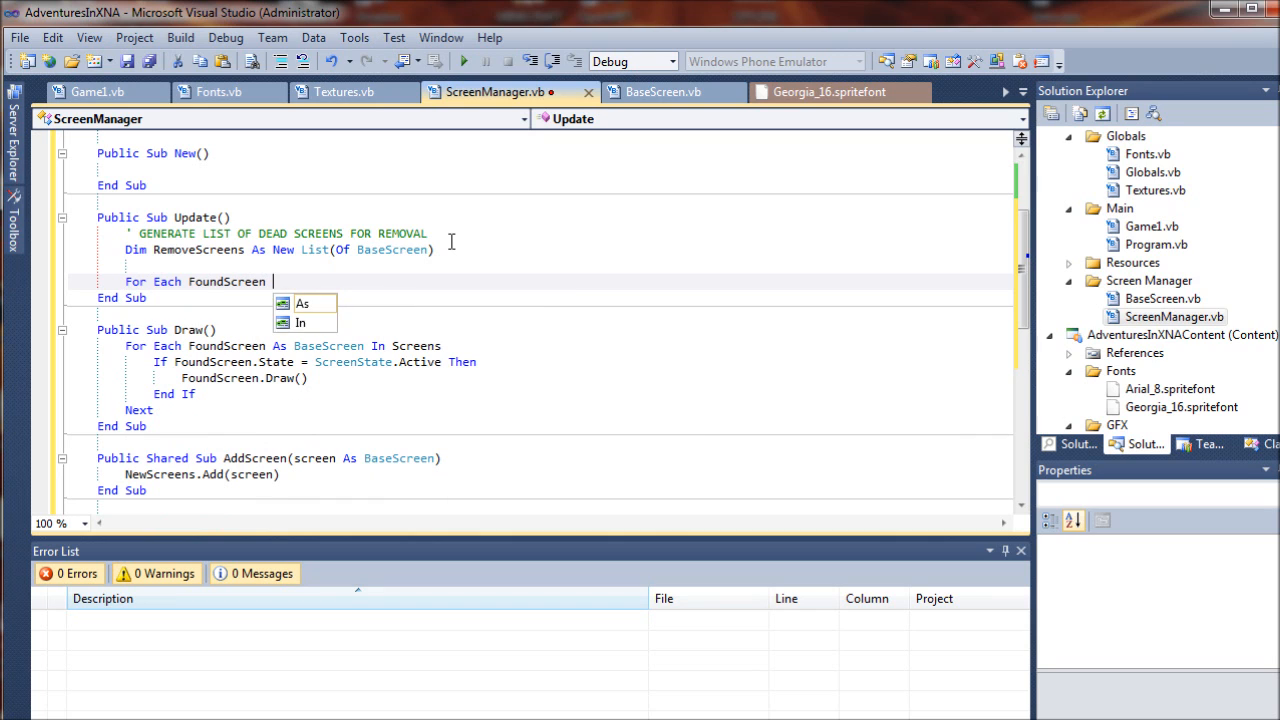
type("bases")
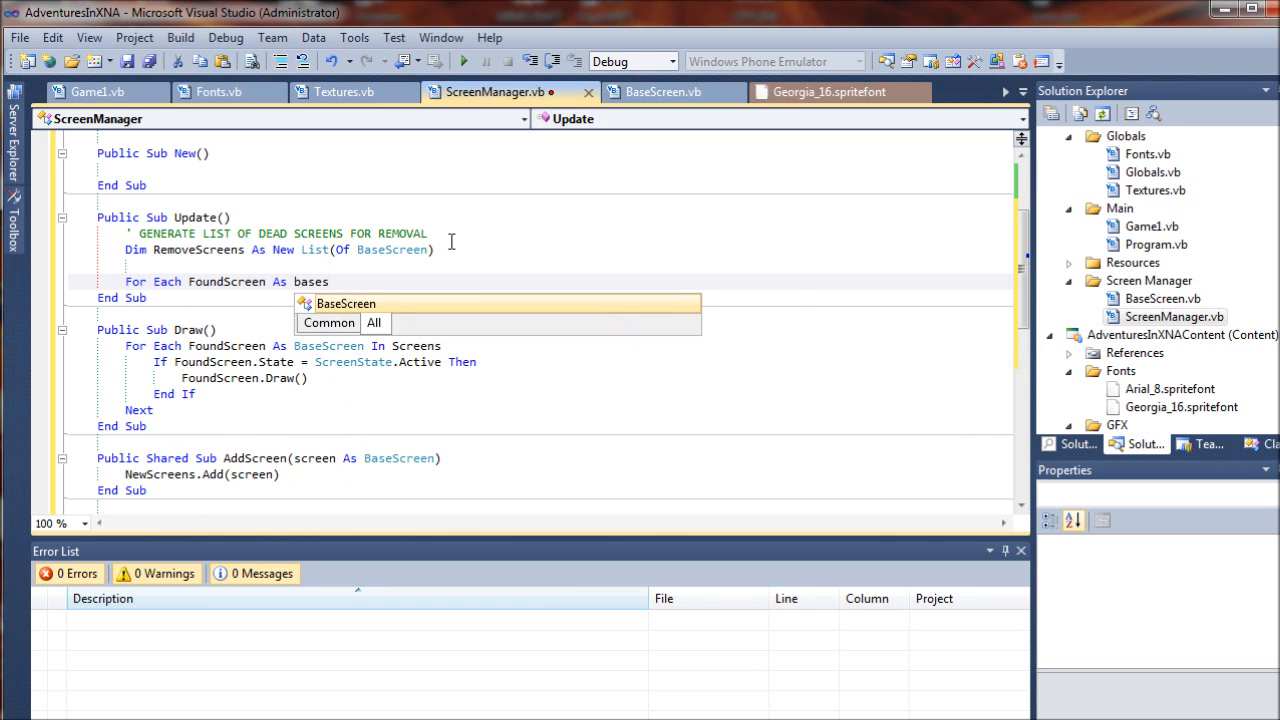
type("in")
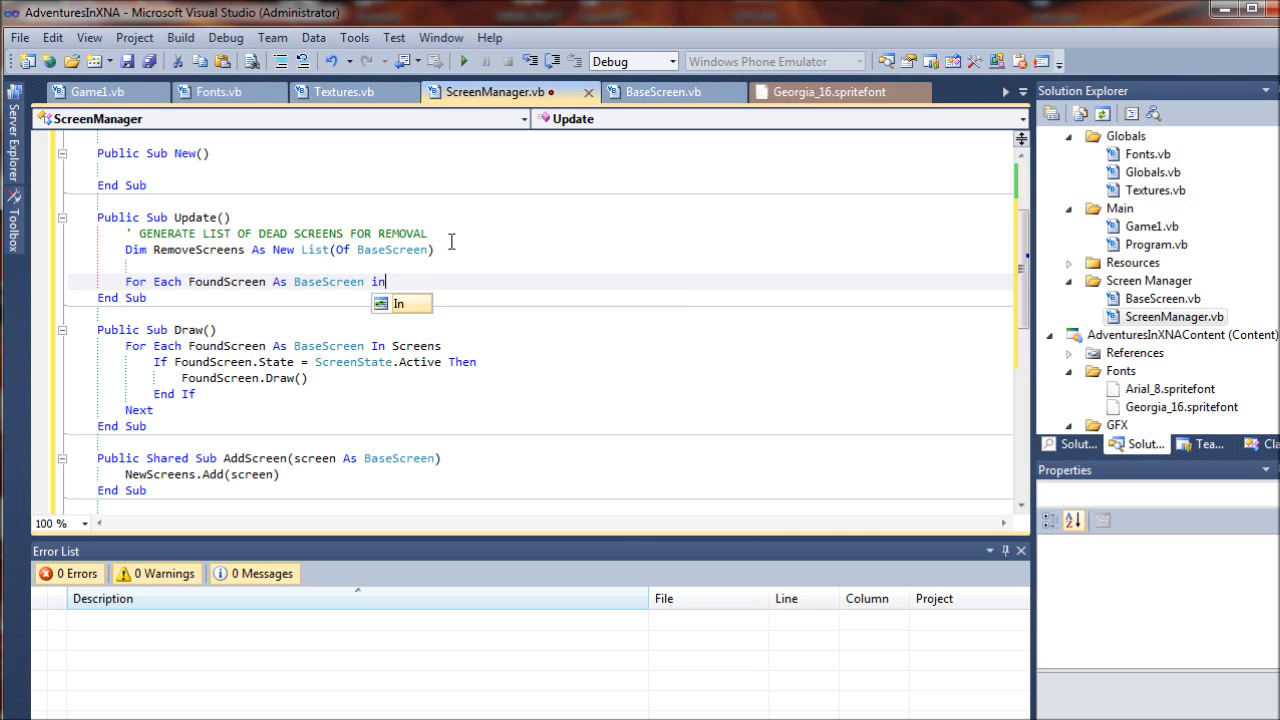
type("screens")
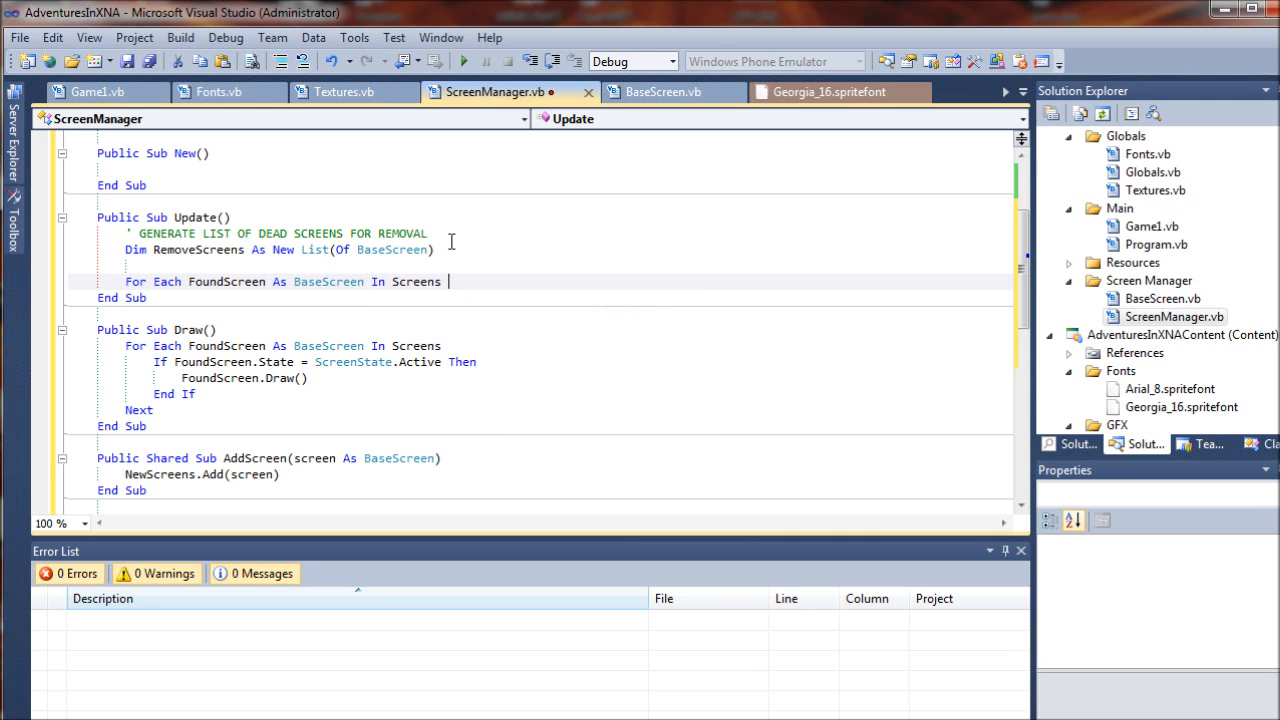
key("Return")
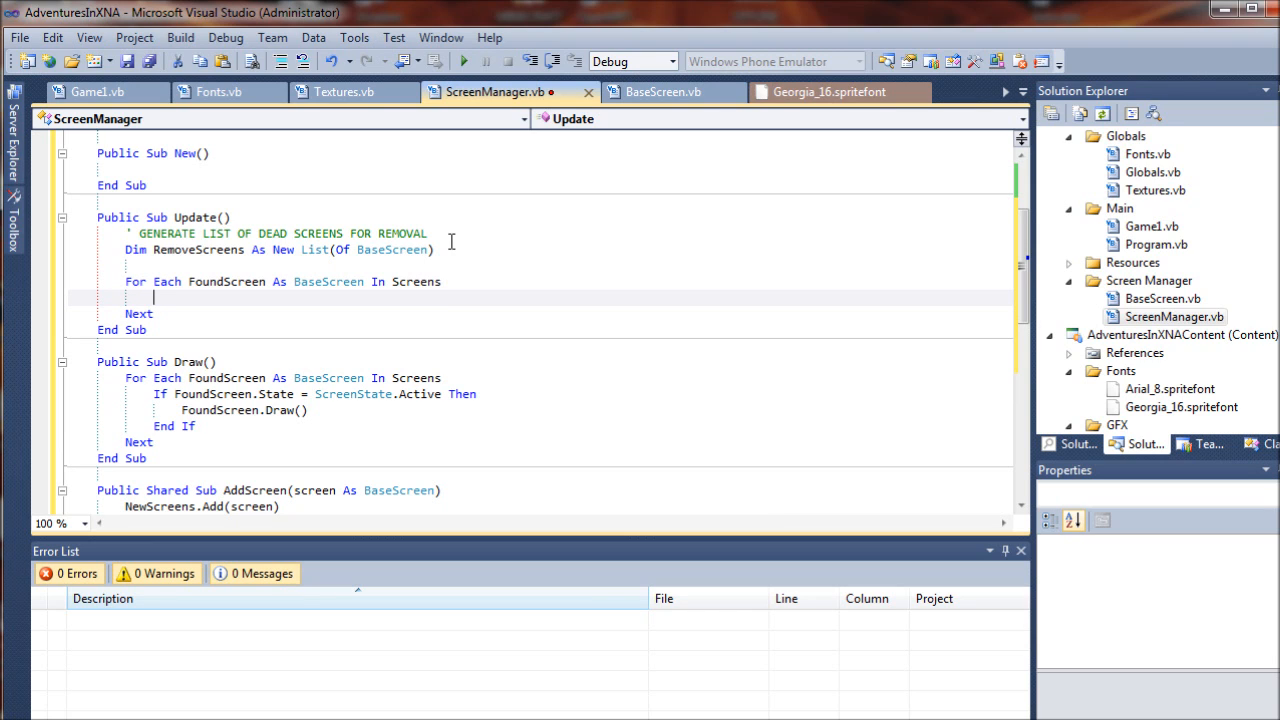
Step: Inside the loop, add shut-down screens to RemoveScreens with RemoveScreens.Add(FoundScreen)
type("If")
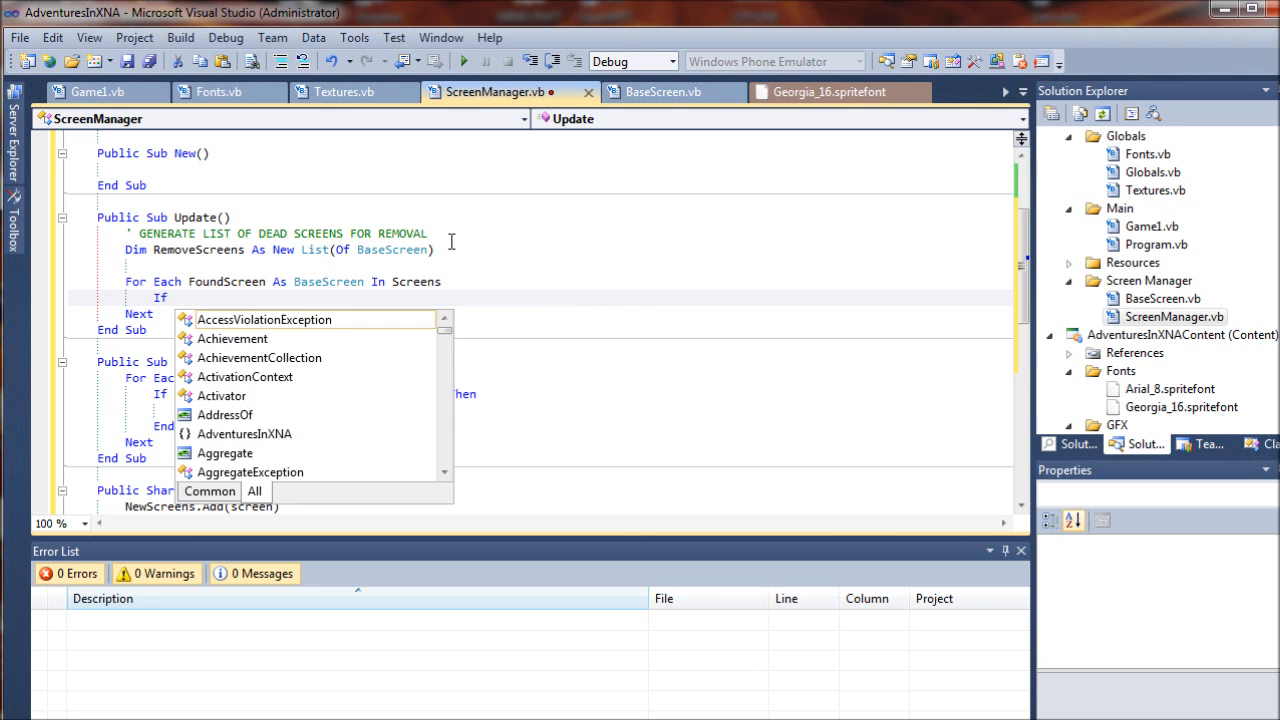
type("FoundScreen.State = ScreenState.ShutDown Then")
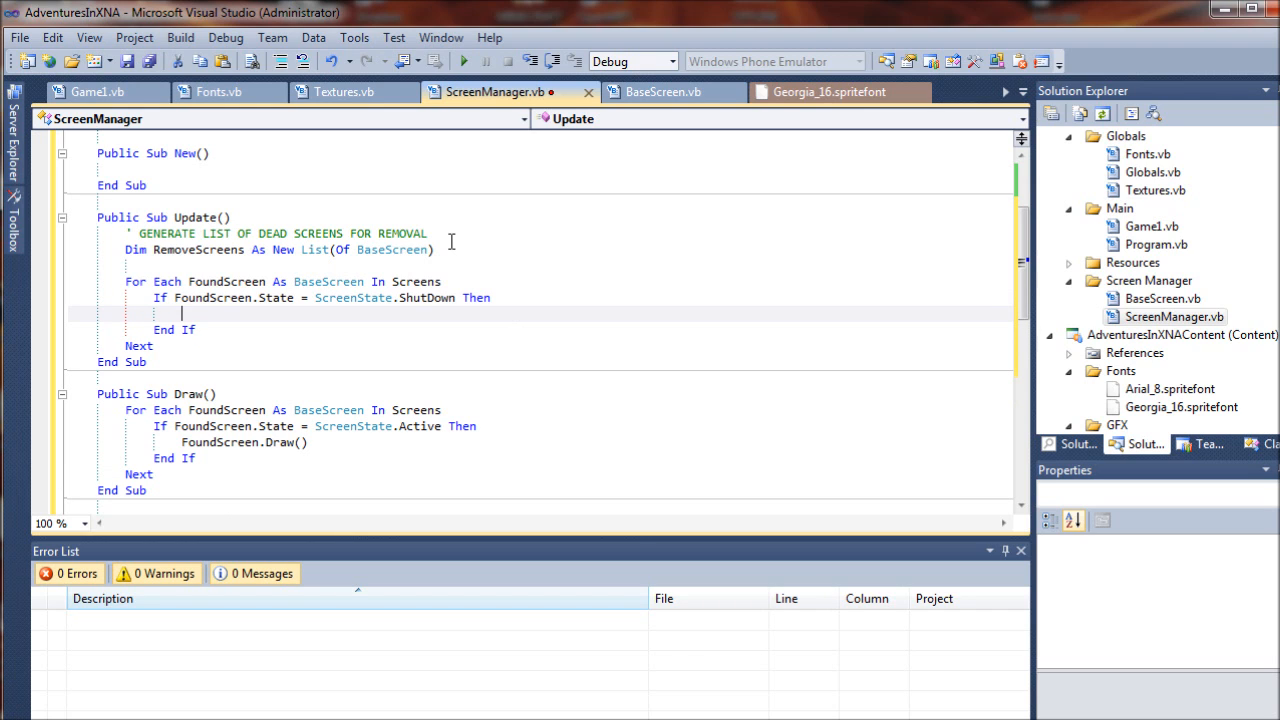
type("R")
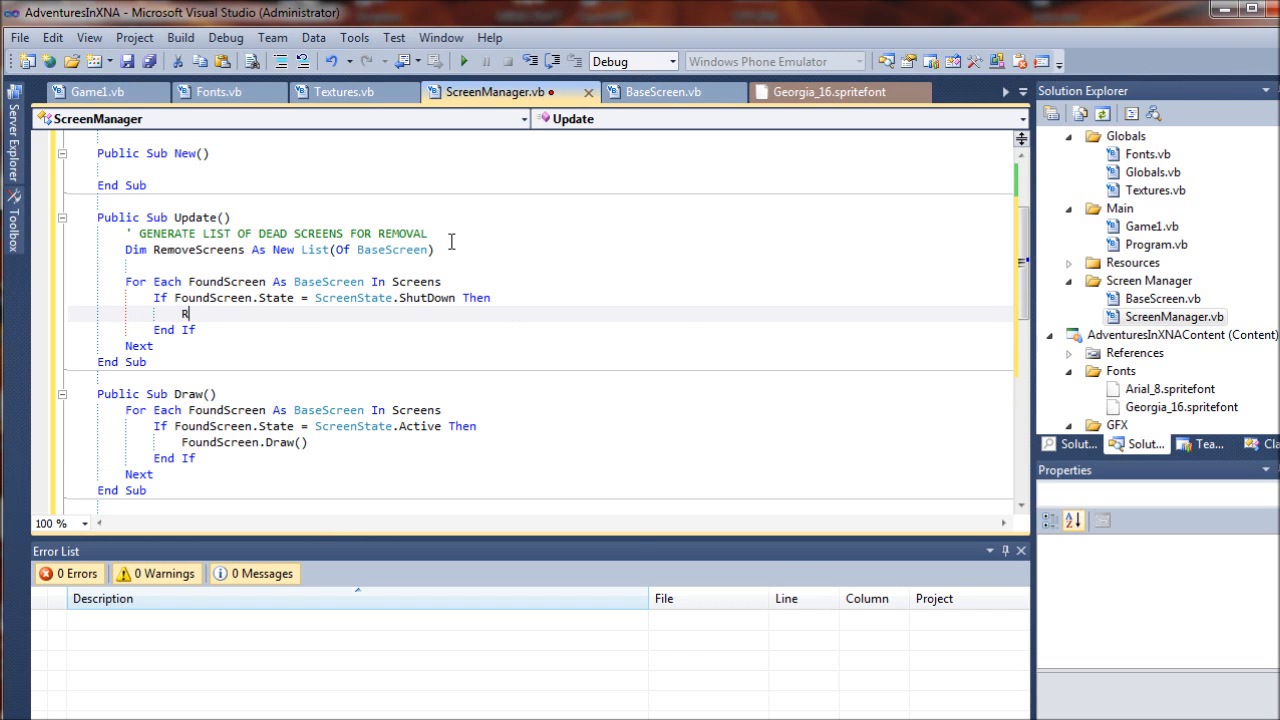
type("emoveScreens.Add")
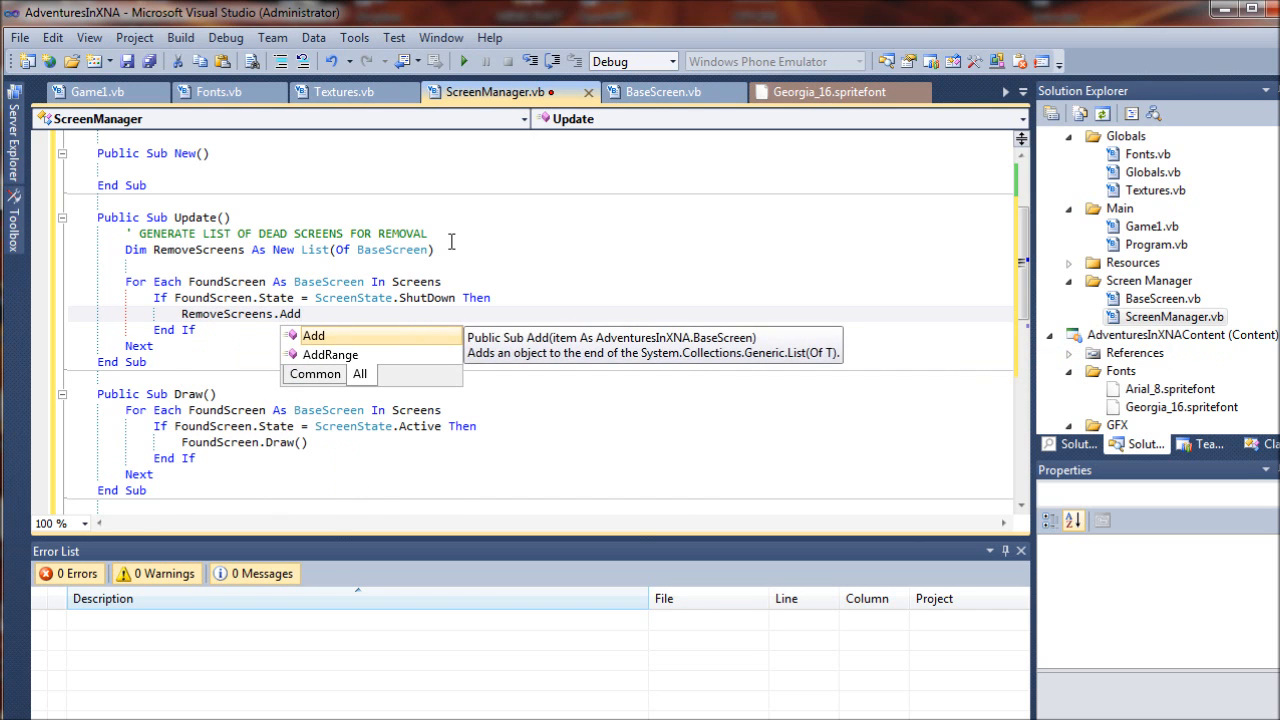
type("(foundScreen")
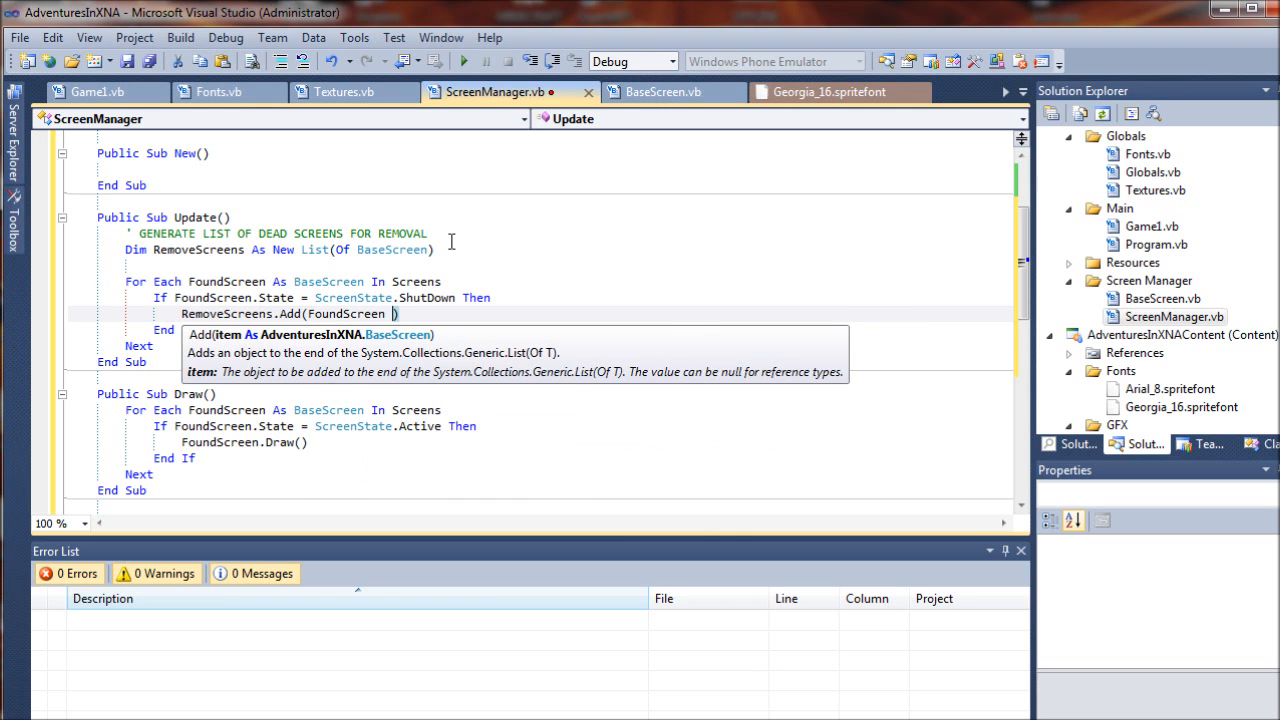
key("Return")
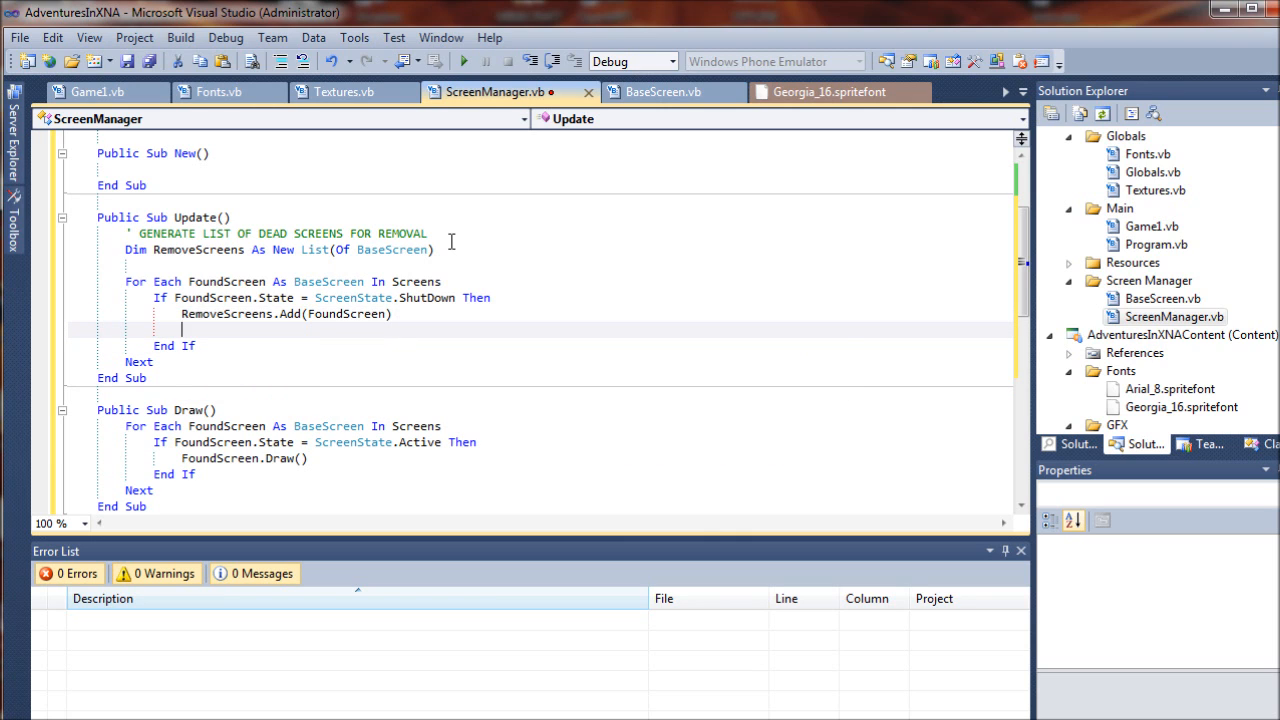
Step: Add an Else branch setting FoundScreen.Focused = False
type("Else")
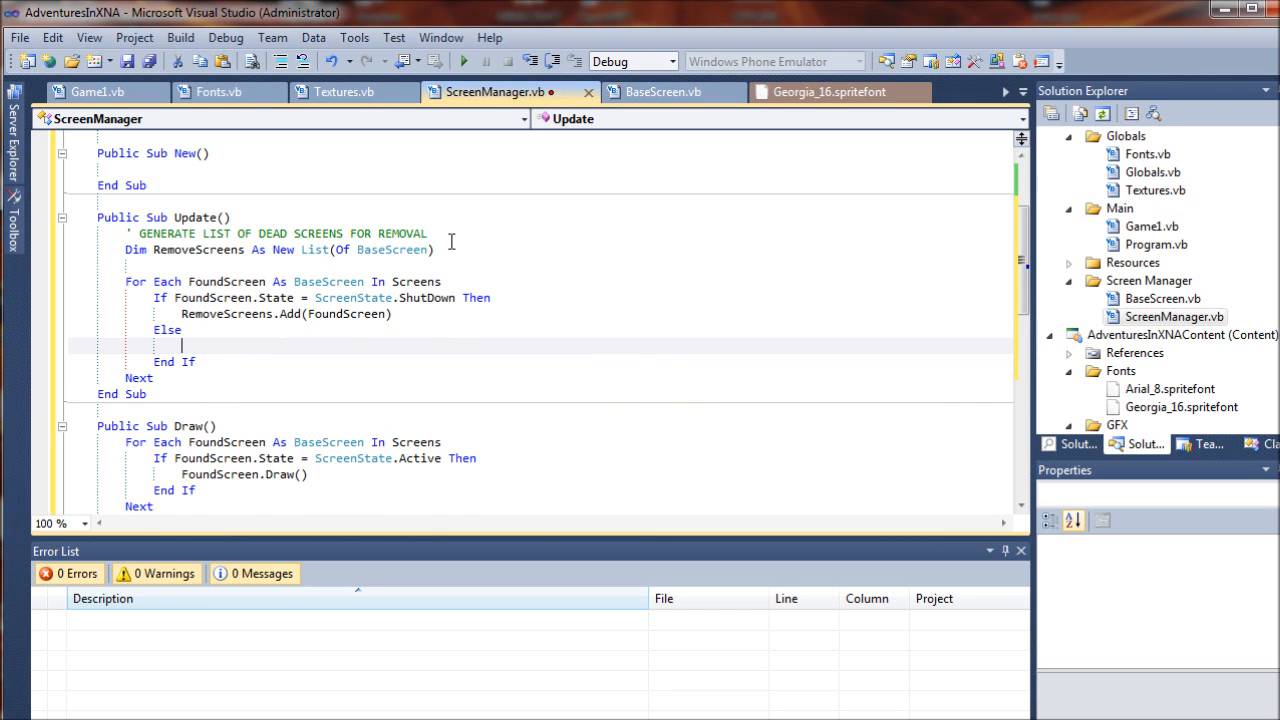
type("FoundScreen.Focused =")
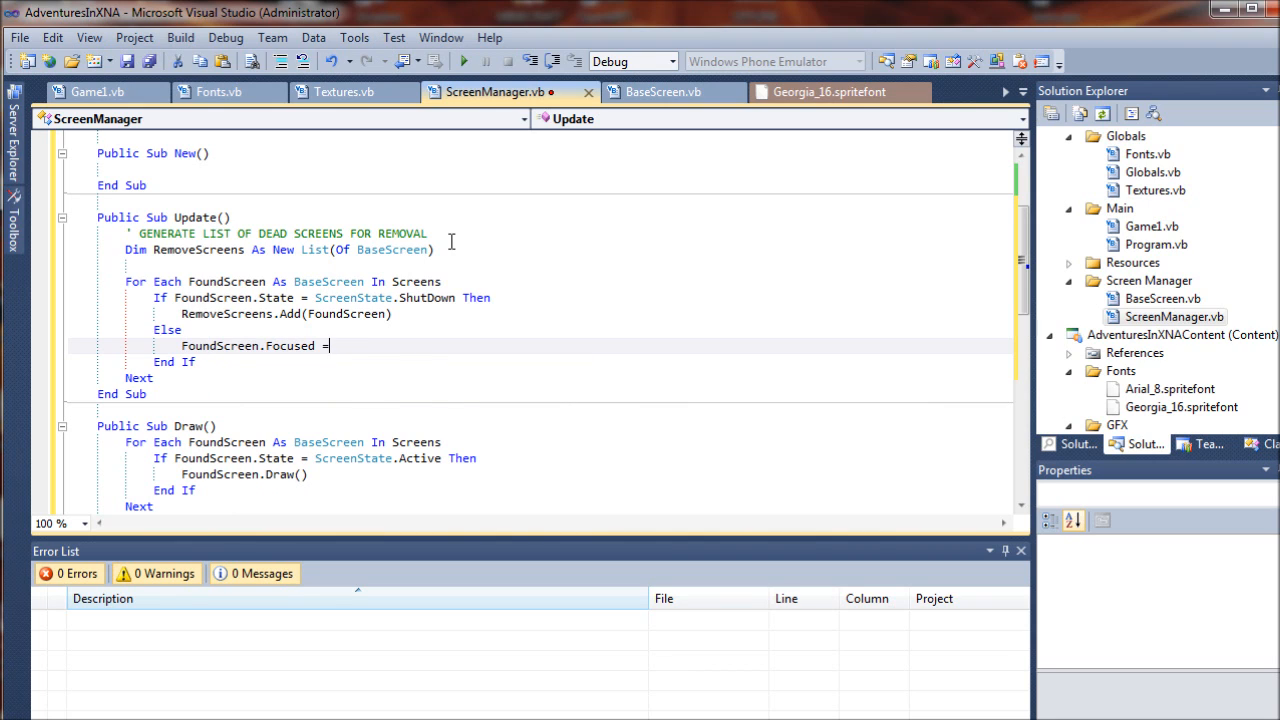
type("False")
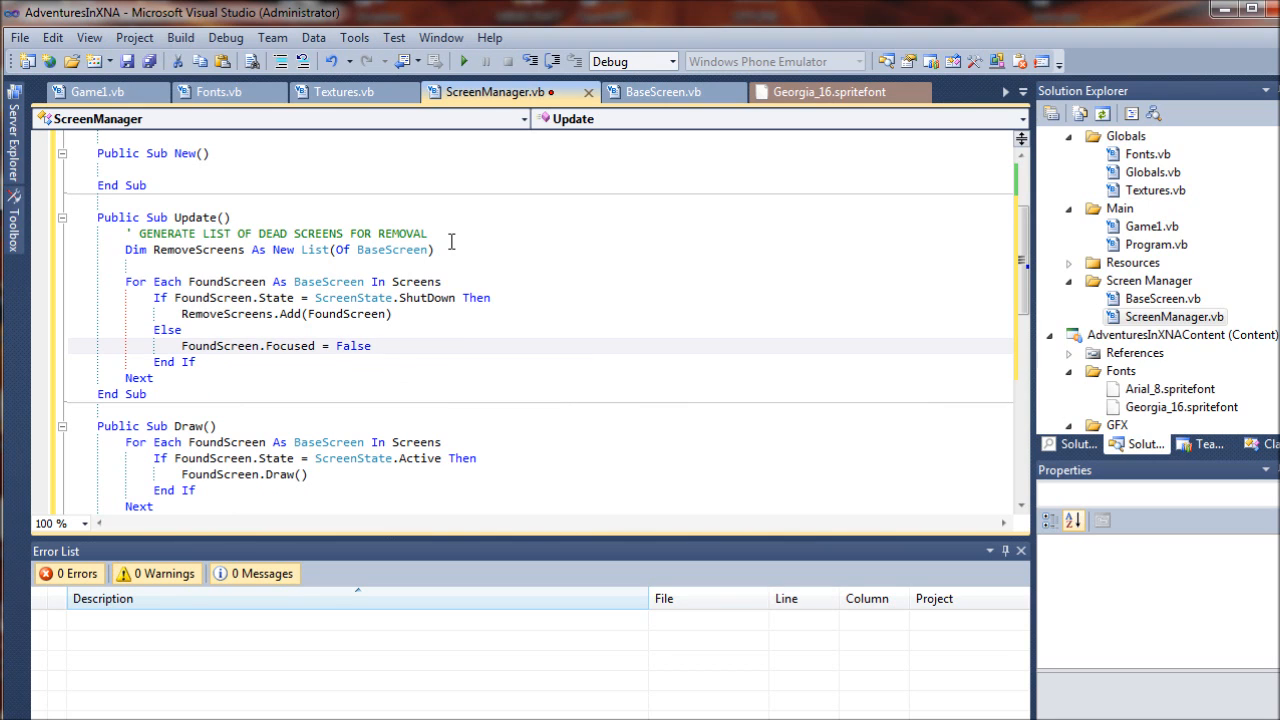
double_click(220, 345)
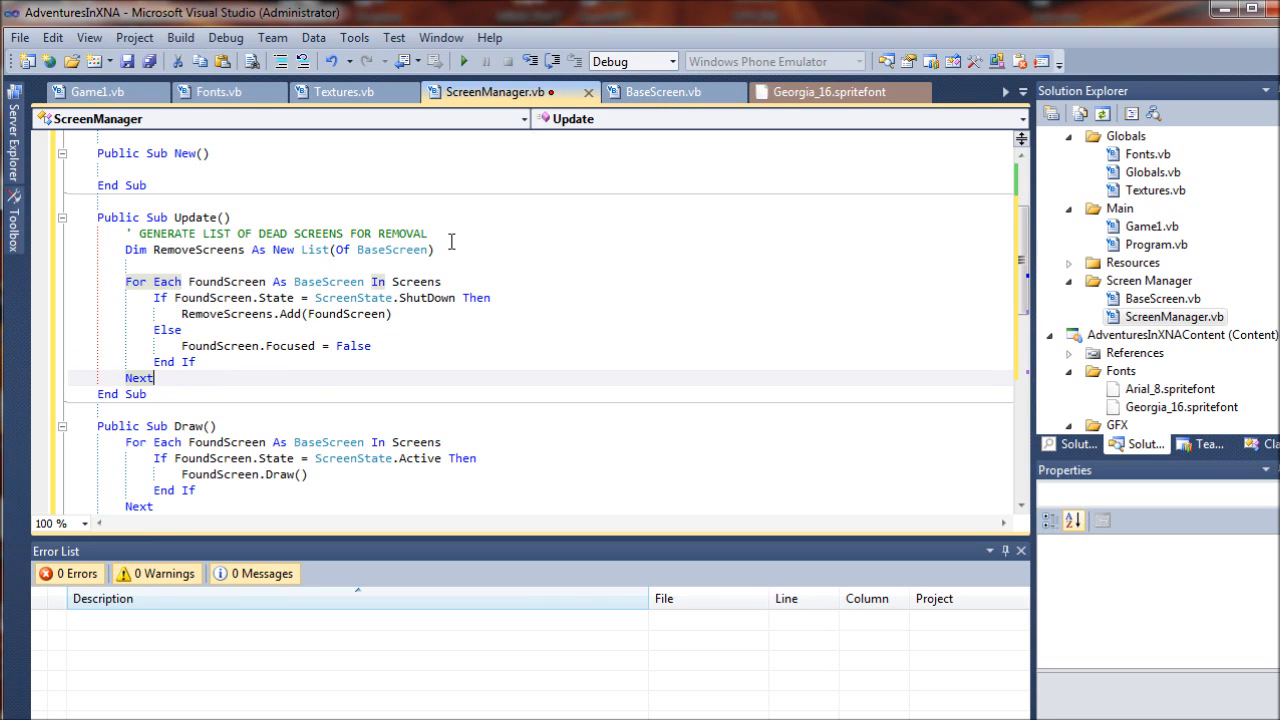
key("Return")
type("'")
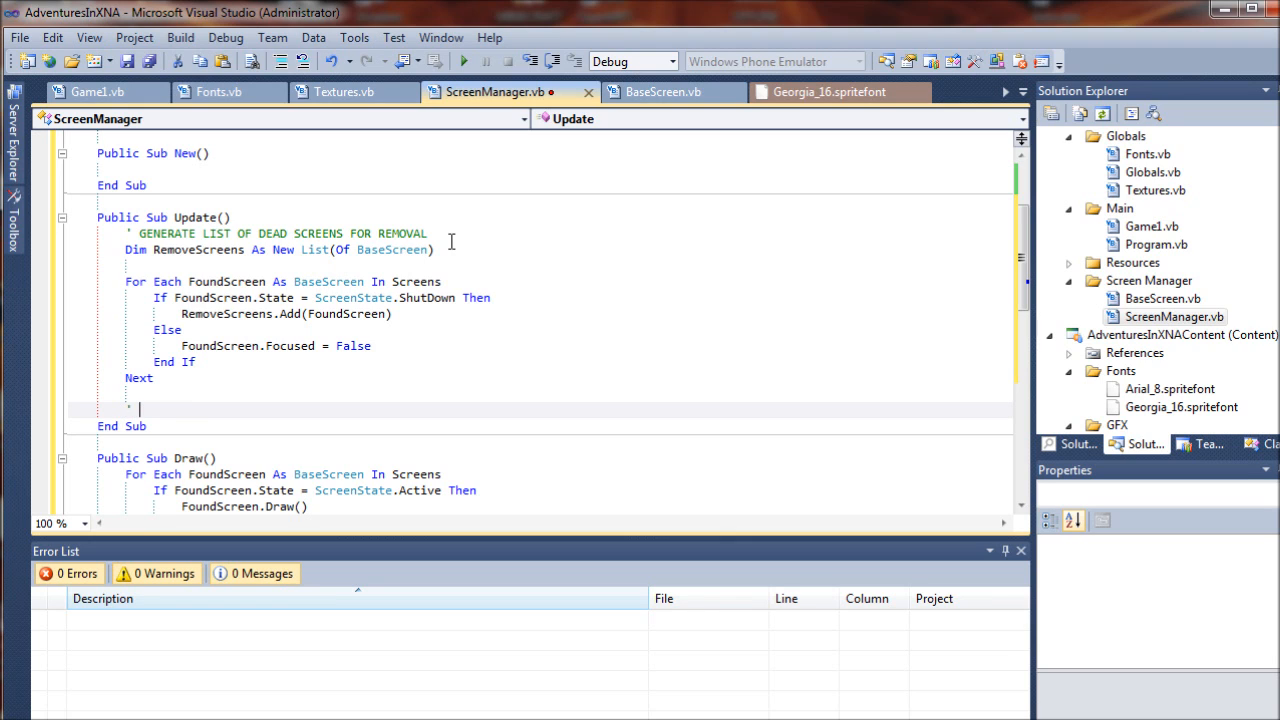
Step: Add ' REMOVE DEAD SCREENS and a For Each over RemoveScreens calling Screens.Remove(FoundScreen)
type("REMOVE DEAD SC")
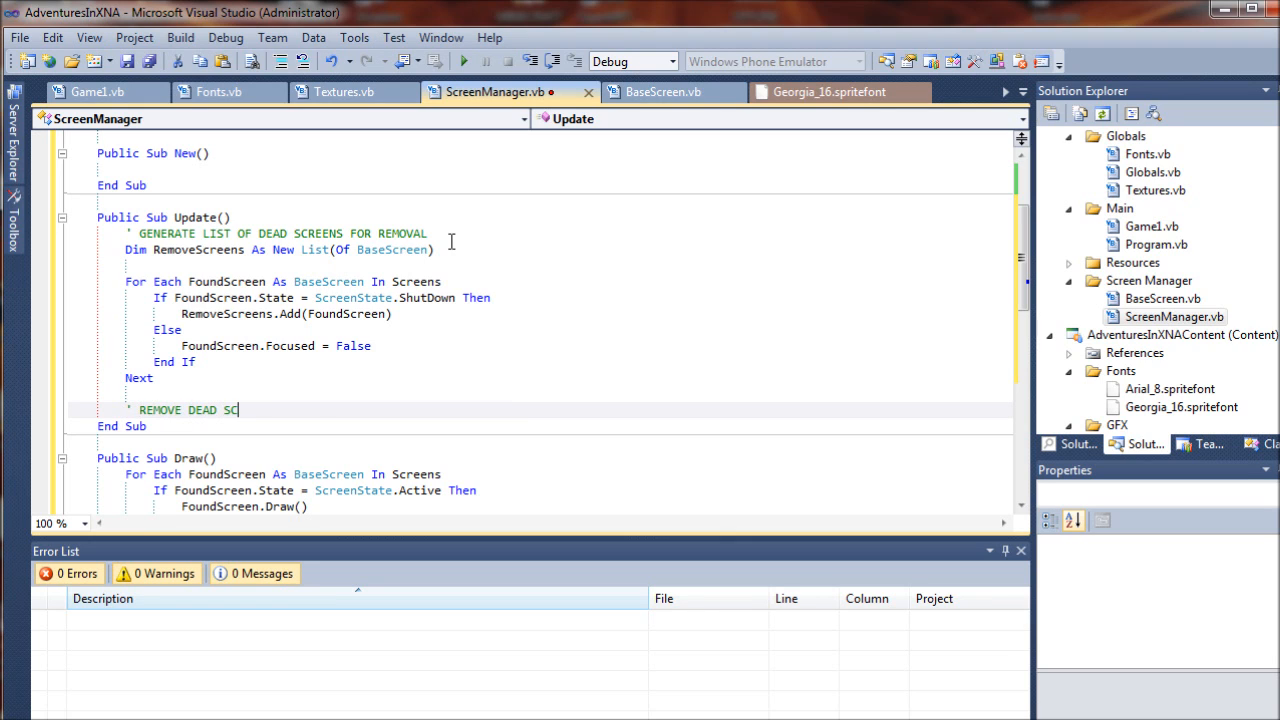
type("REENS")
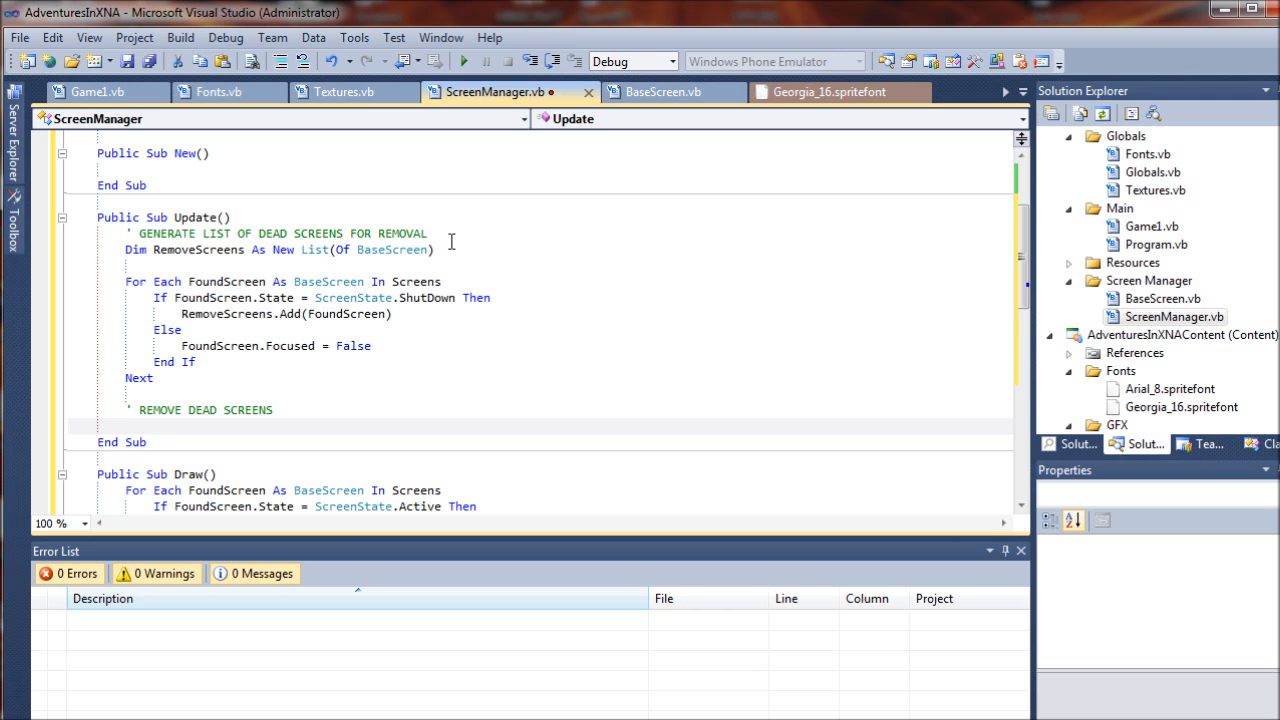
left_click(125, 425)
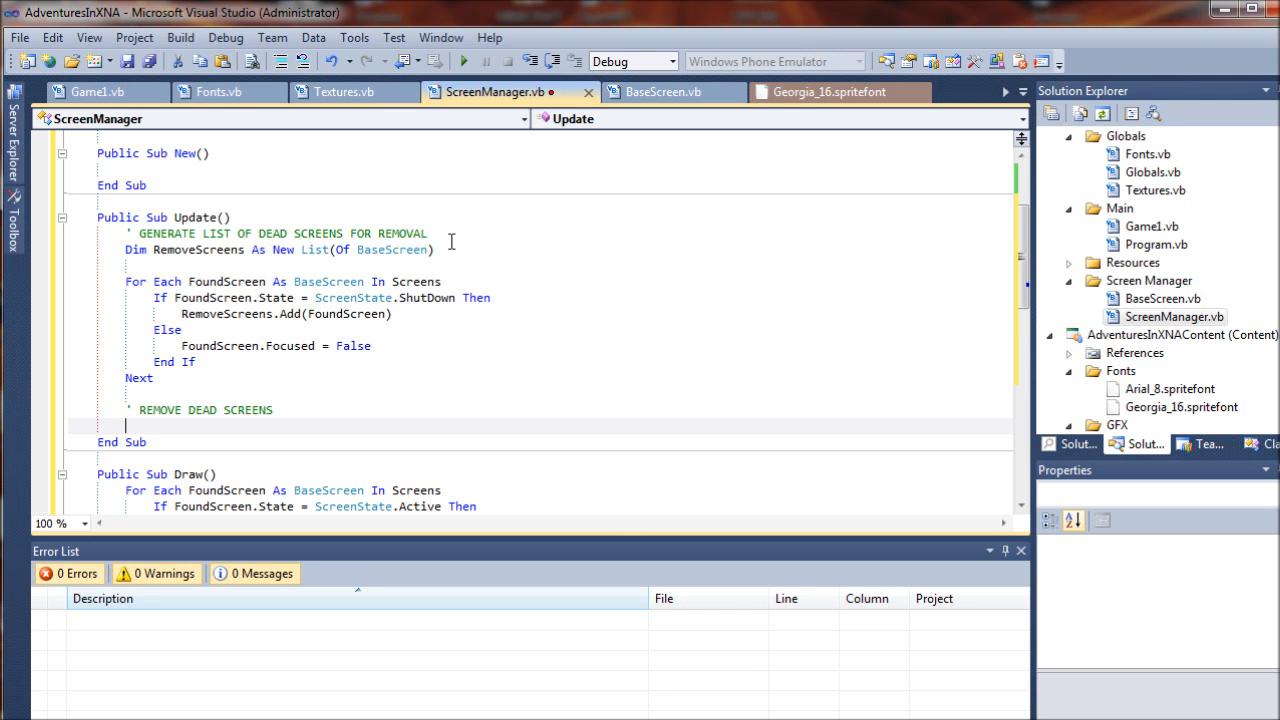
type("For Each")
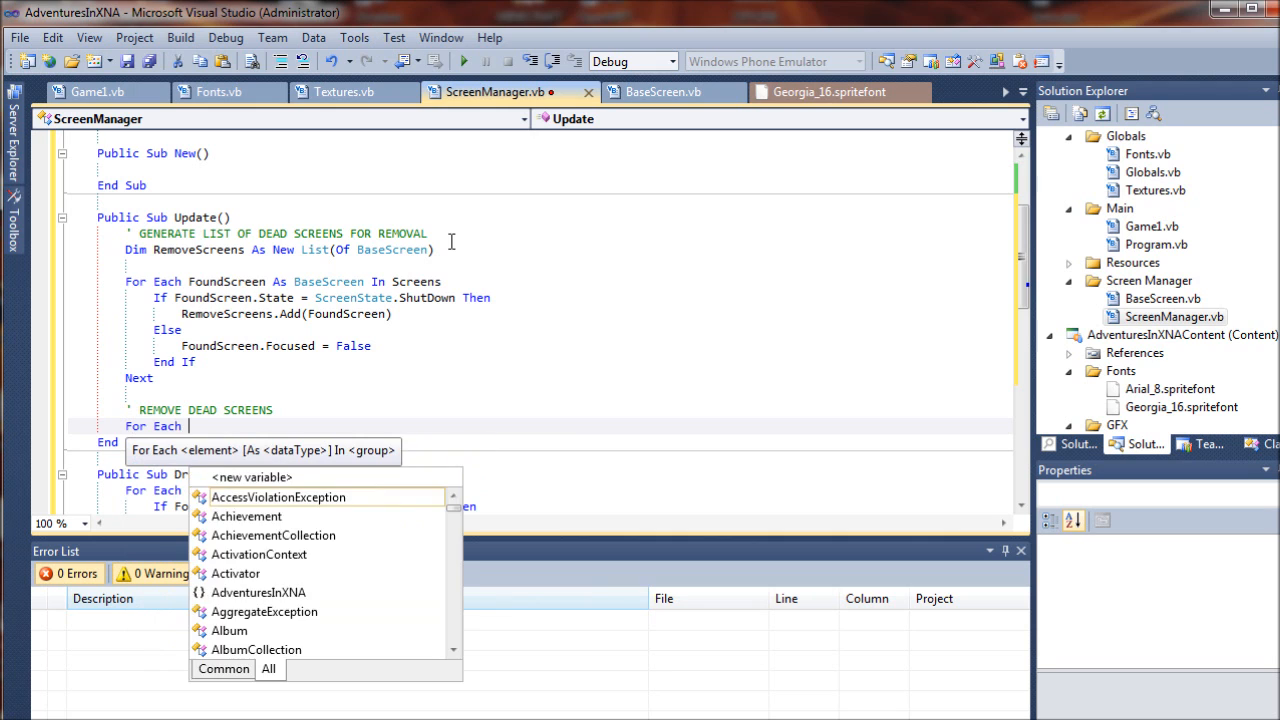
type("FoundScreen")
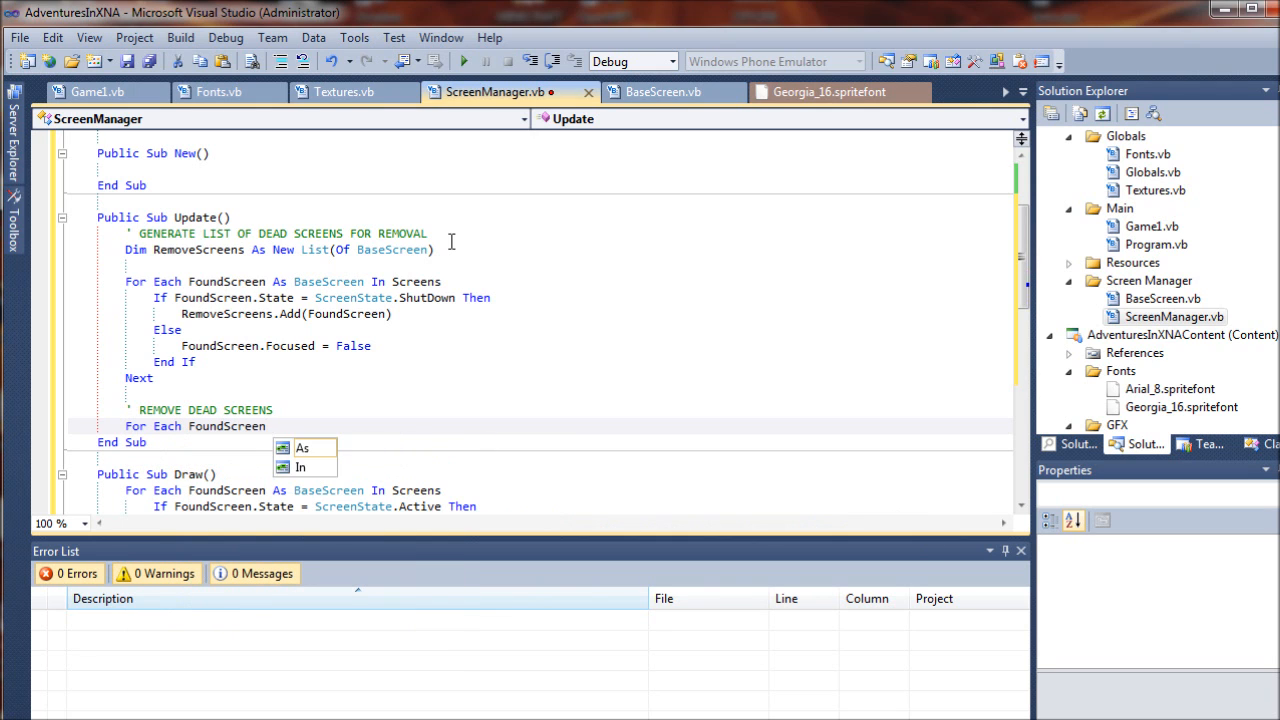
type("base")
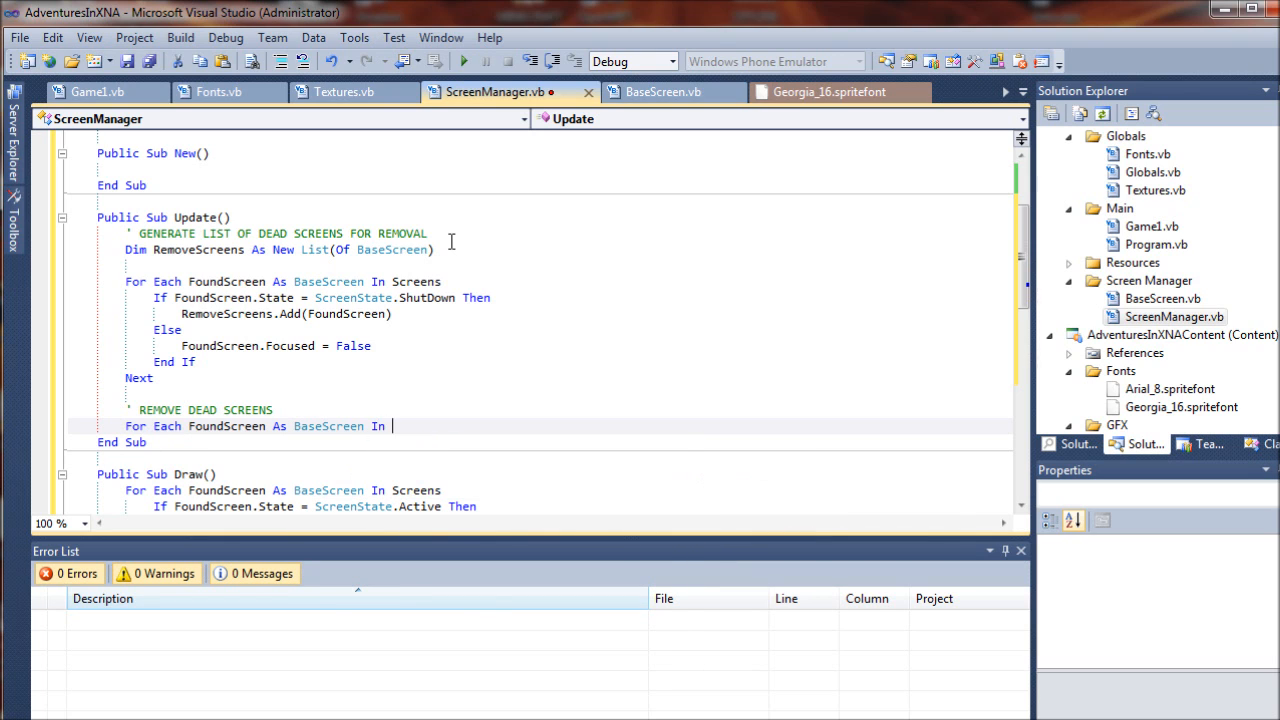
type("RemoveScreens")
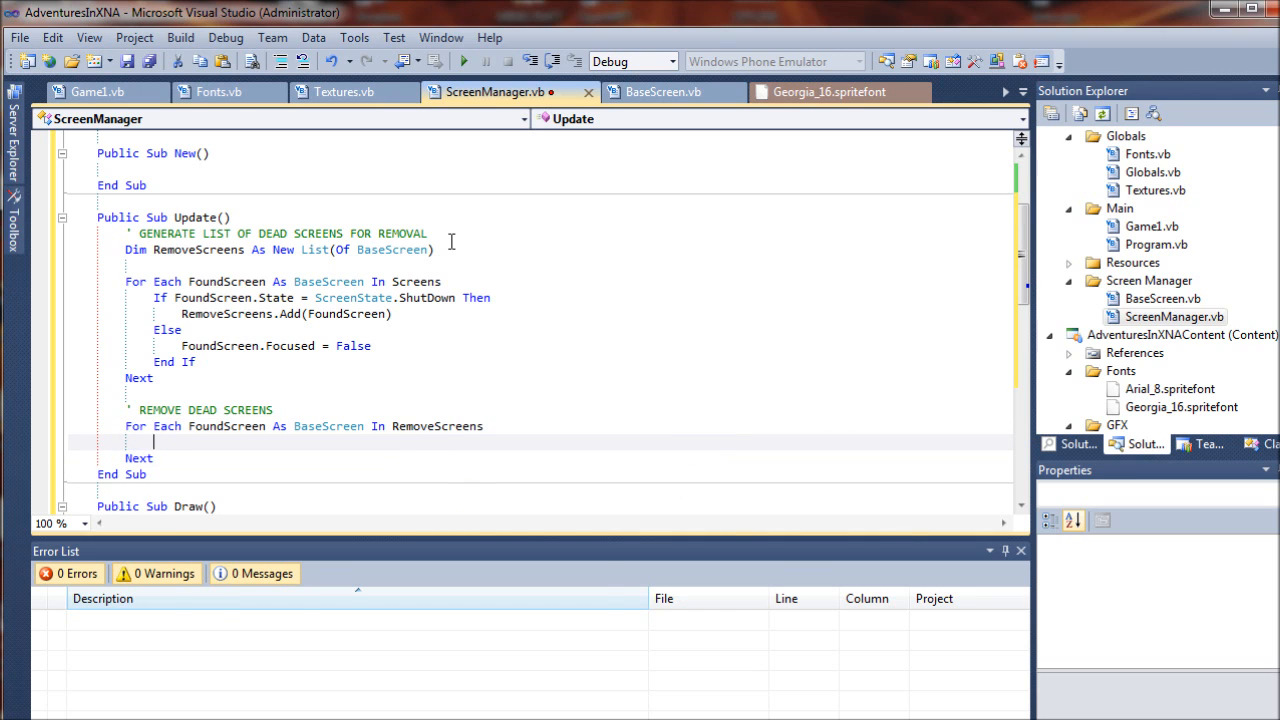
type("Screes")
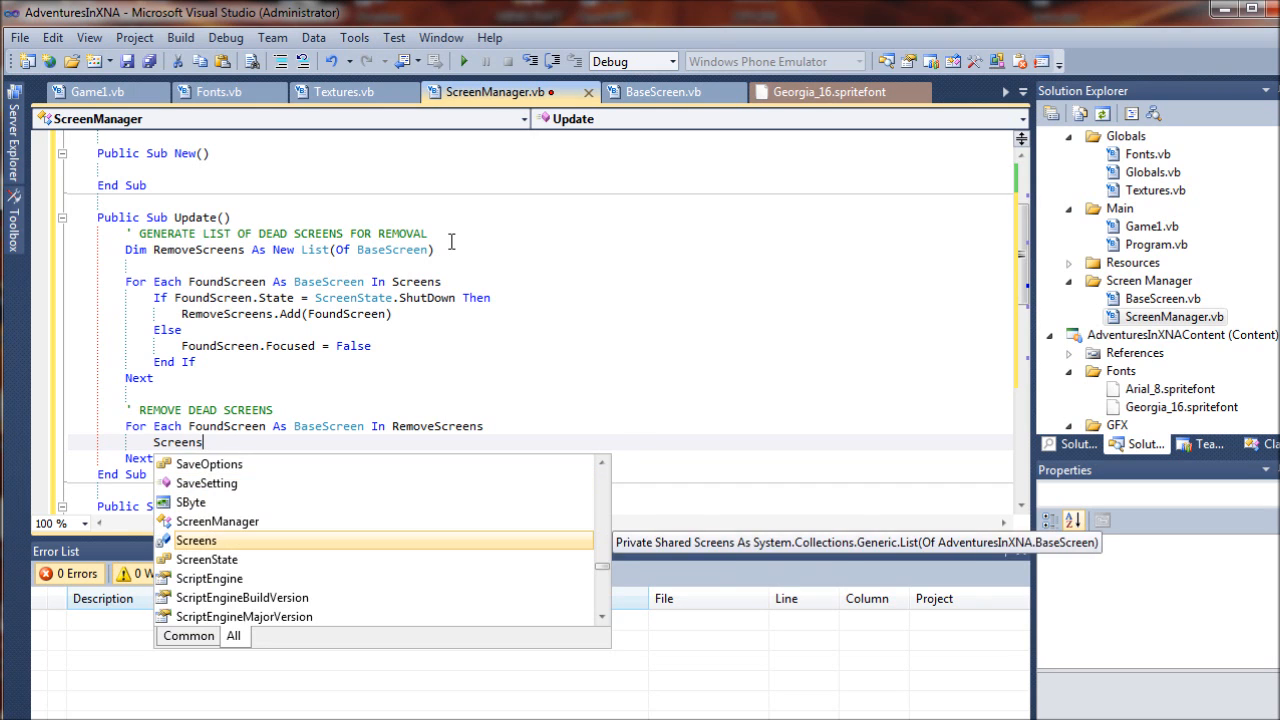
type(".Remove(")
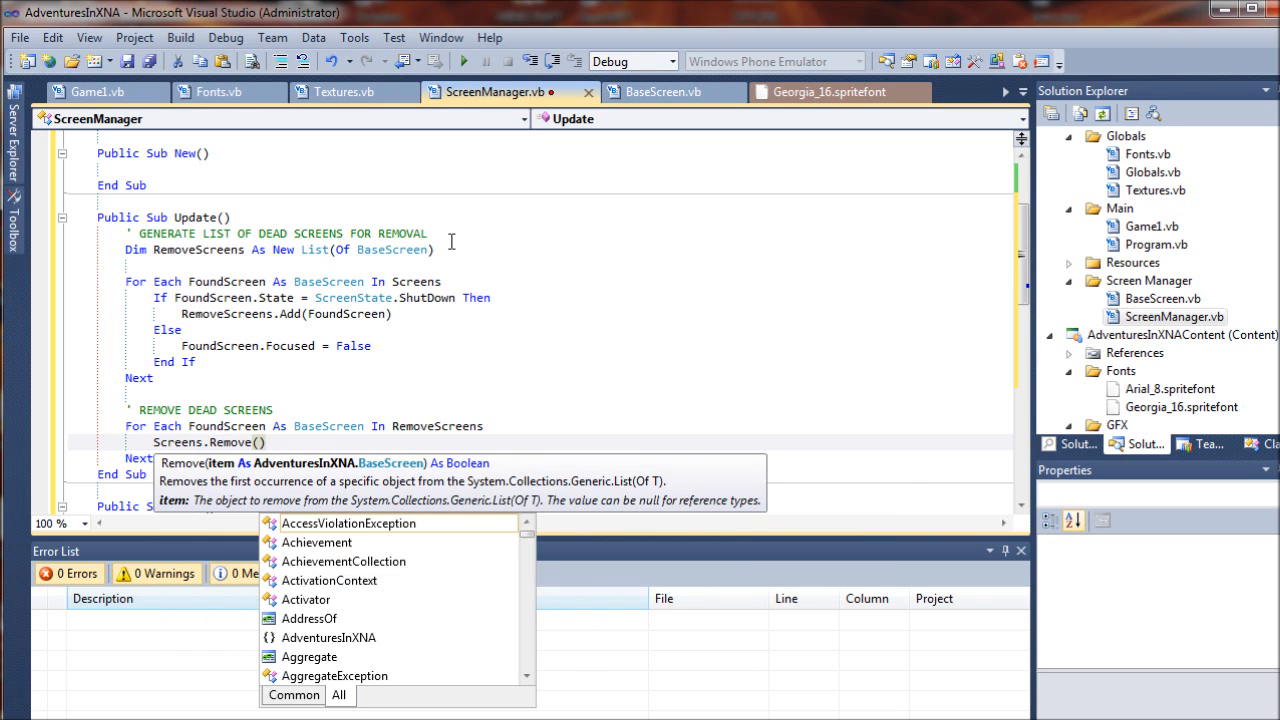
type("foundScreen")
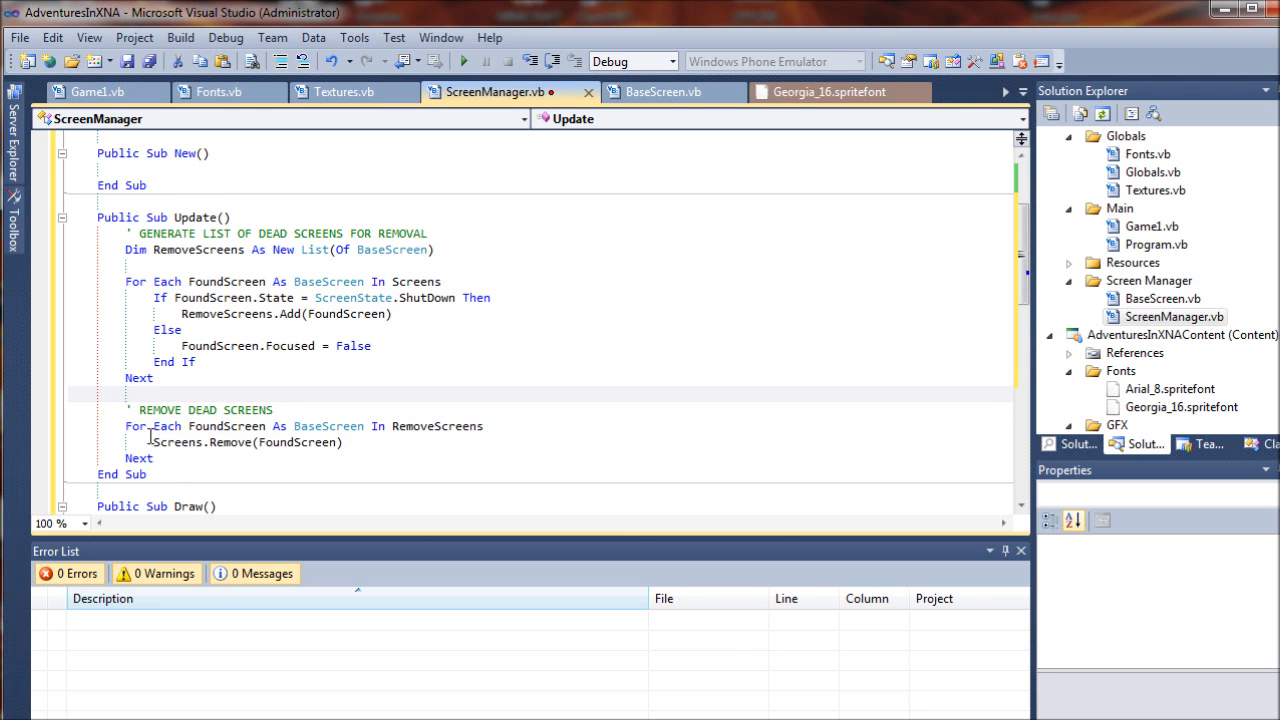
mouse_move(175, 442)
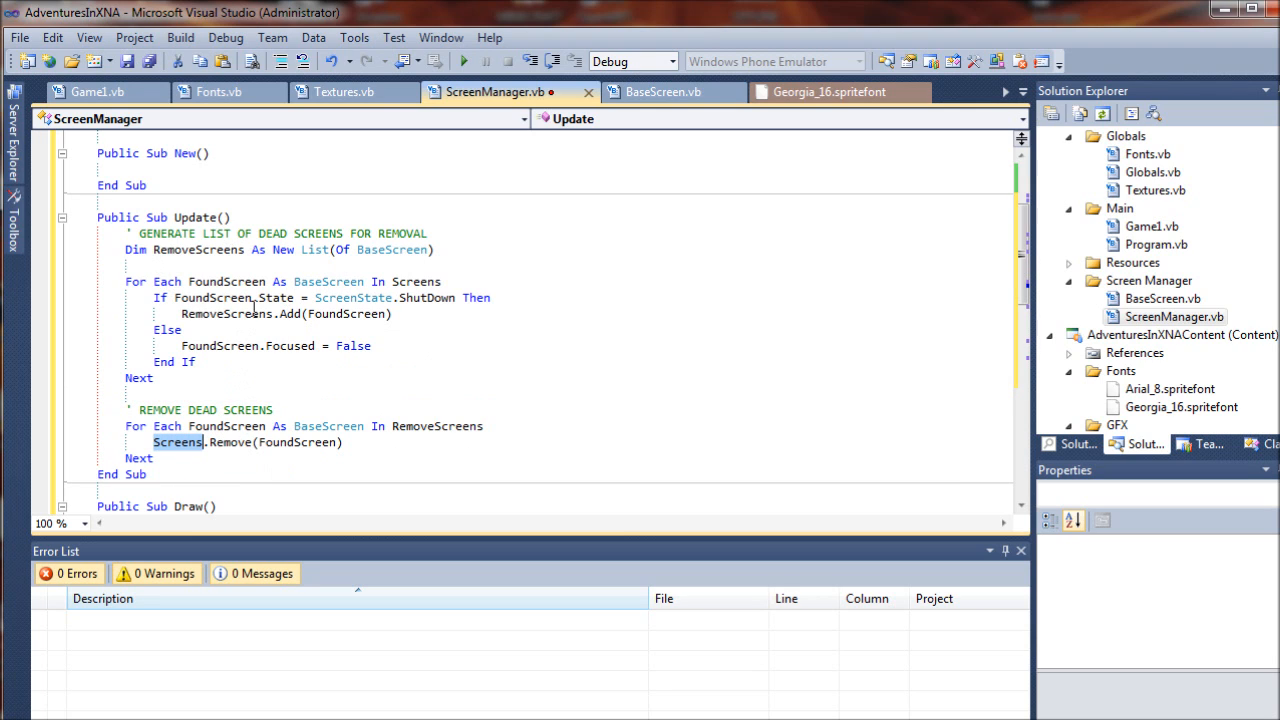
mouse_move(138, 249)
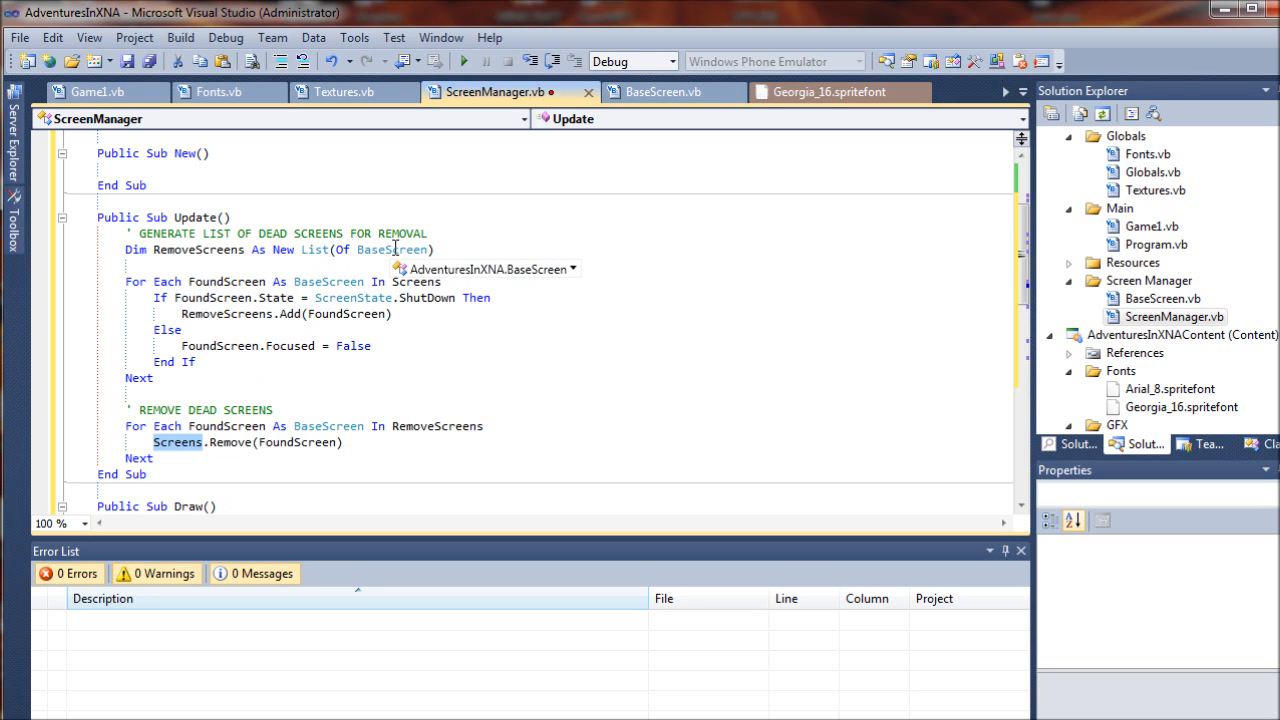
mouse_move(178, 442)
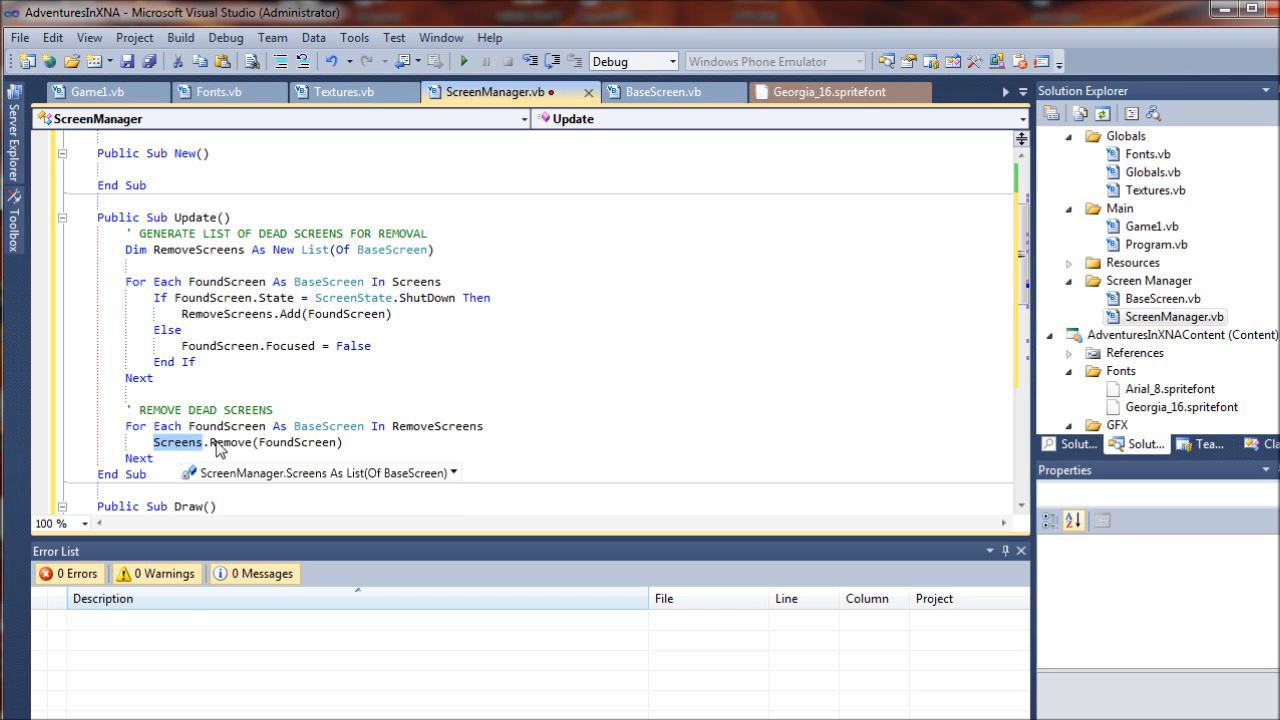
mouse_move(198, 448)
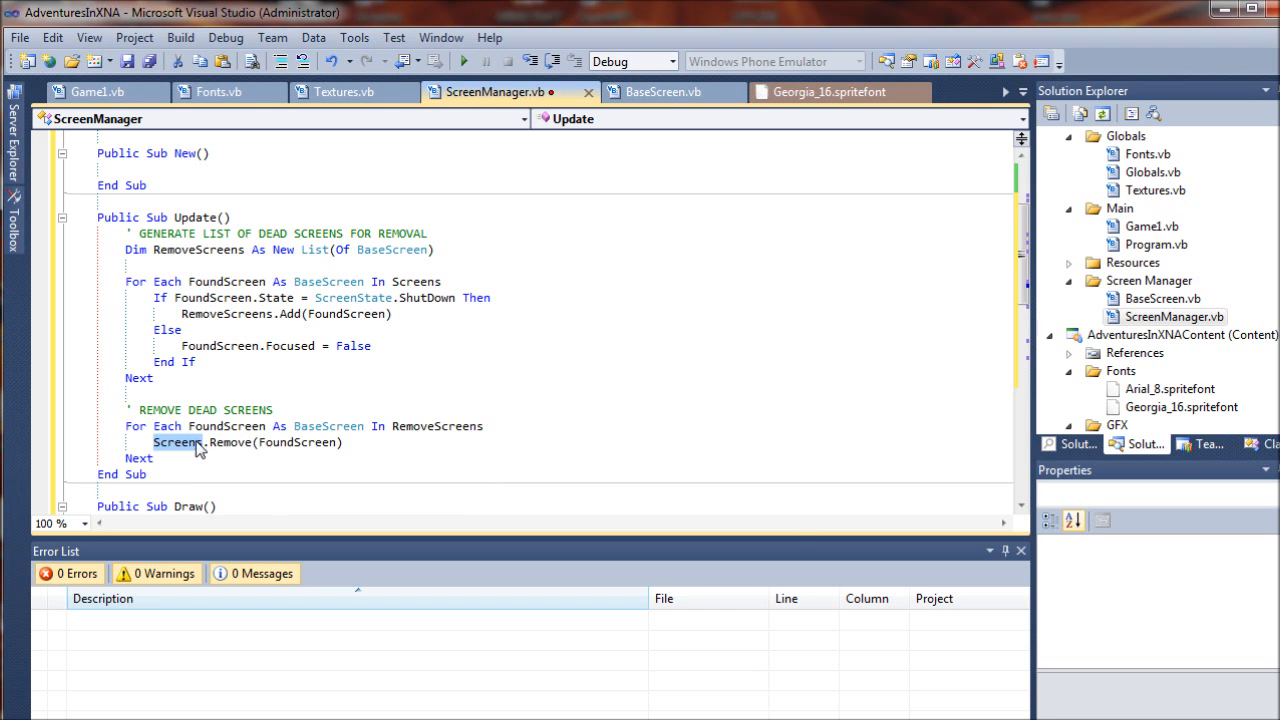
mouse_move(290, 442)
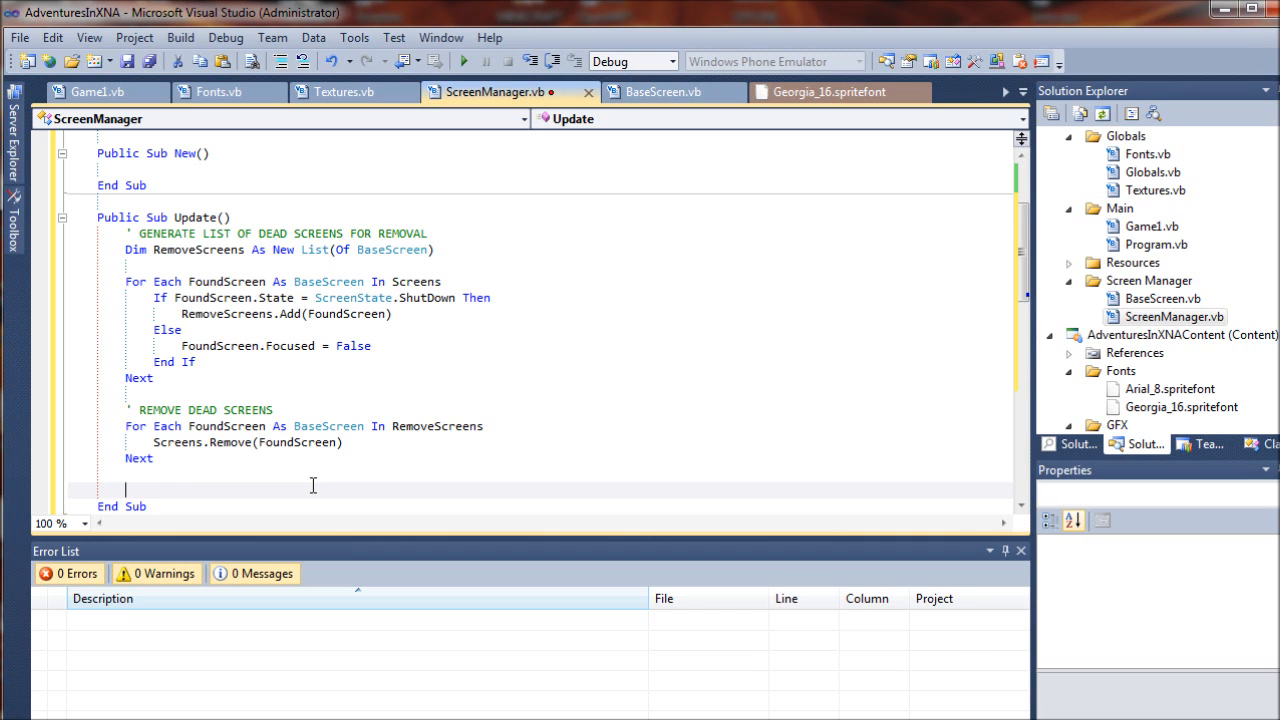
mouse_move(150, 482)
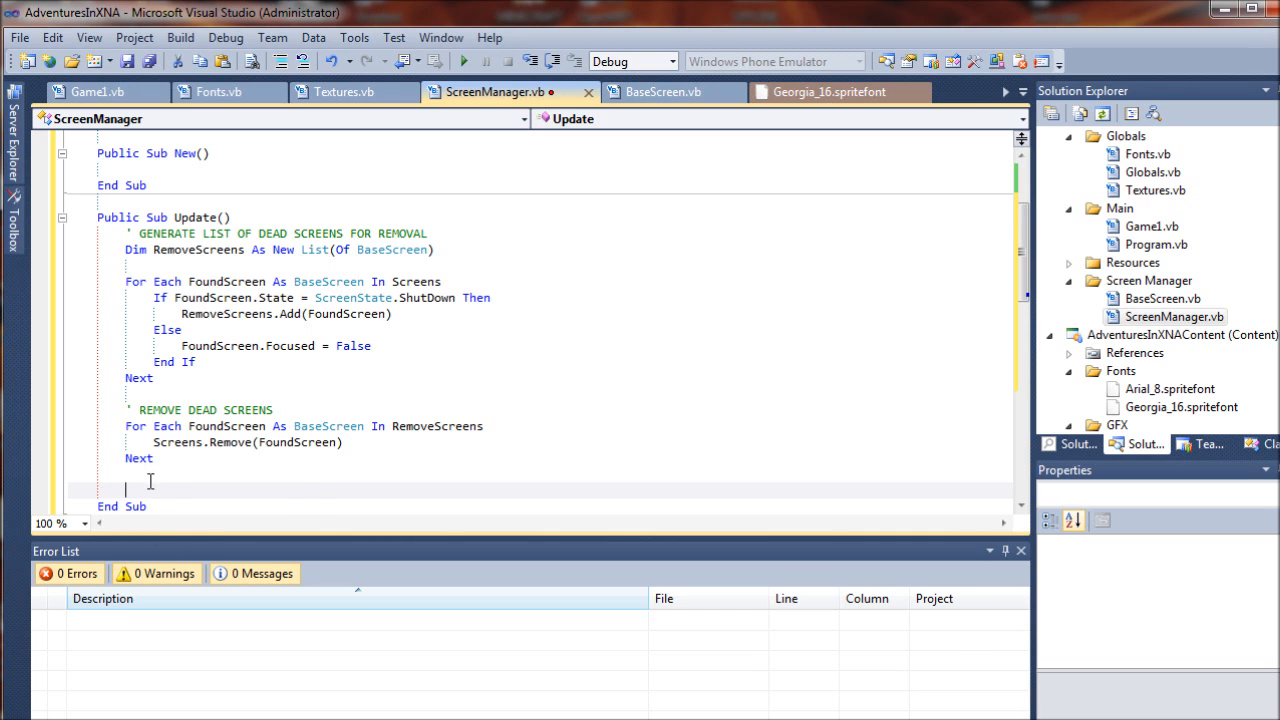
Step: Type the comment ' ADD NEW SCREENS TO MANAGER LIST
type("' A")
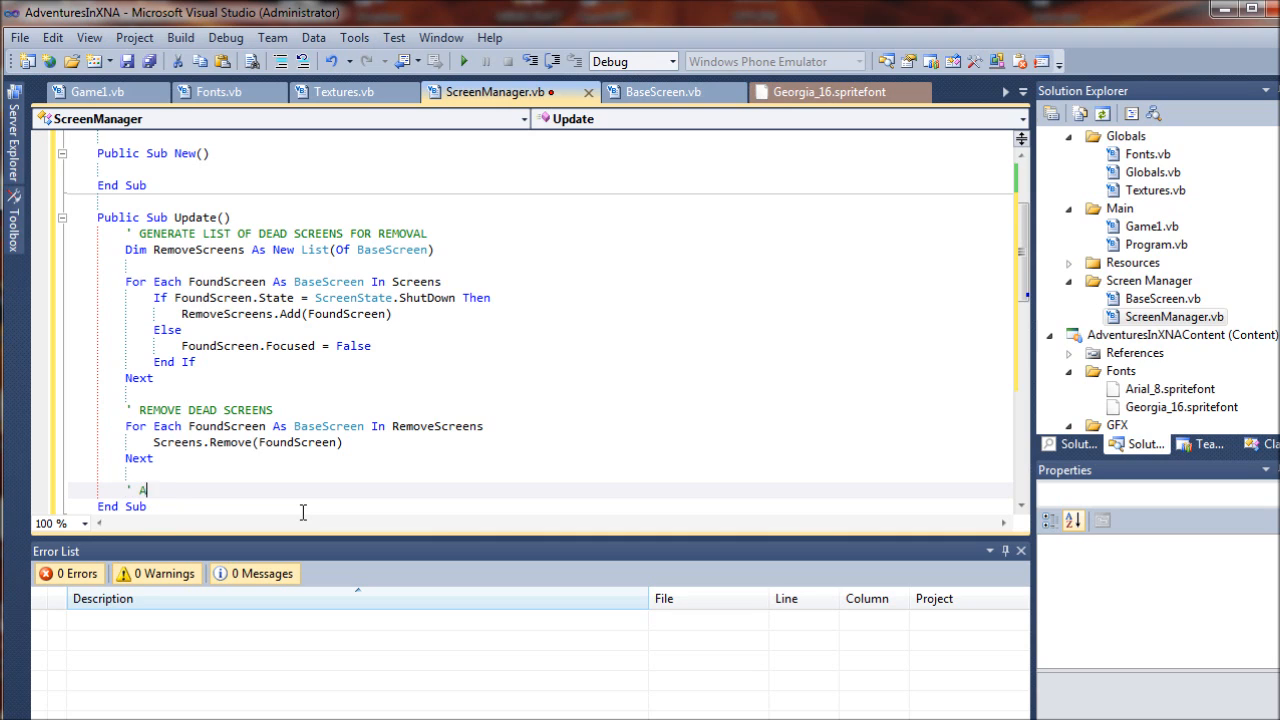
type("DD NEW SC")
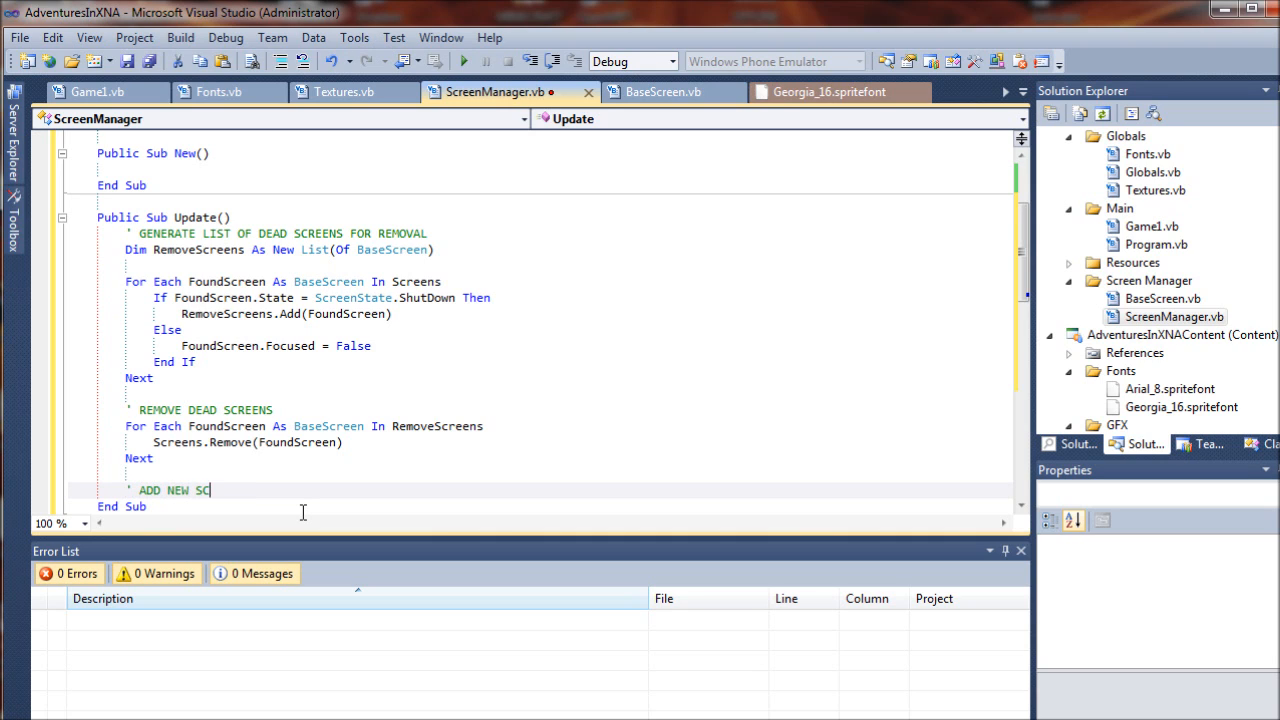
type("REENS TO")
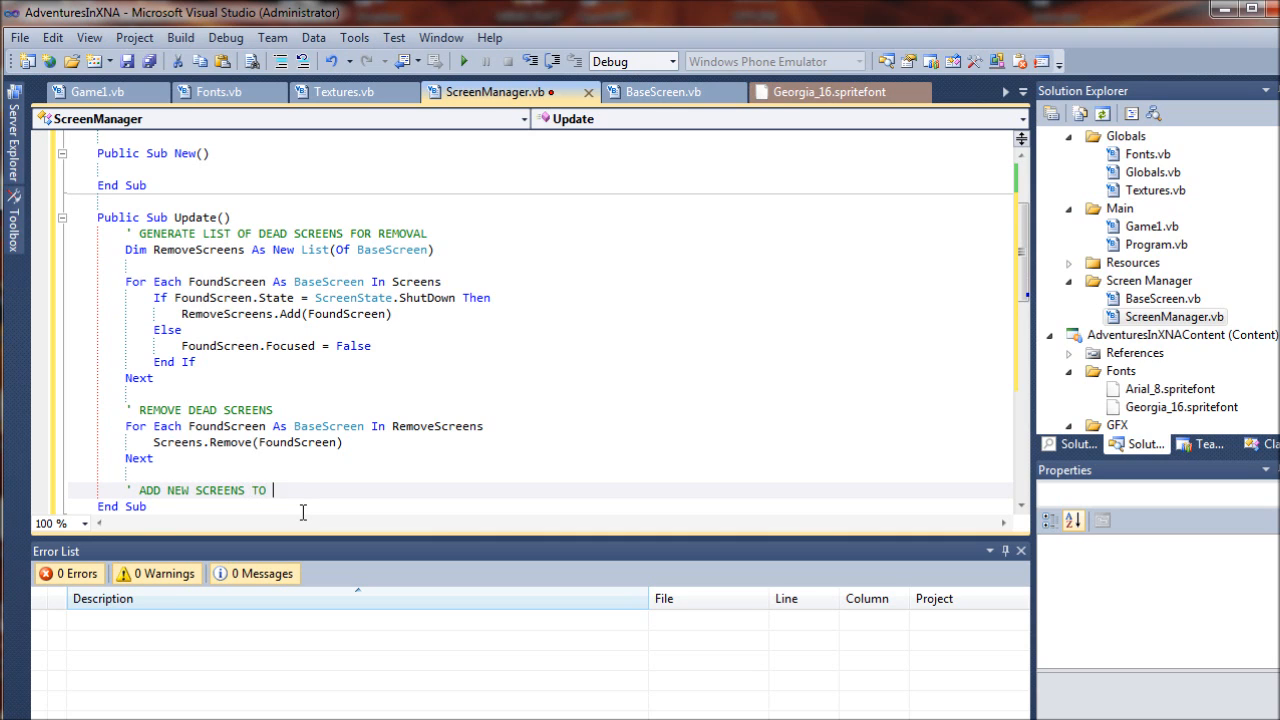
type("MANAGER LIST")
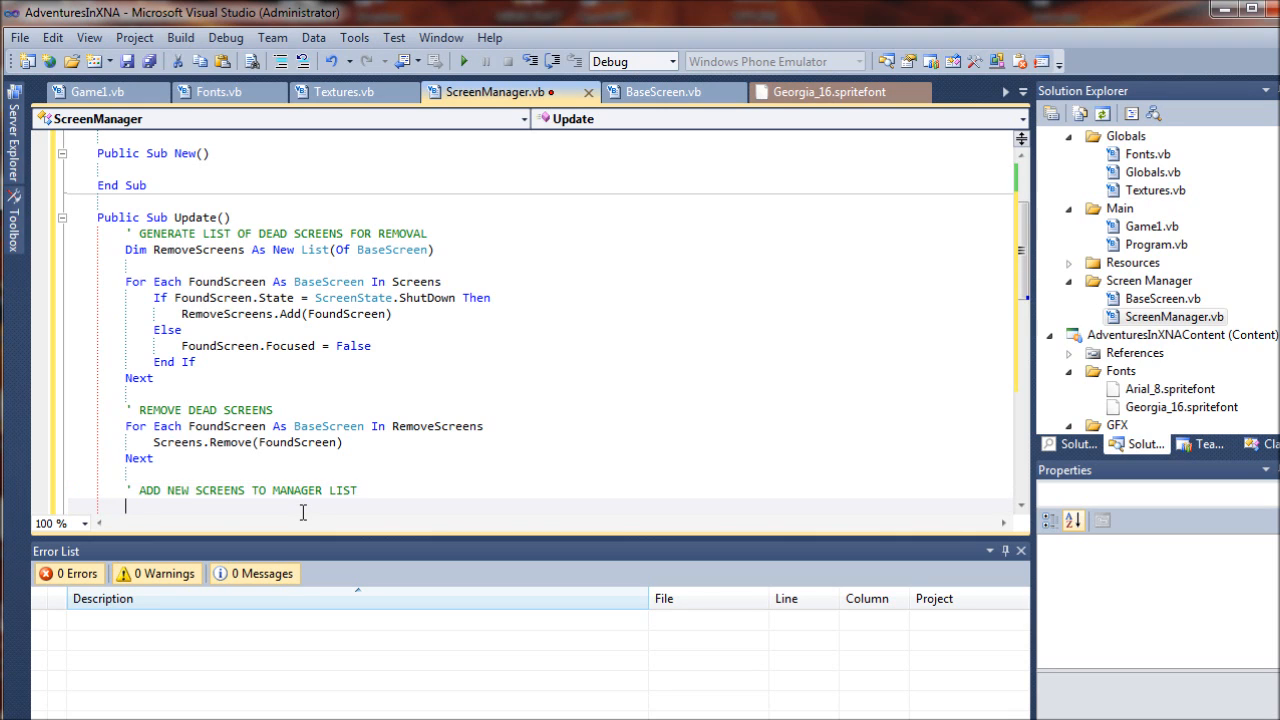
scroll("down", 3)
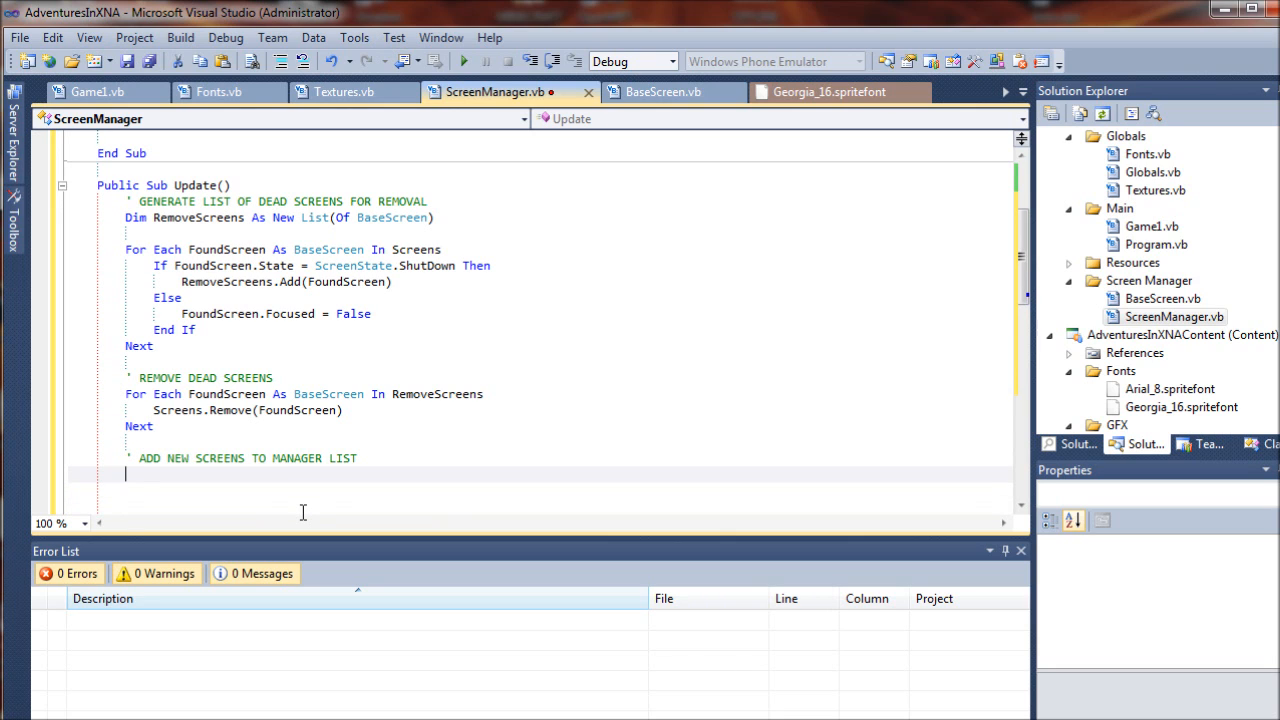
Step: Add a For Each FoundScreen As BaseScreen In NewScreens loop calling Screens.Add(FoundScreen)
type("For Each")
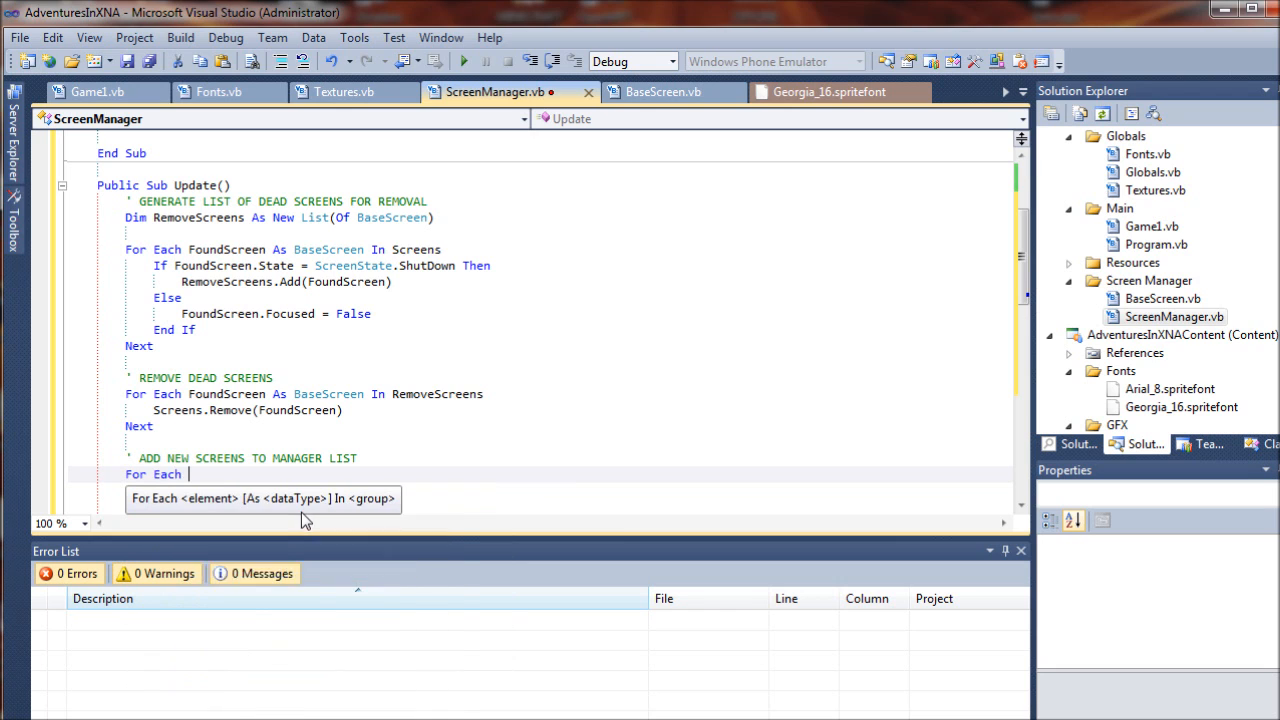
type("FoundScreen As BaseScreen in")
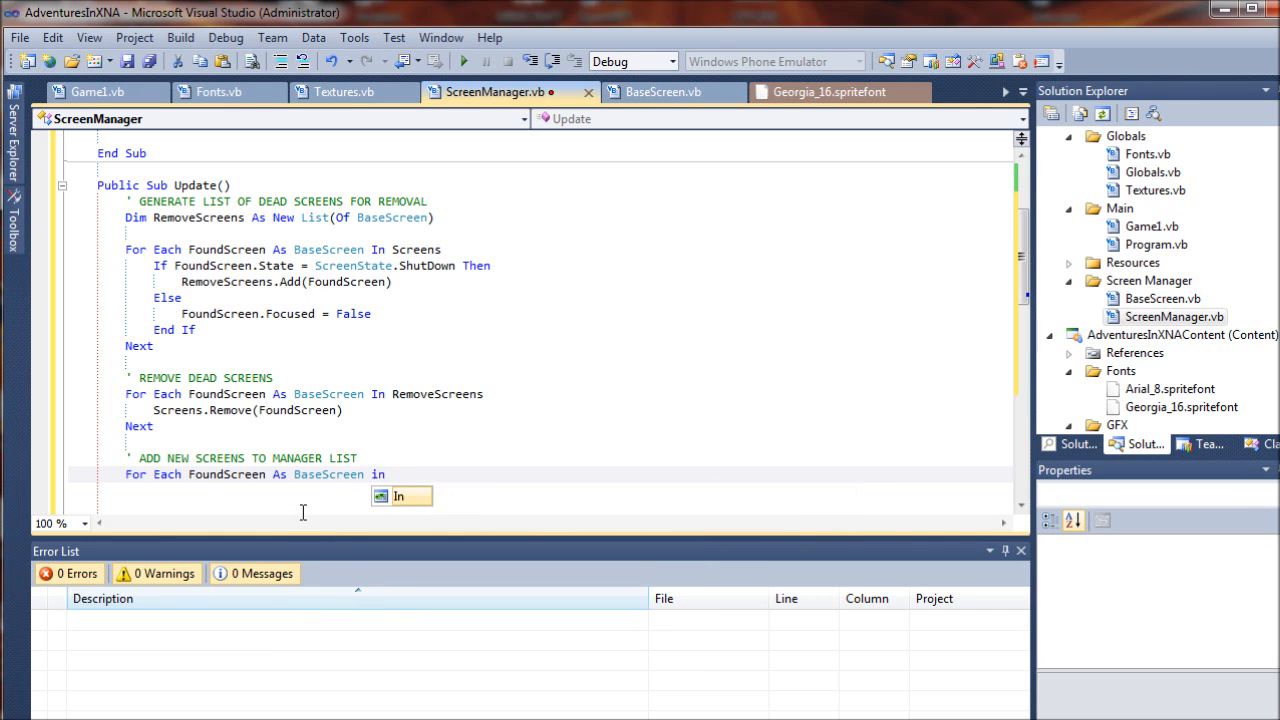
type("NewScreens")
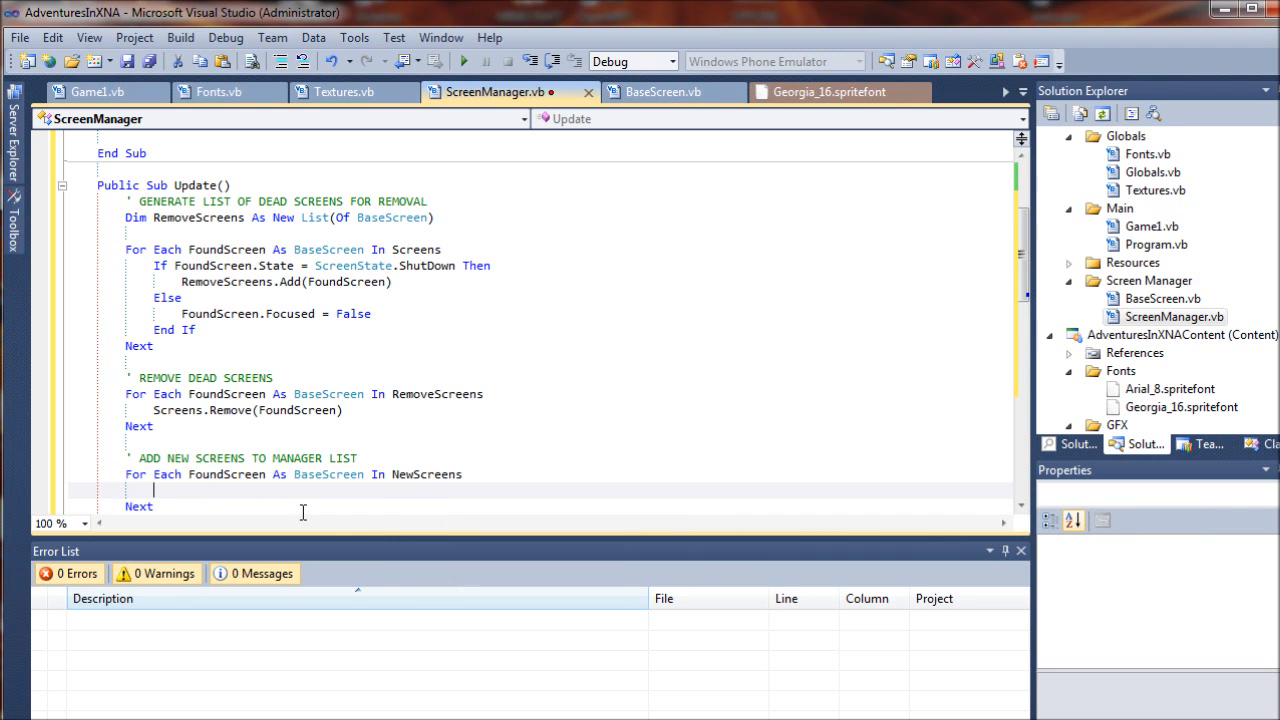
type("Scree")
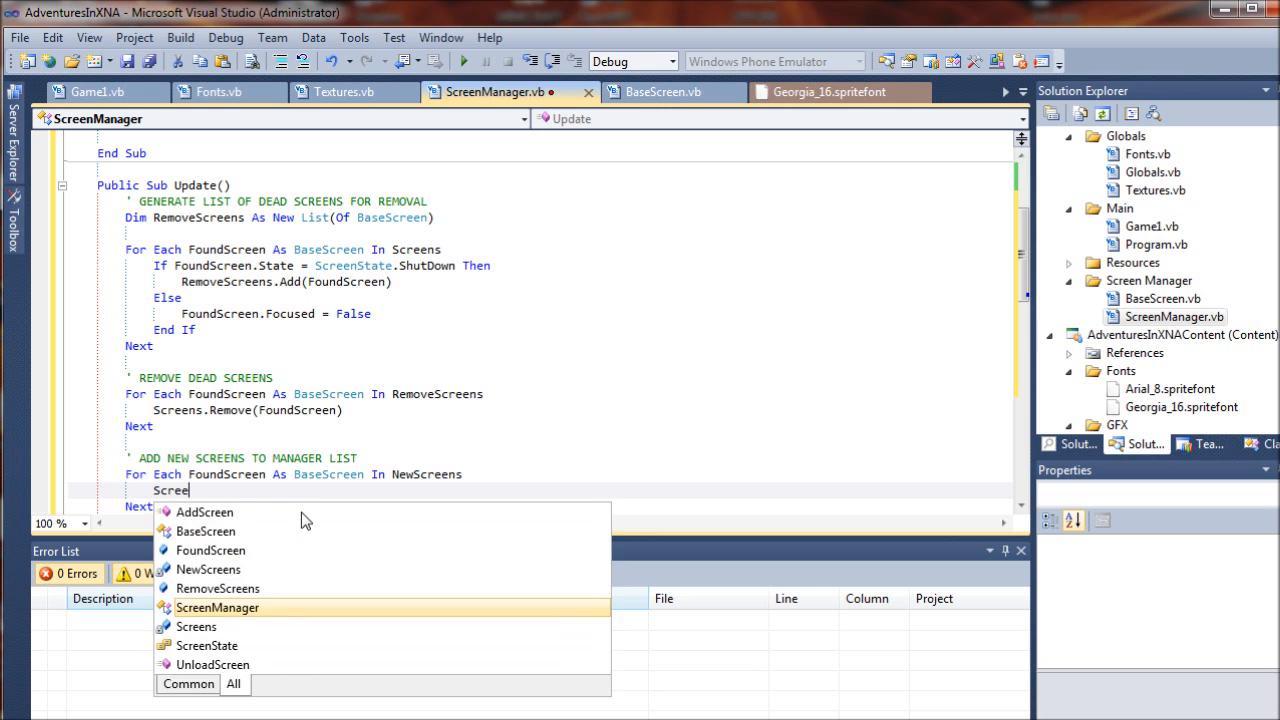
type(".Add(FoundScreen")
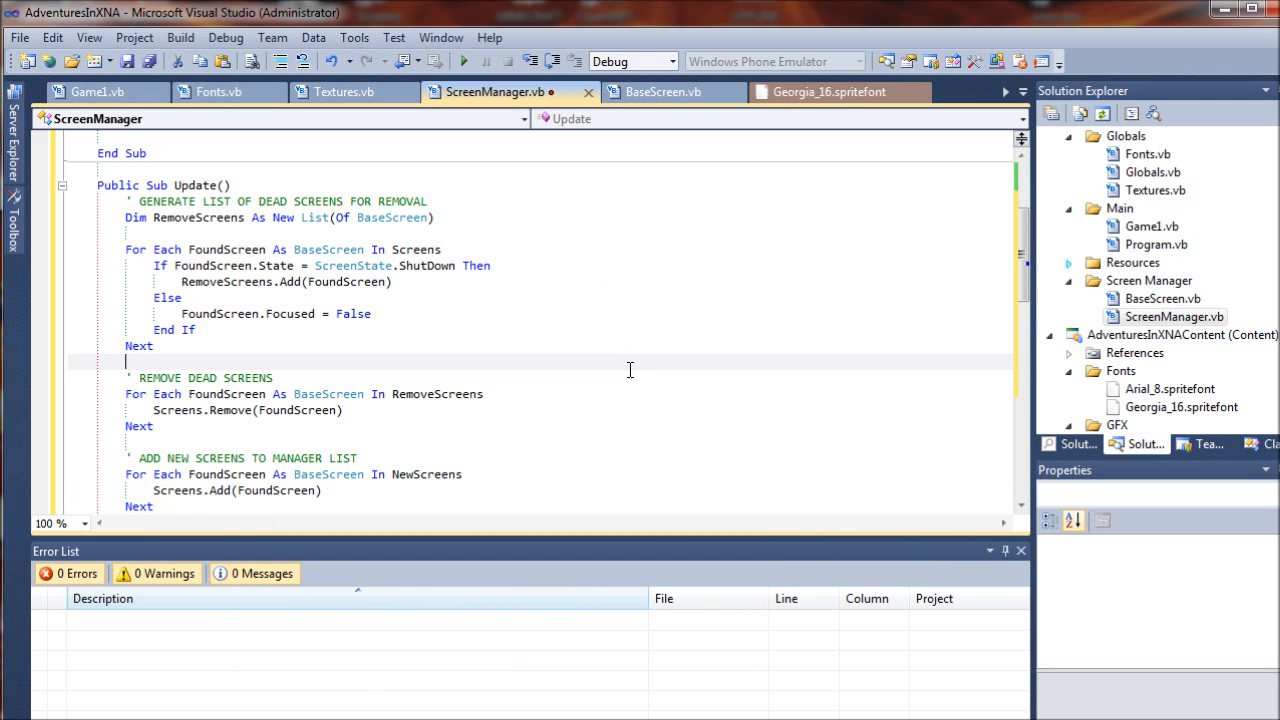
left_click(463, 61)
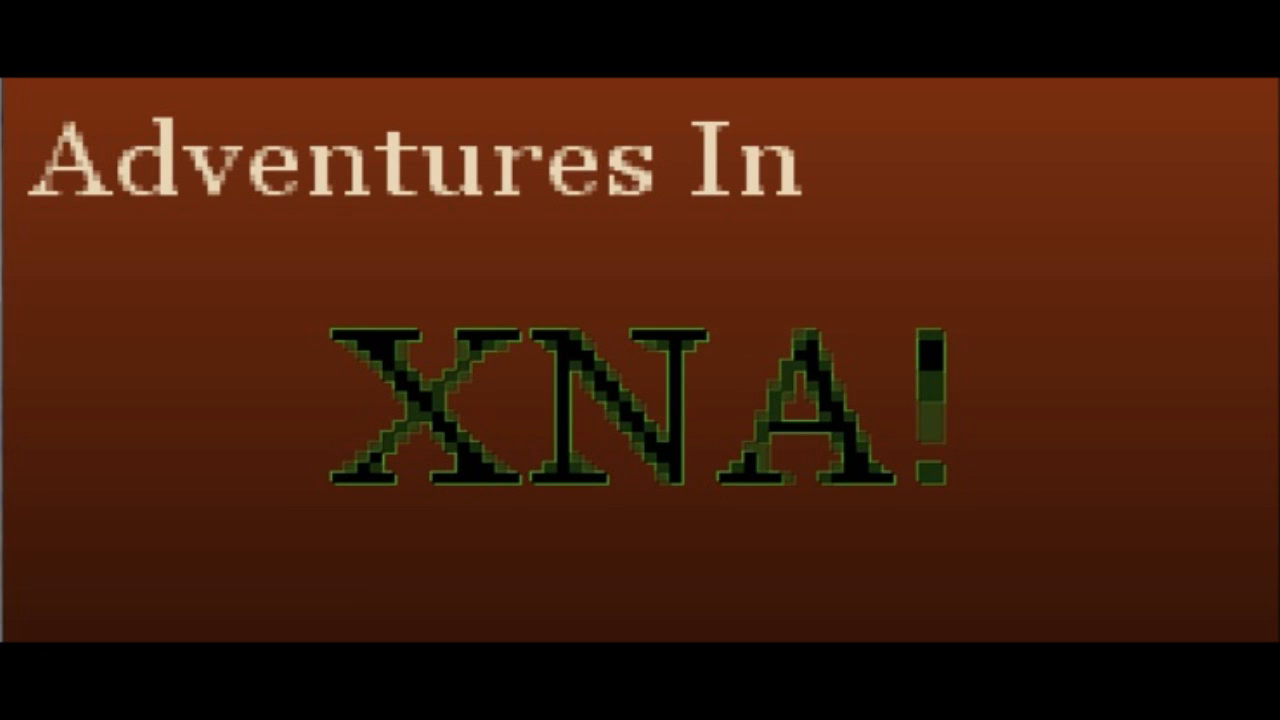